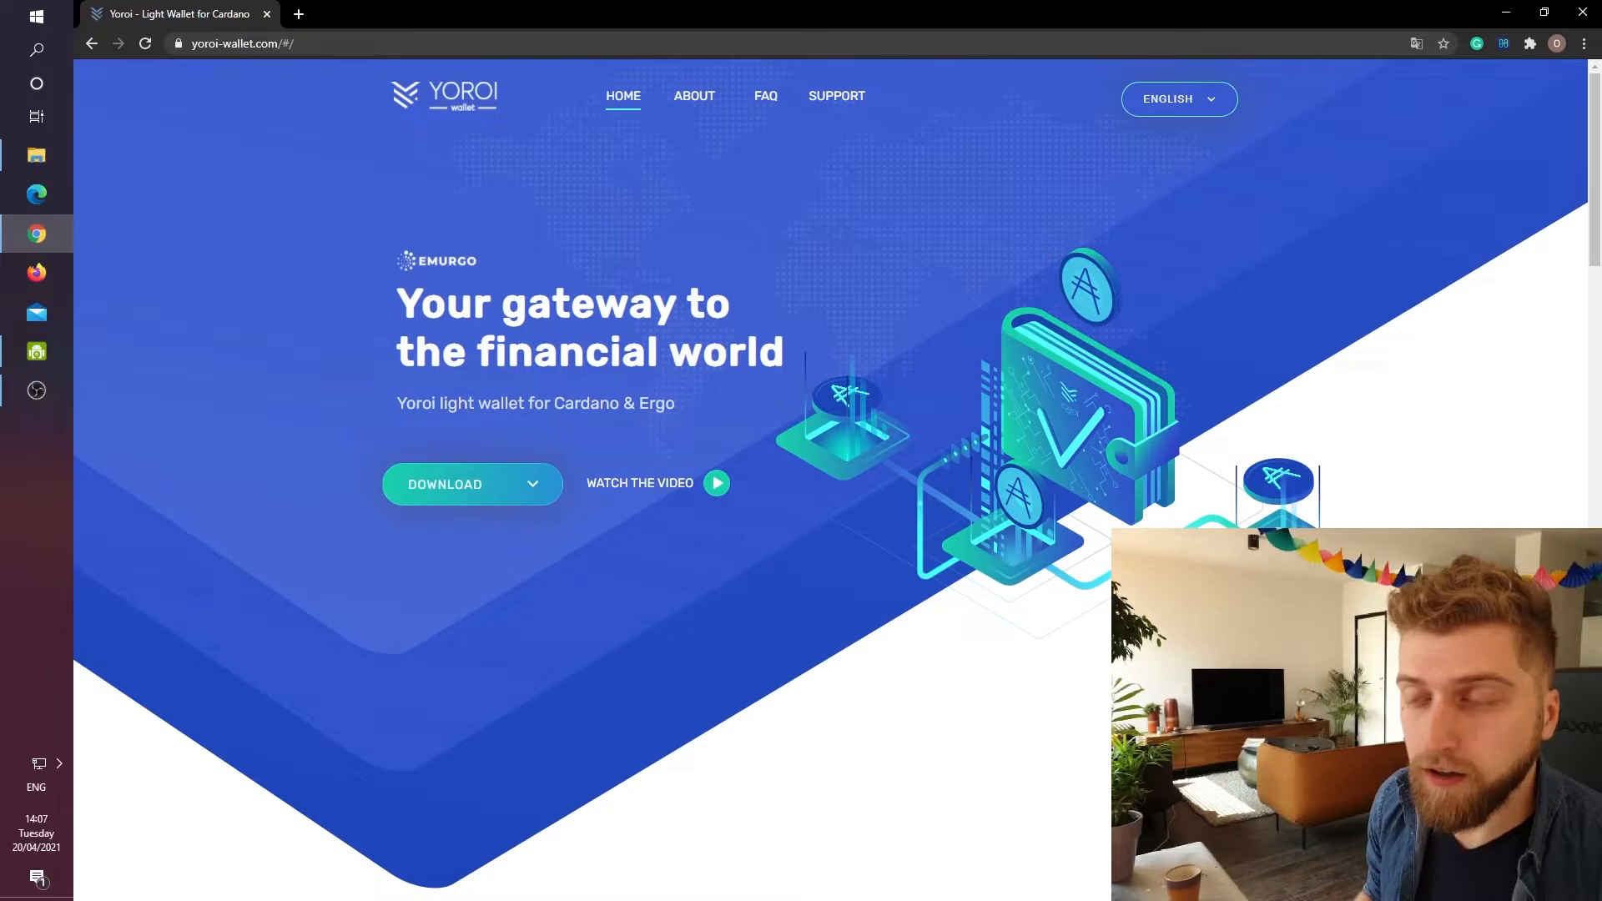
From the Yoroi site's DOWNLOAD list, choose the Chrome version of the wallet.
click(471, 484)
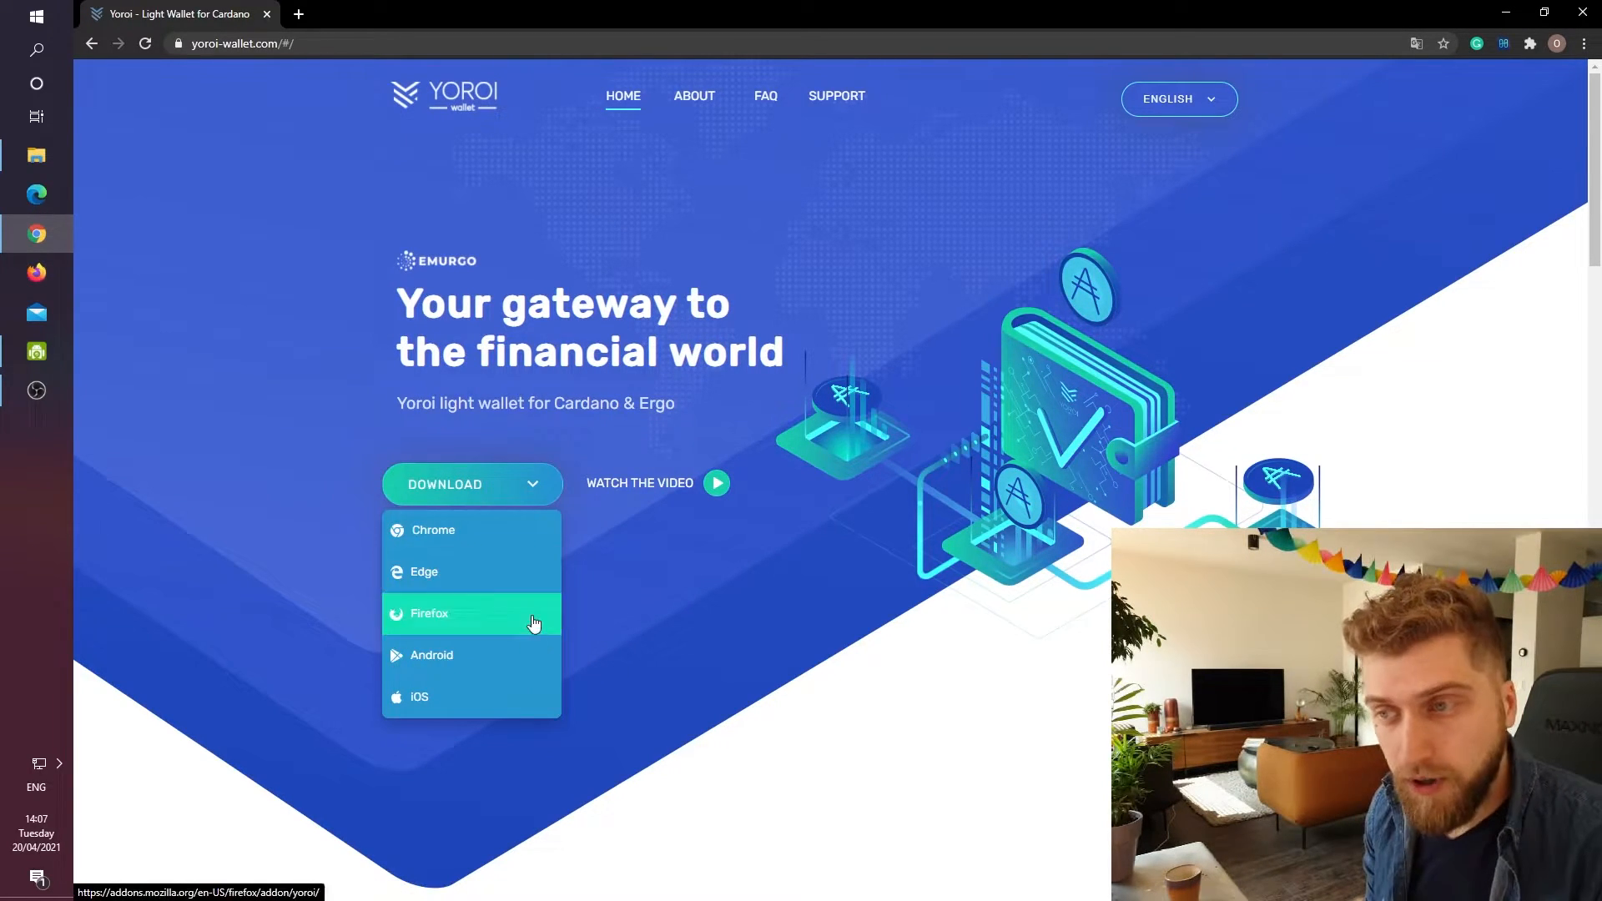
mouse_move(494, 589)
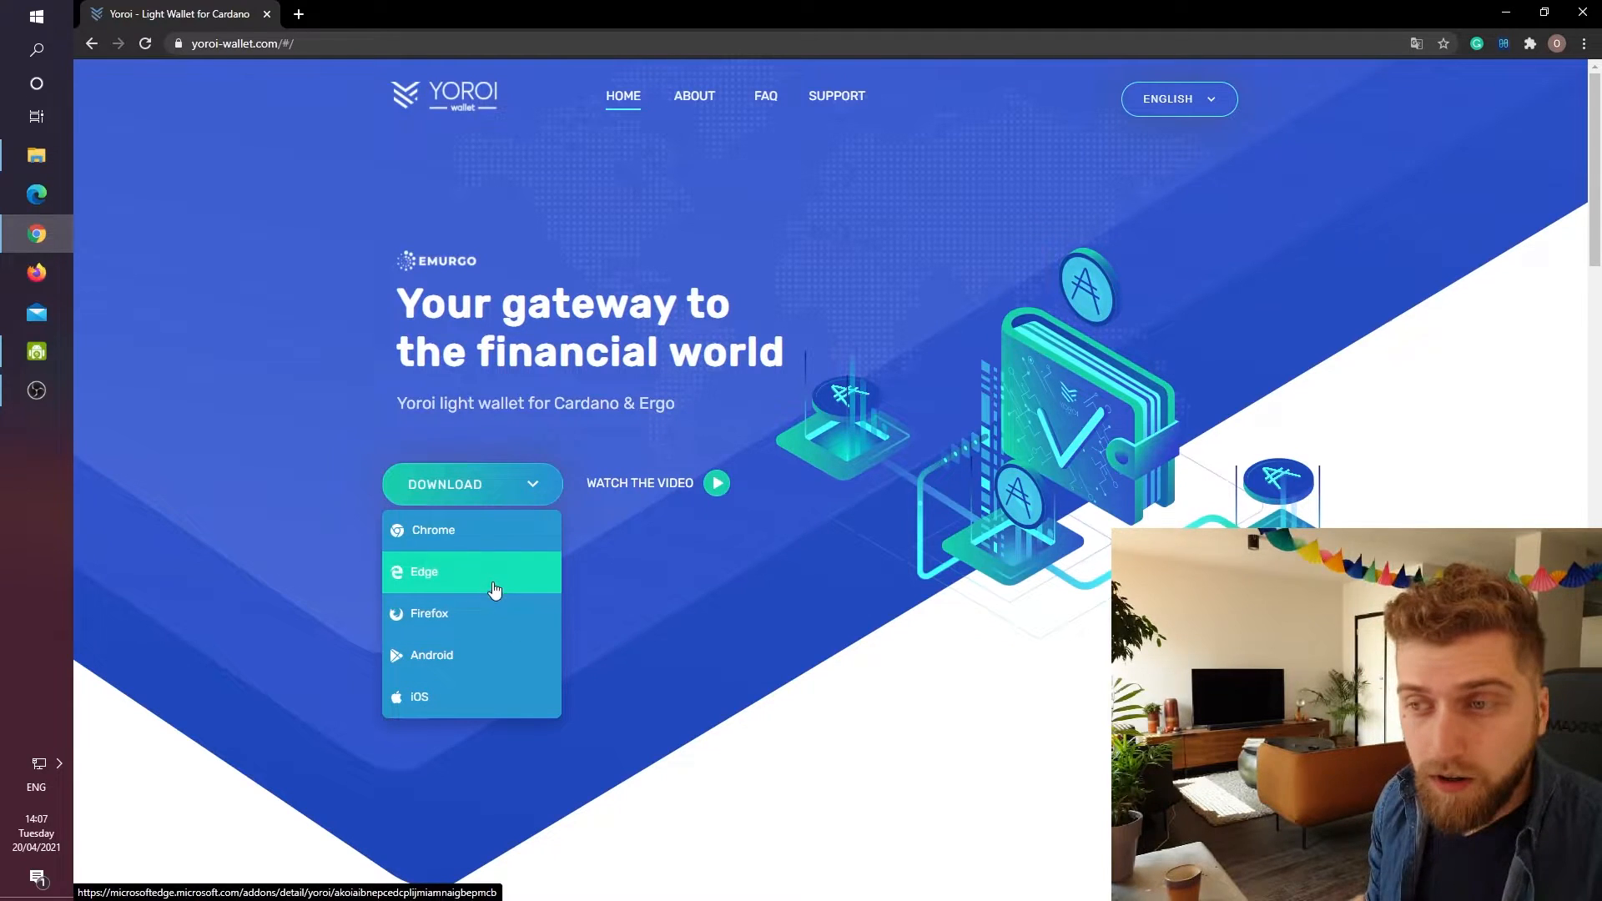
mouse_move(472, 539)
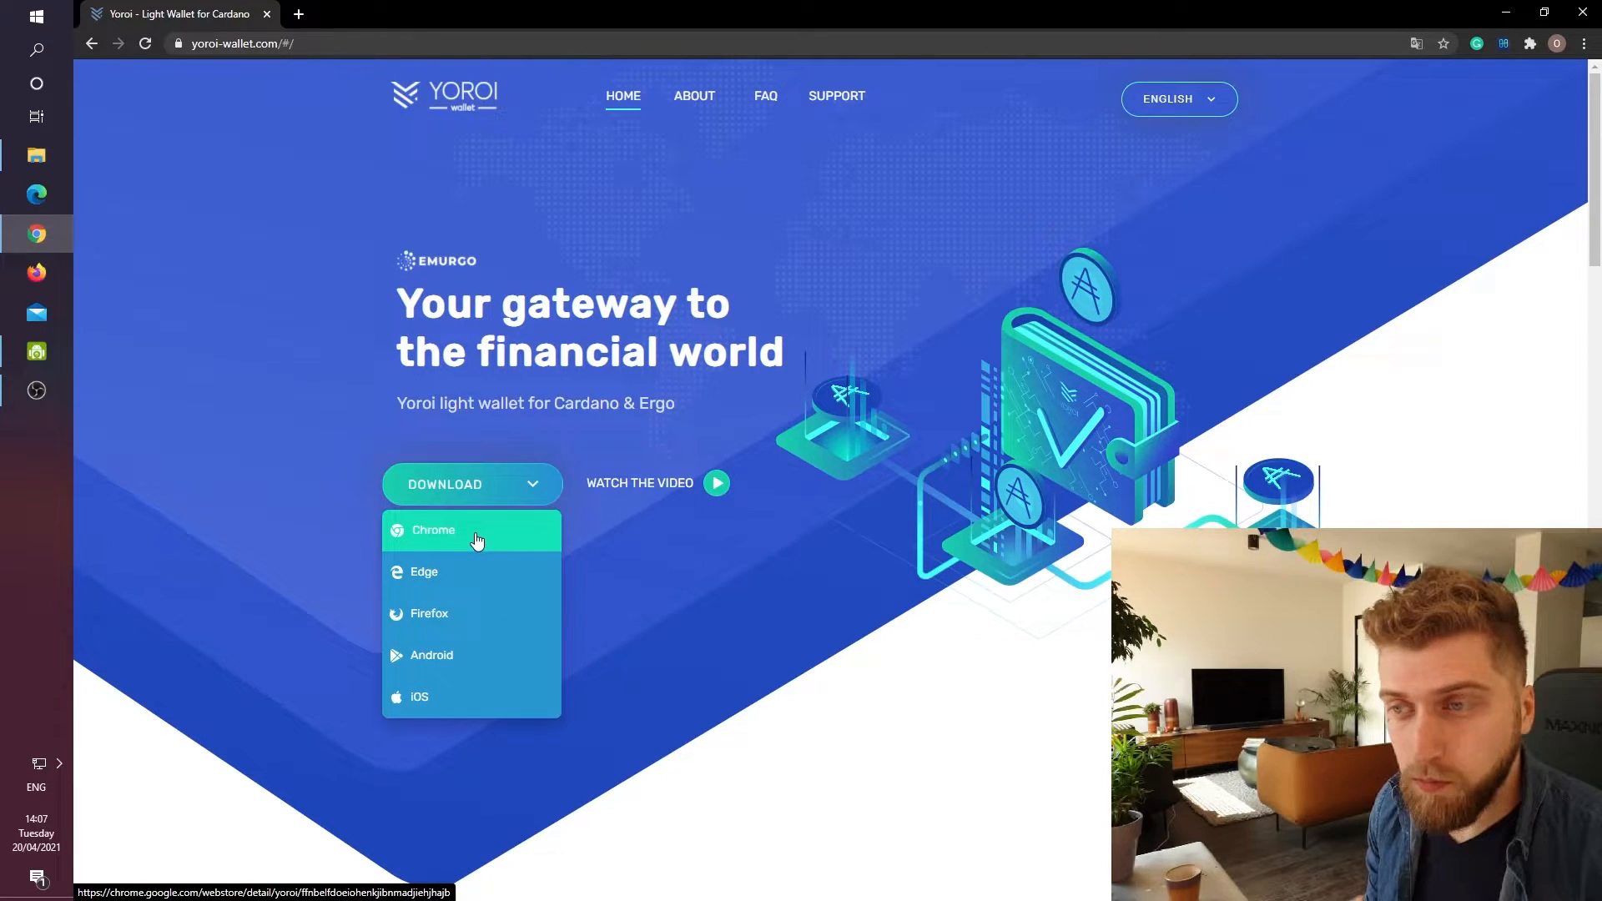
click(433, 529)
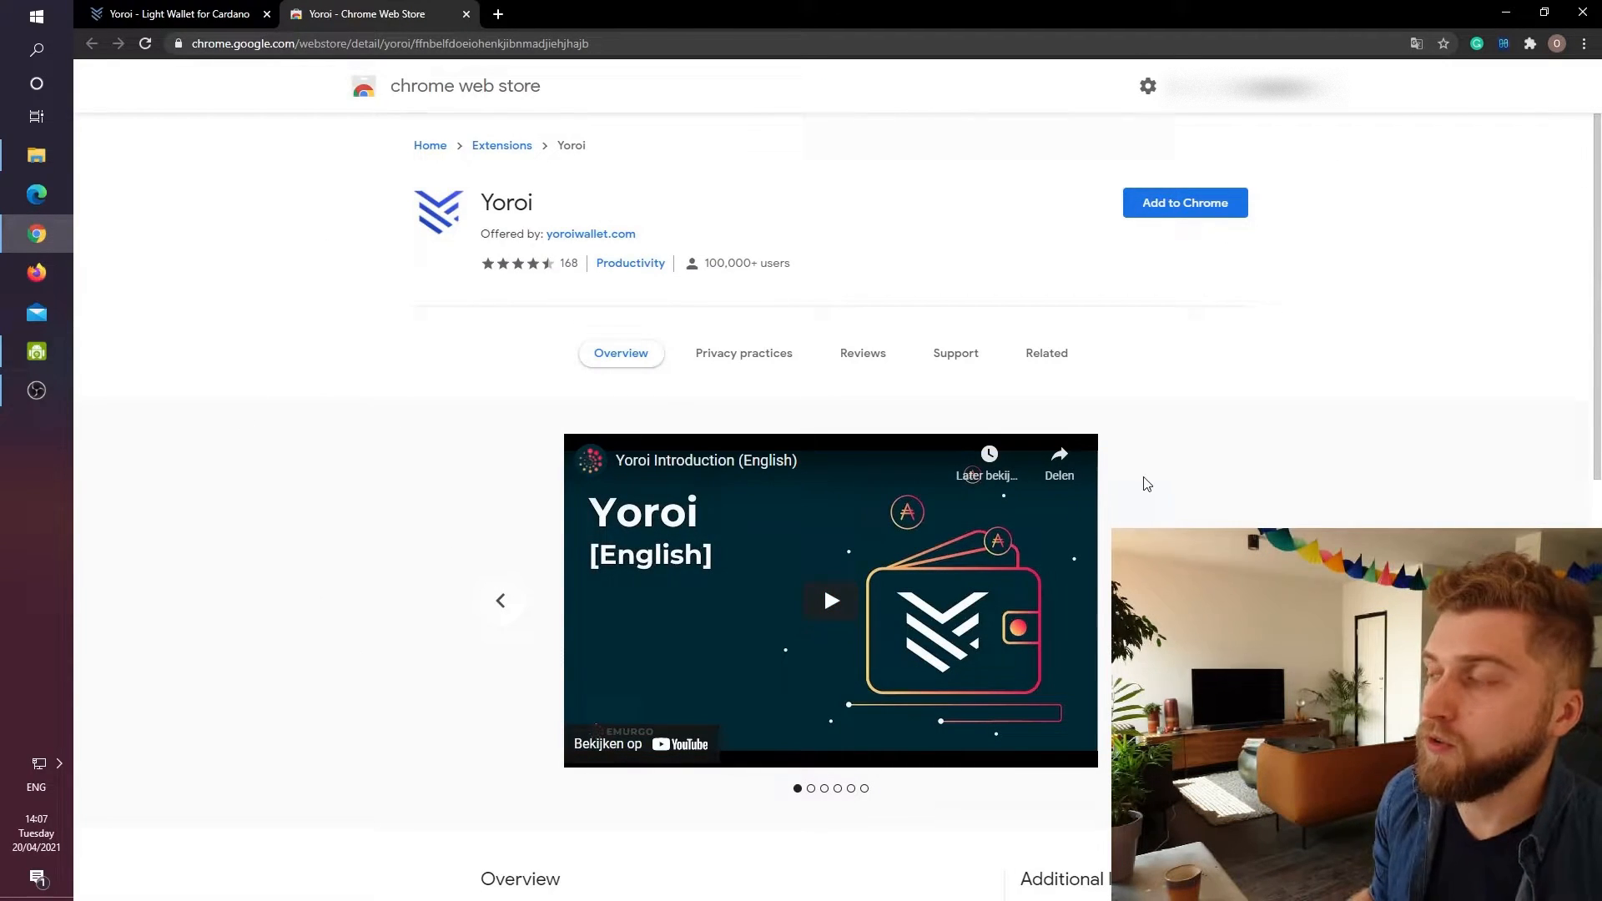
mouse_move(1231, 265)
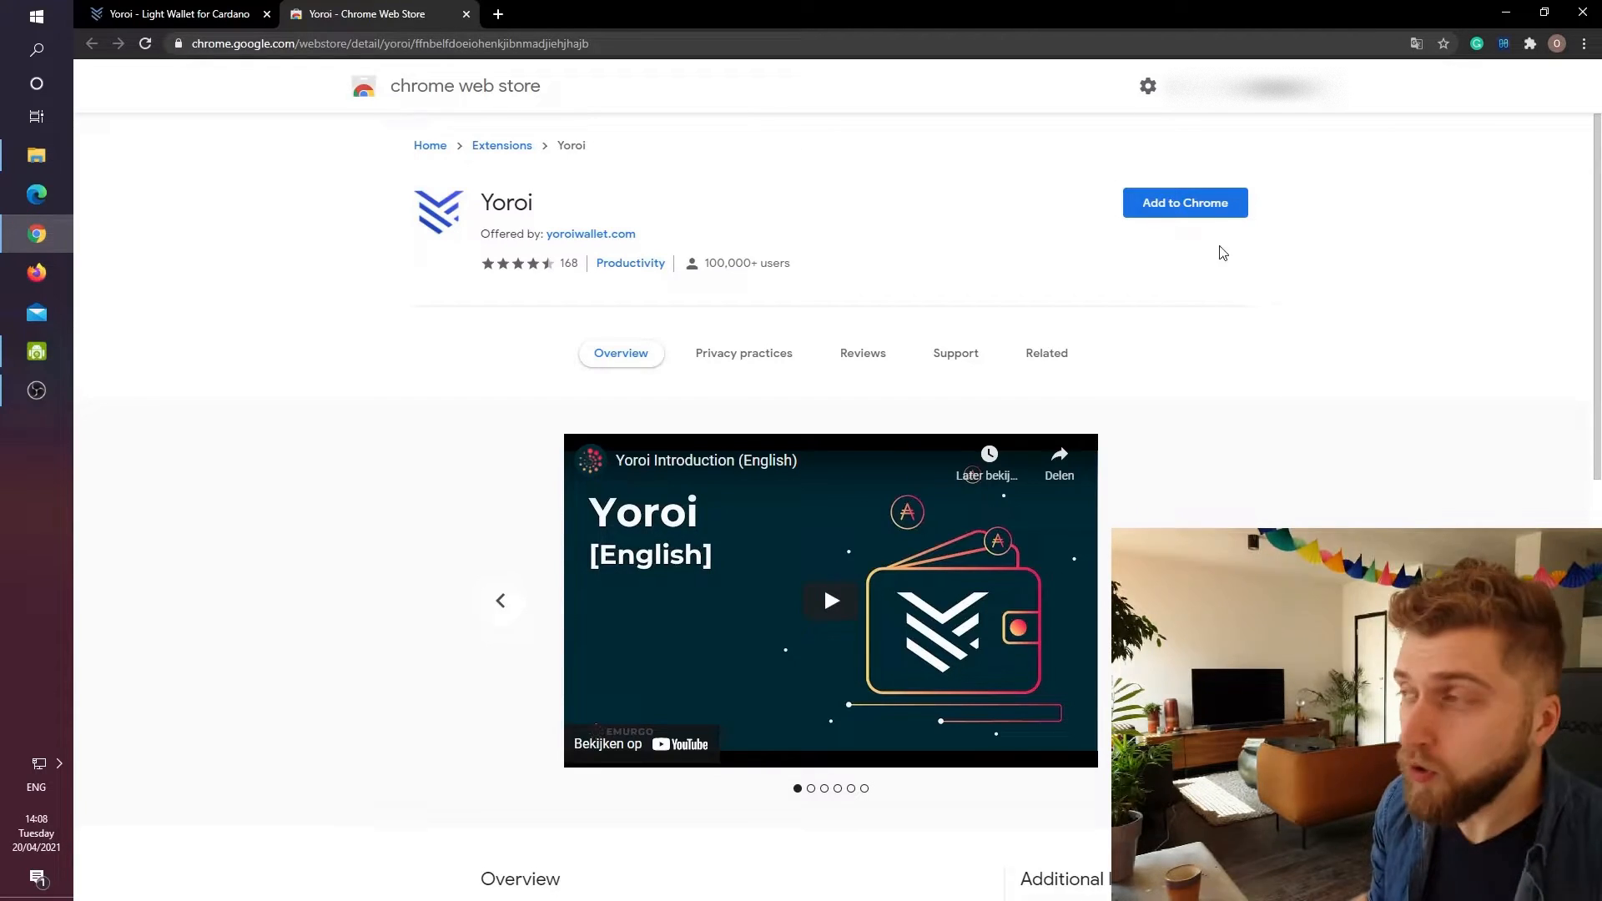
Install the Yoroi extension from the Chrome Web Store and confirm adding it.
click(1185, 202)
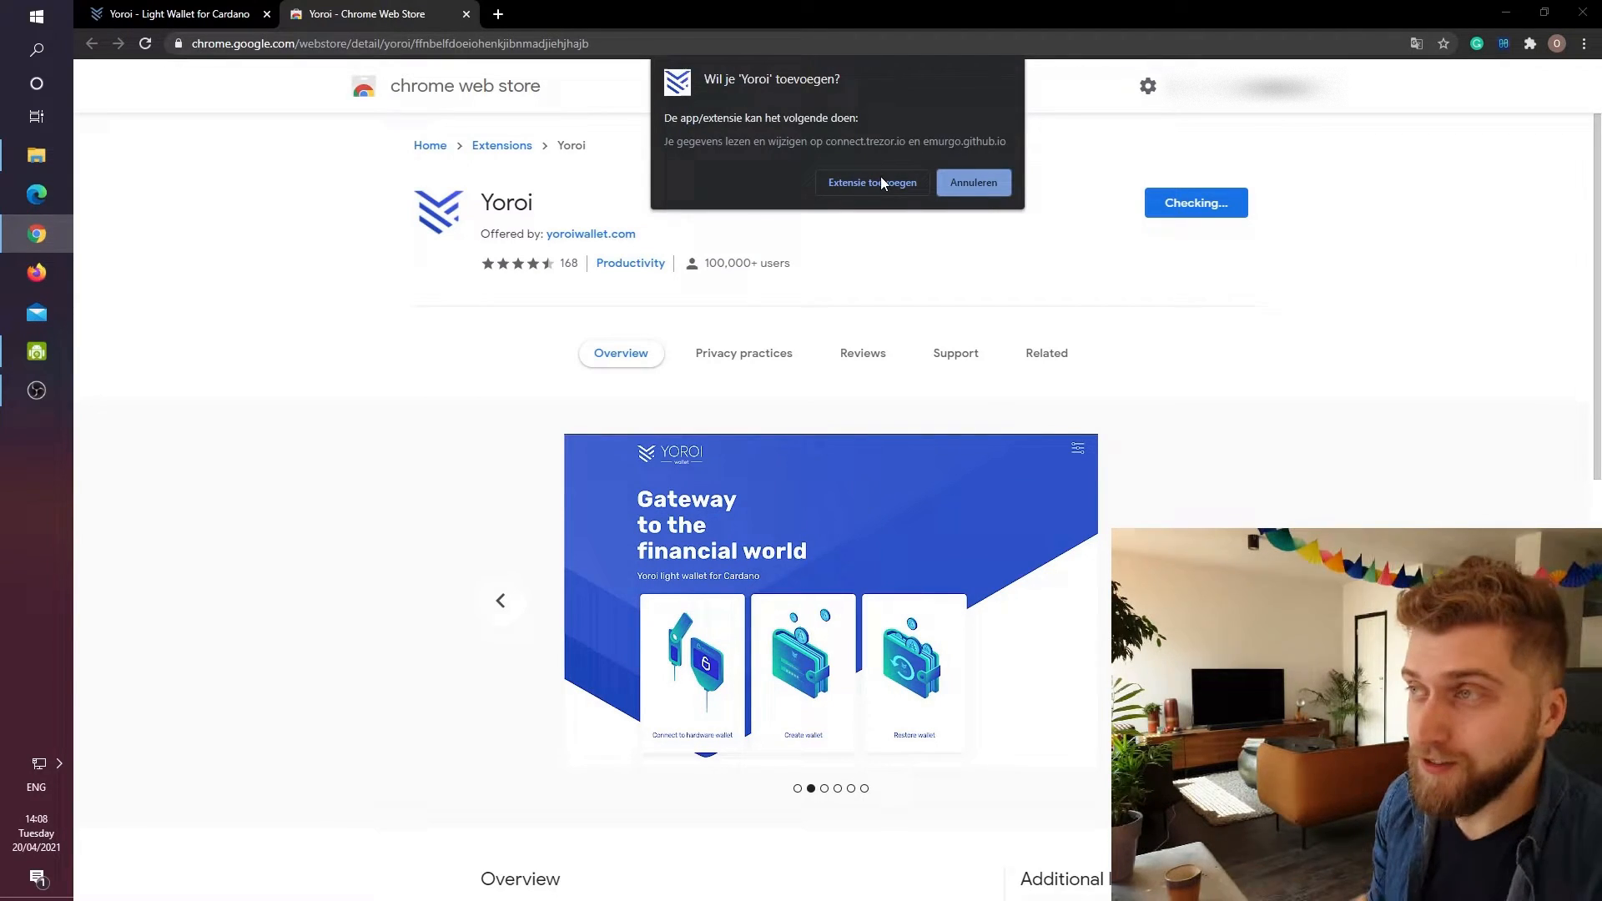
click(871, 182)
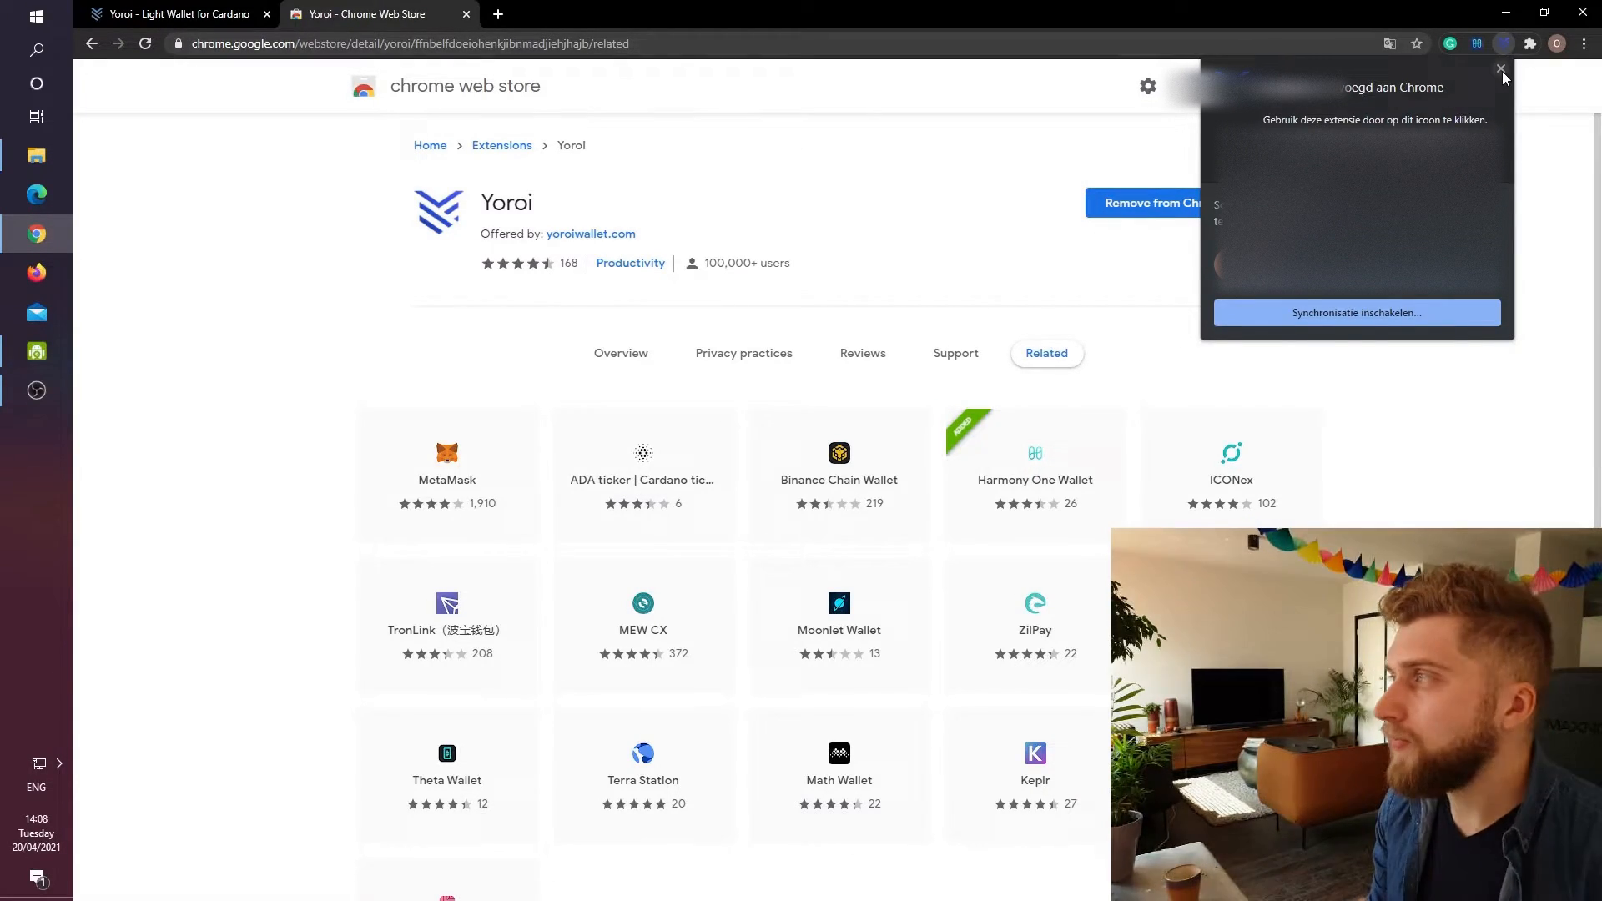
click(1500, 70)
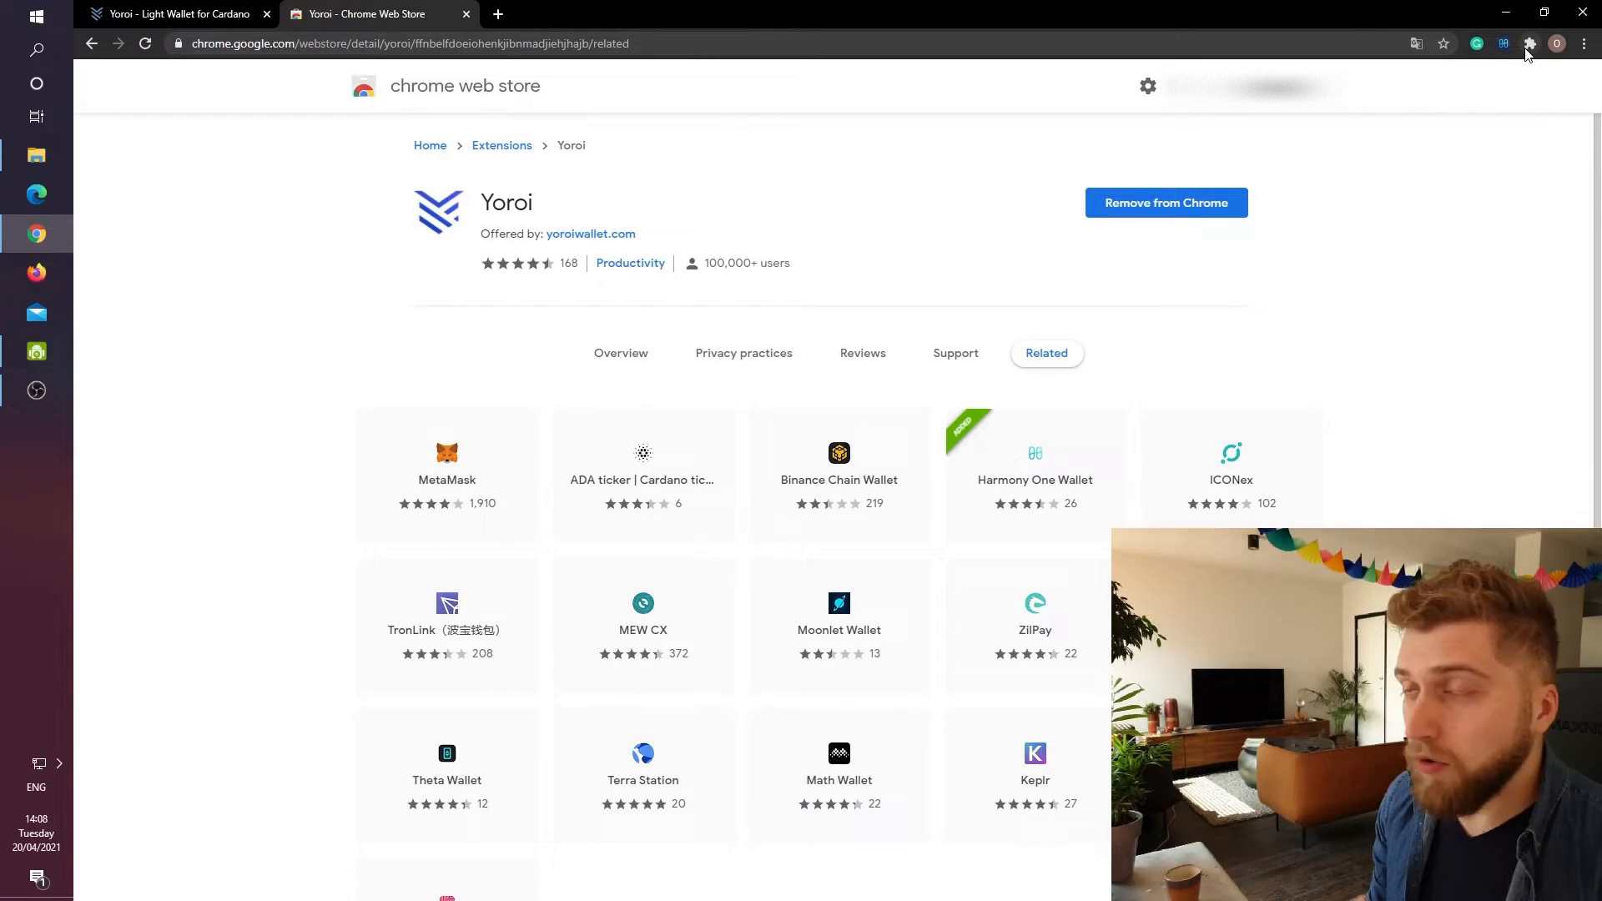
click(1530, 43)
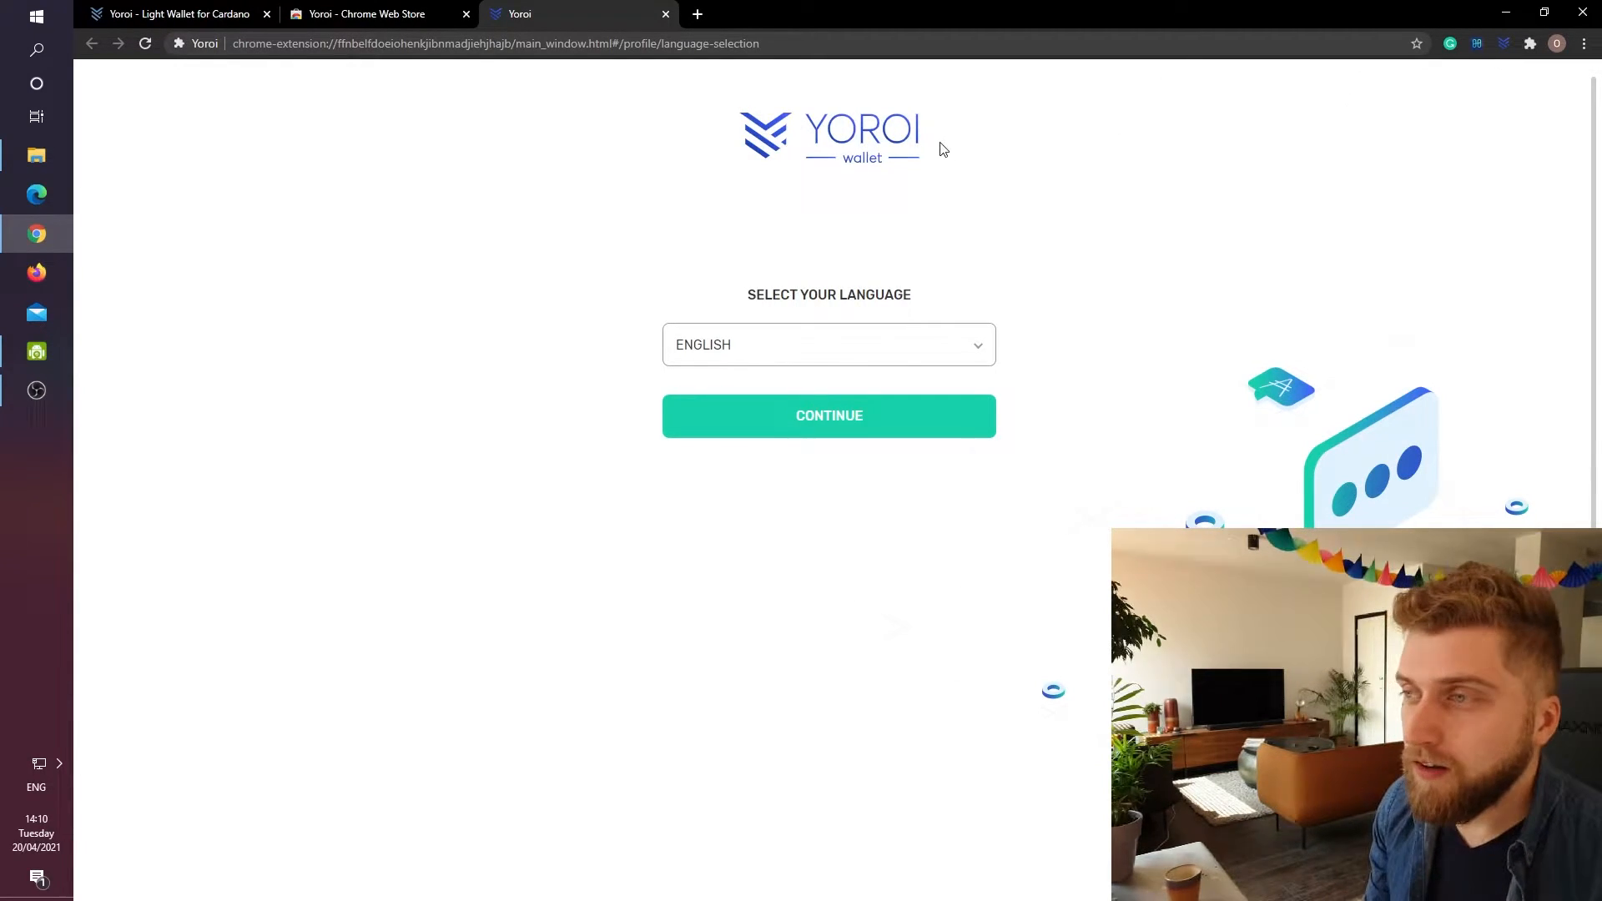
mouse_move(883, 252)
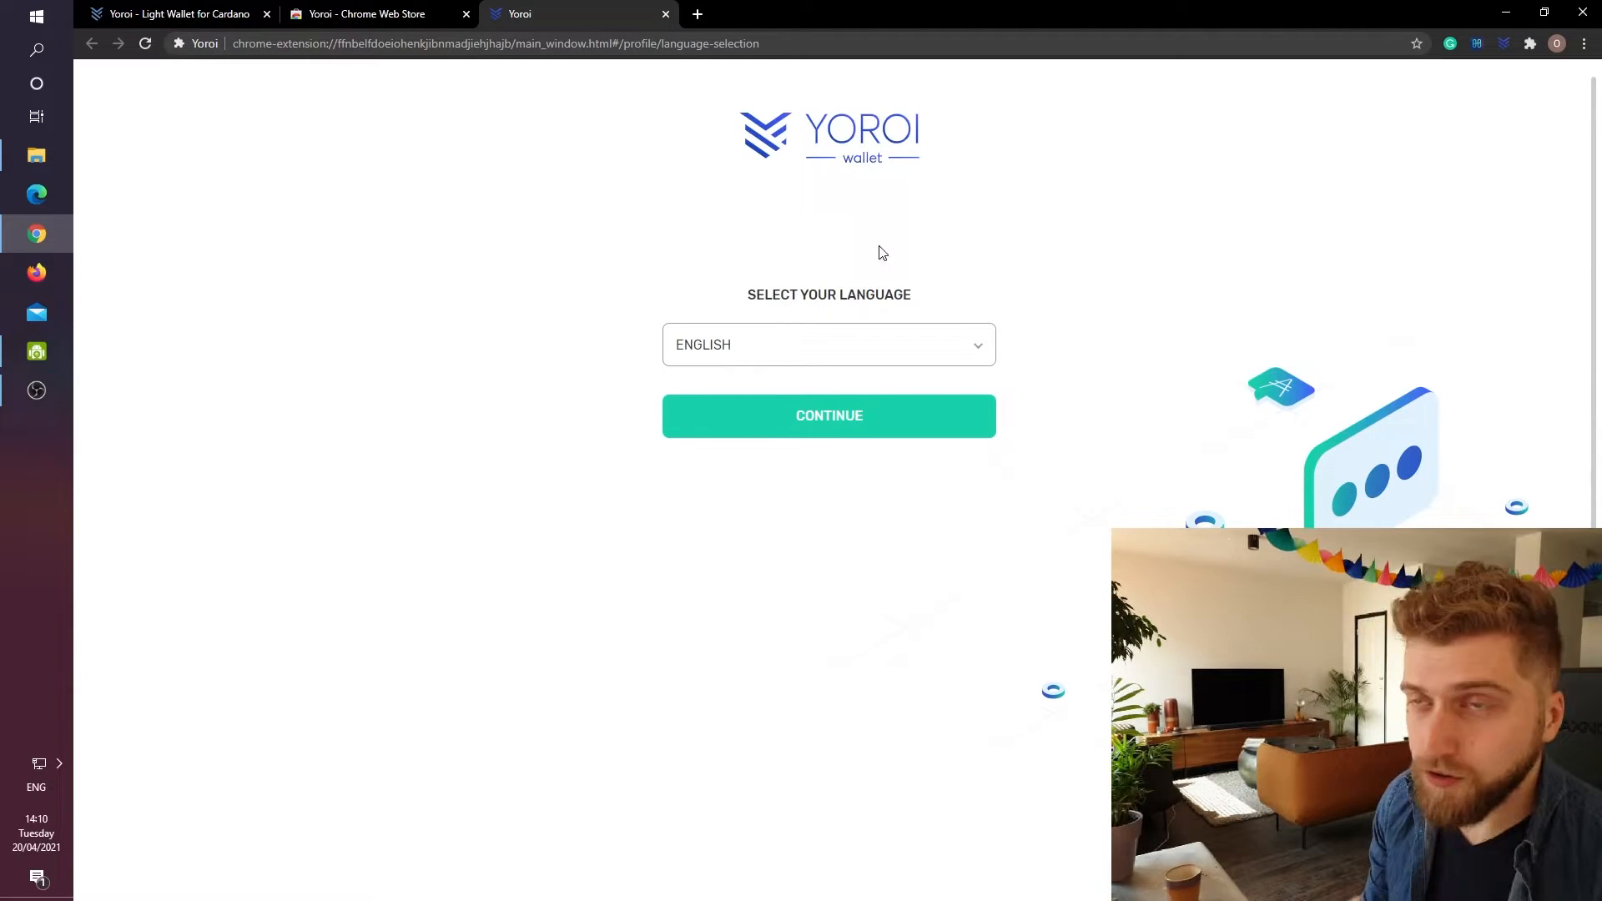
Keep English, agree to the terms of use, choose a complexity level and skip Cardano payment URLs.
click(829, 415)
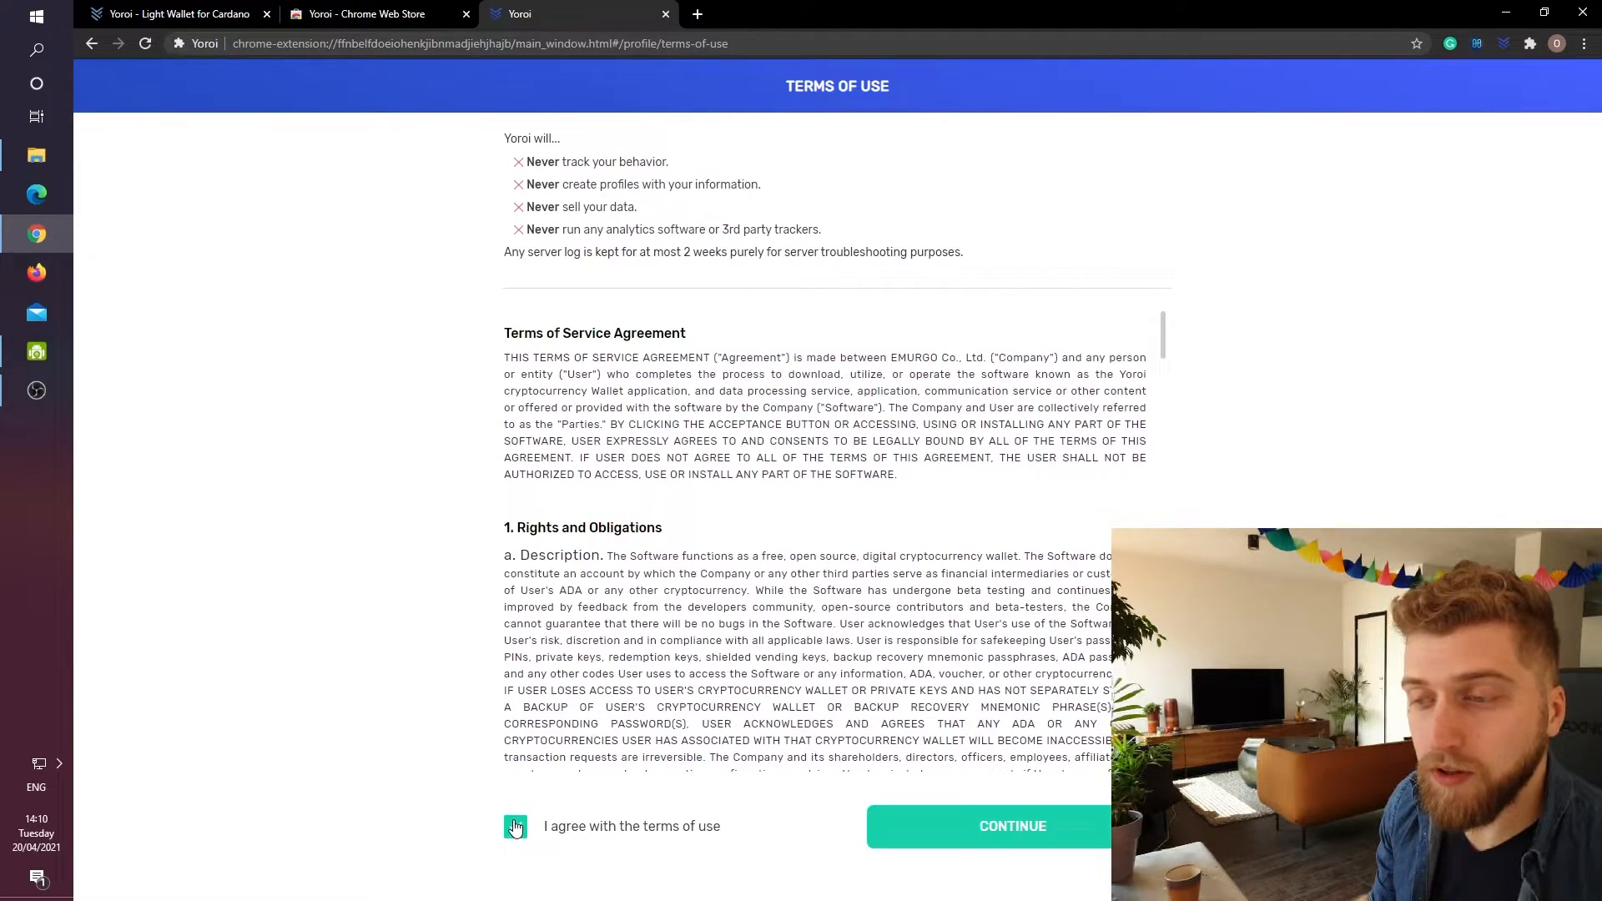
click(1011, 826)
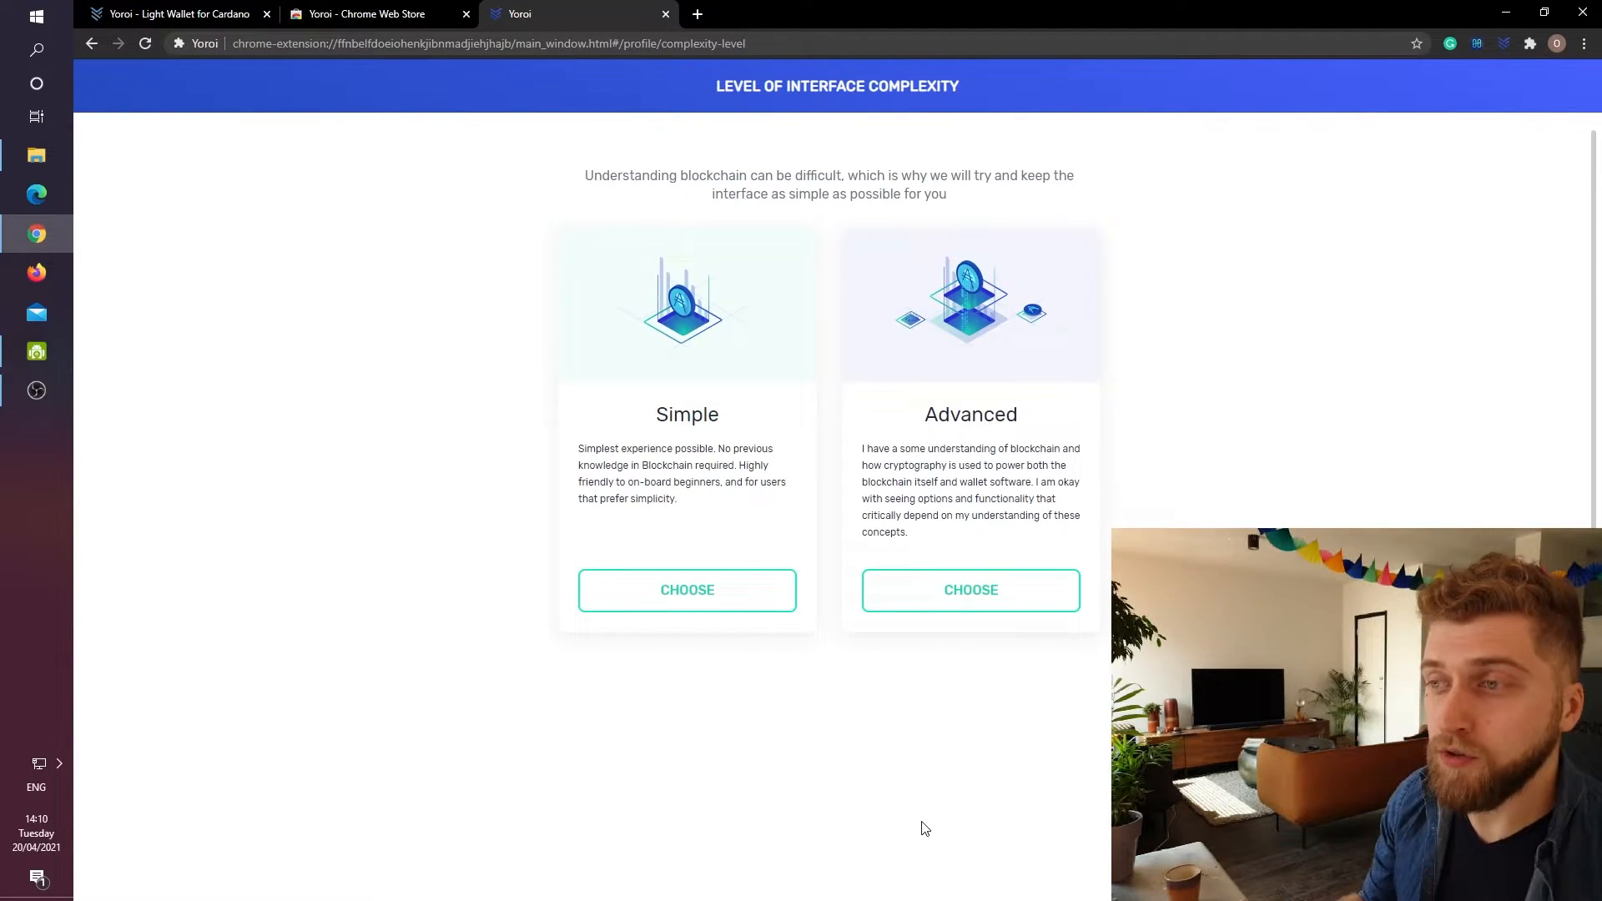
click(686, 589)
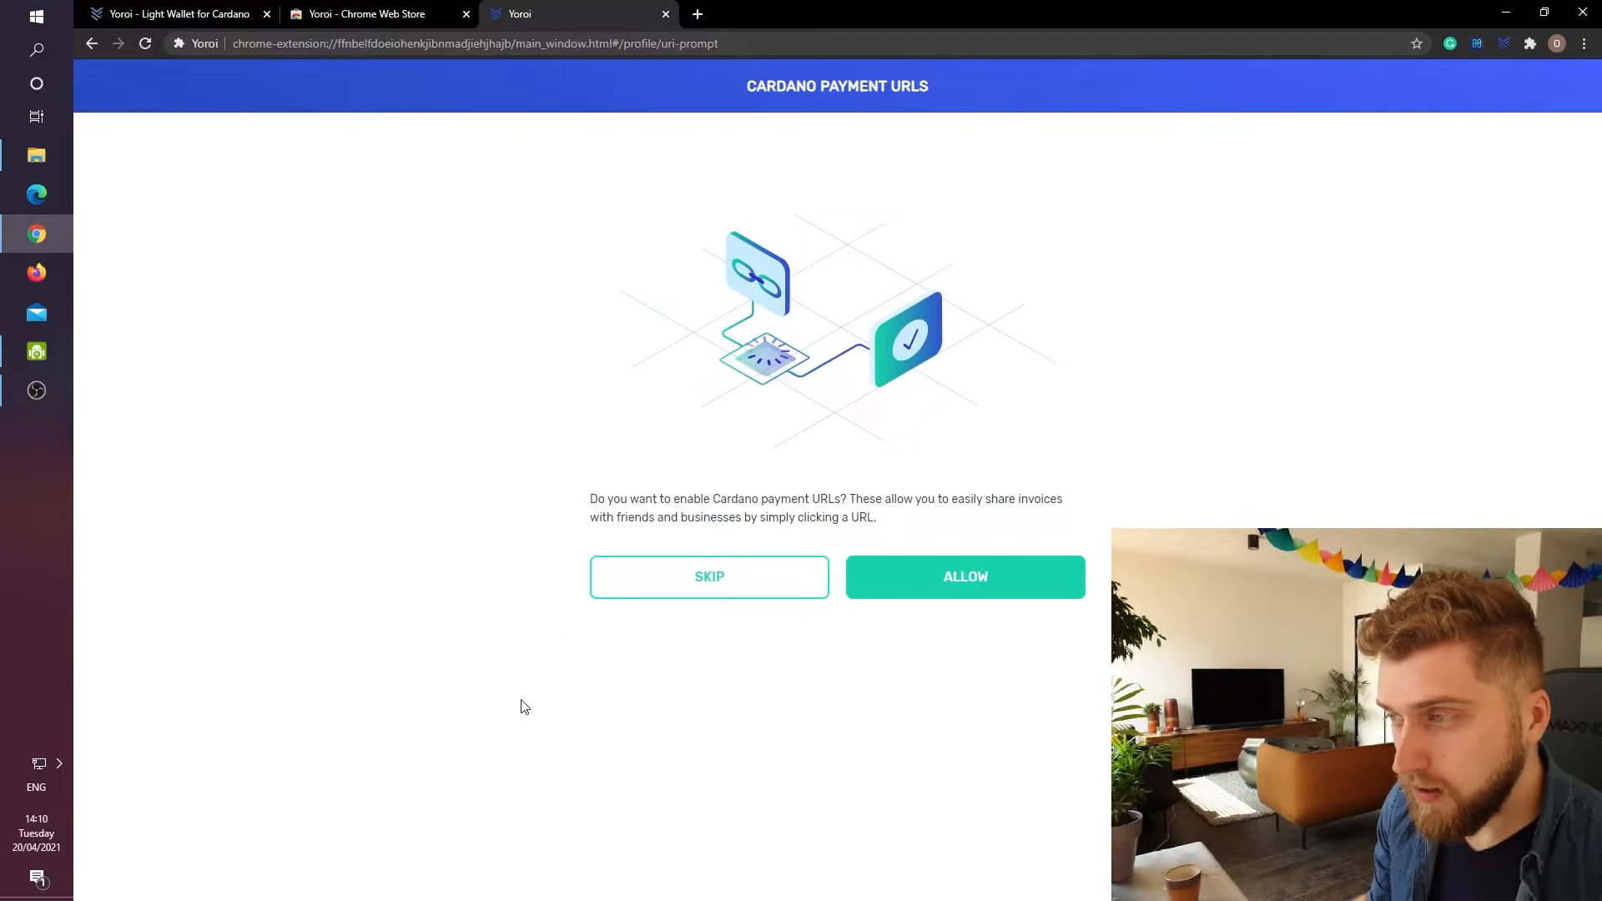
mouse_move(709, 576)
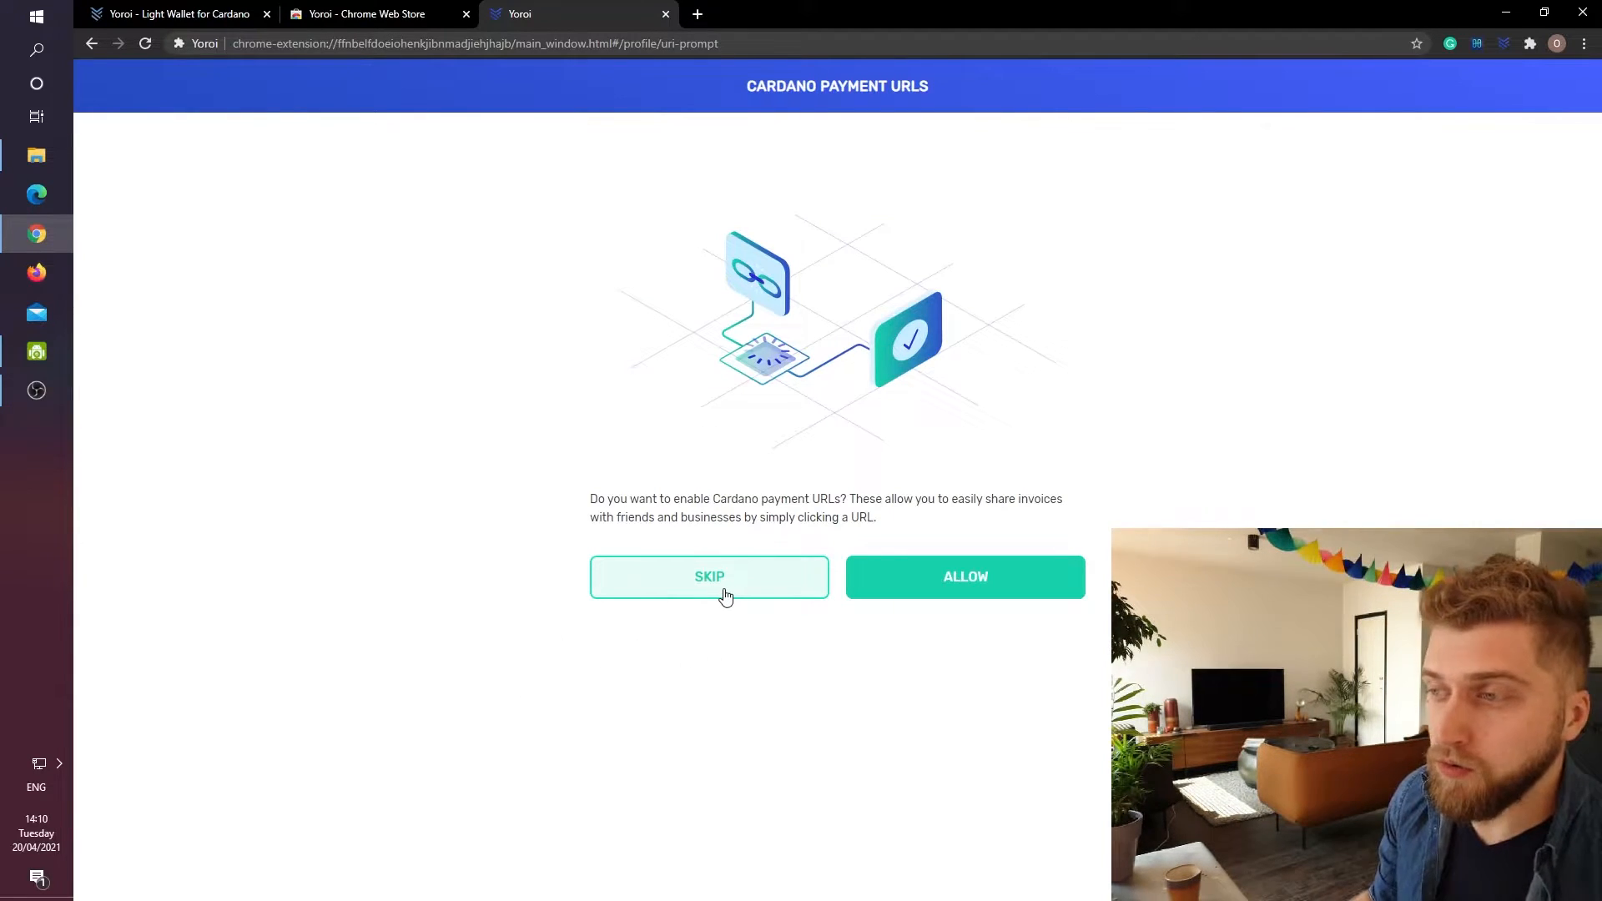
click(709, 576)
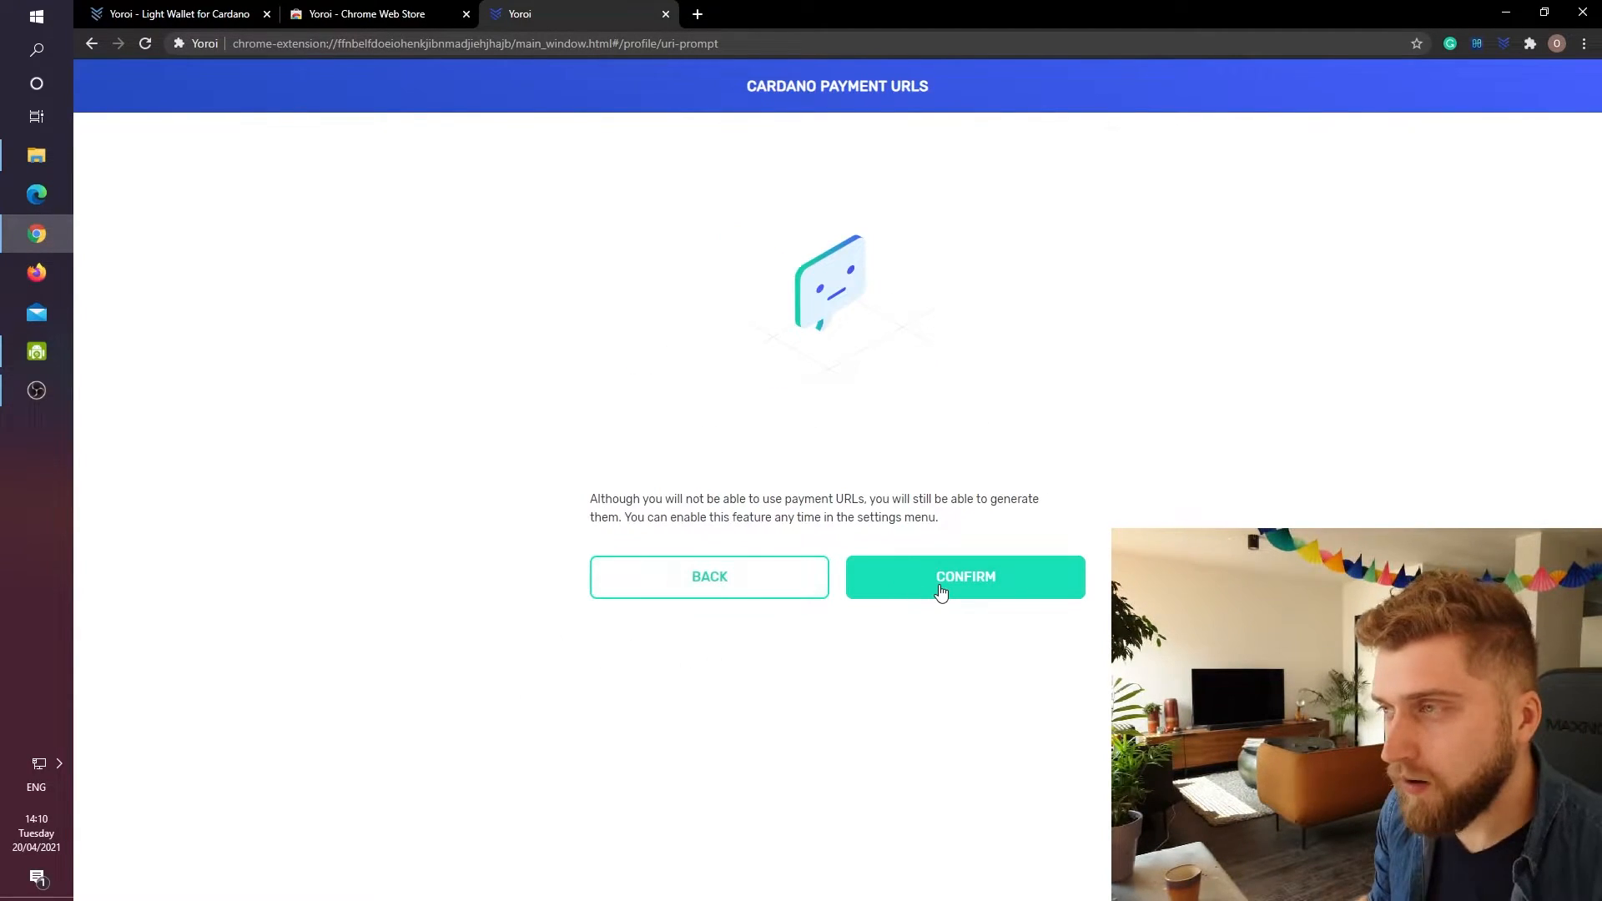
Confirm skipping payment URLs and begin creating a new Cardano wallet.
click(963, 576)
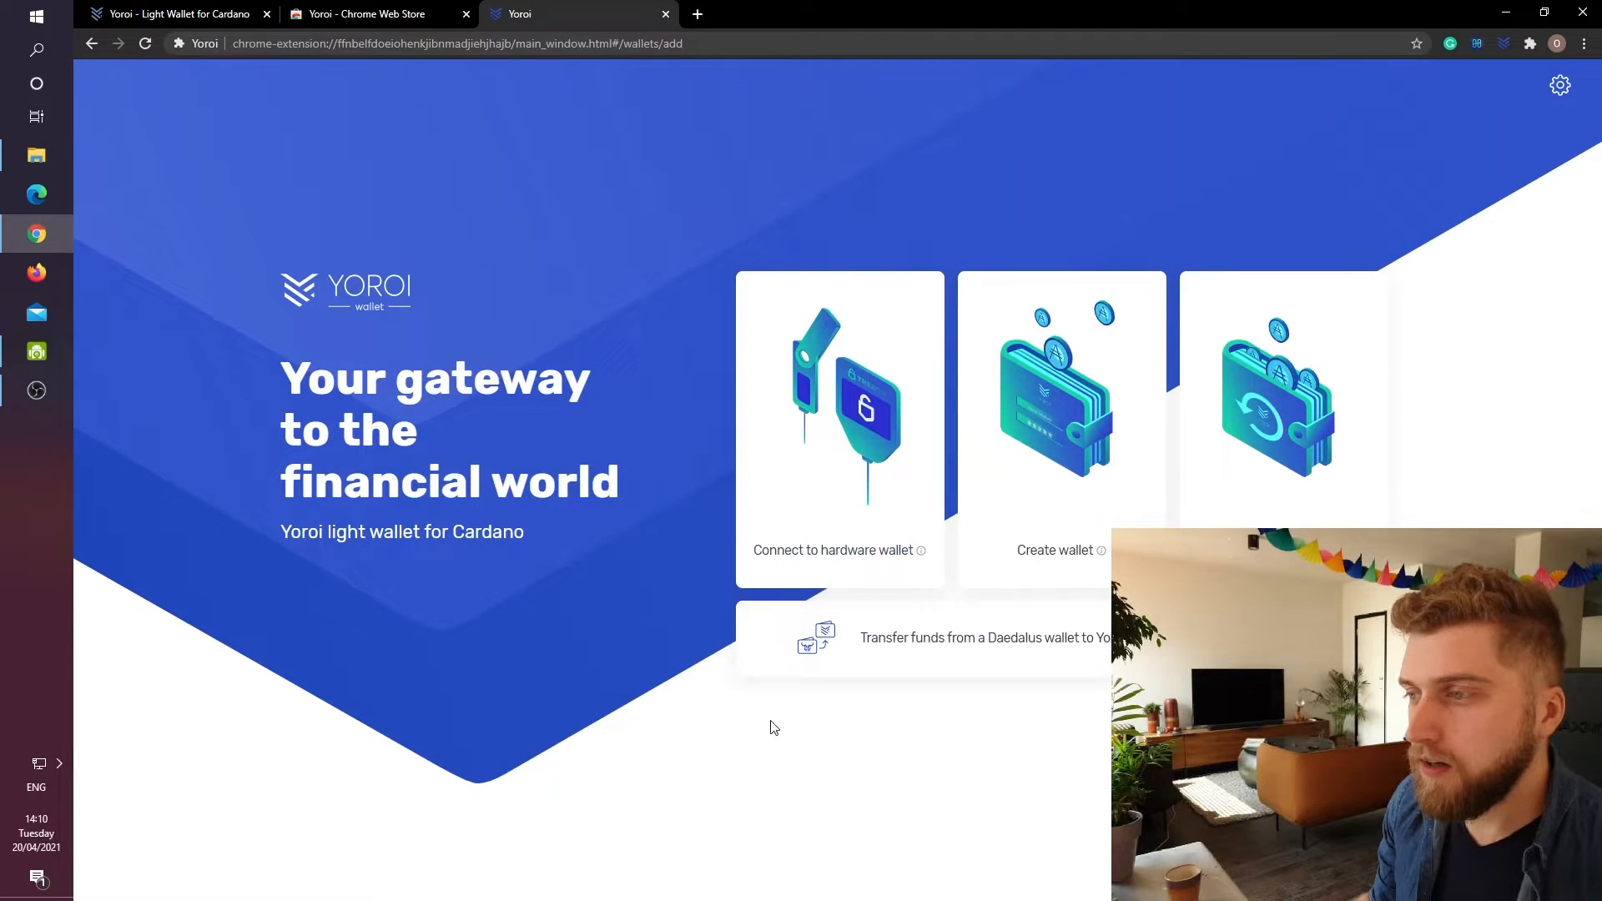
mouse_move(726, 789)
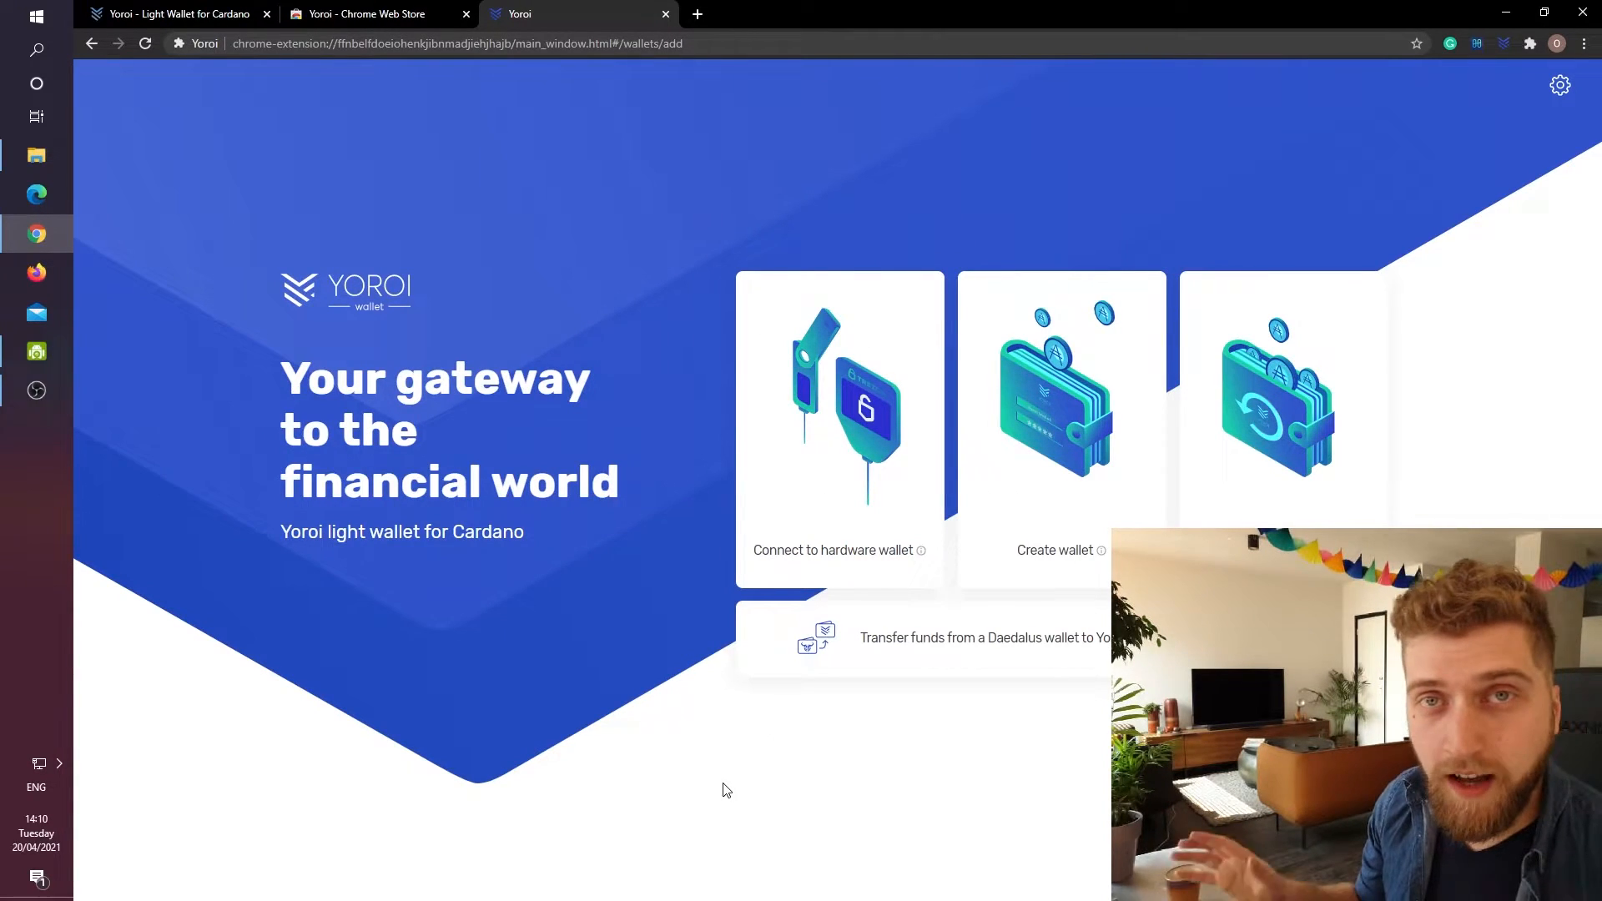
mouse_move(1030, 826)
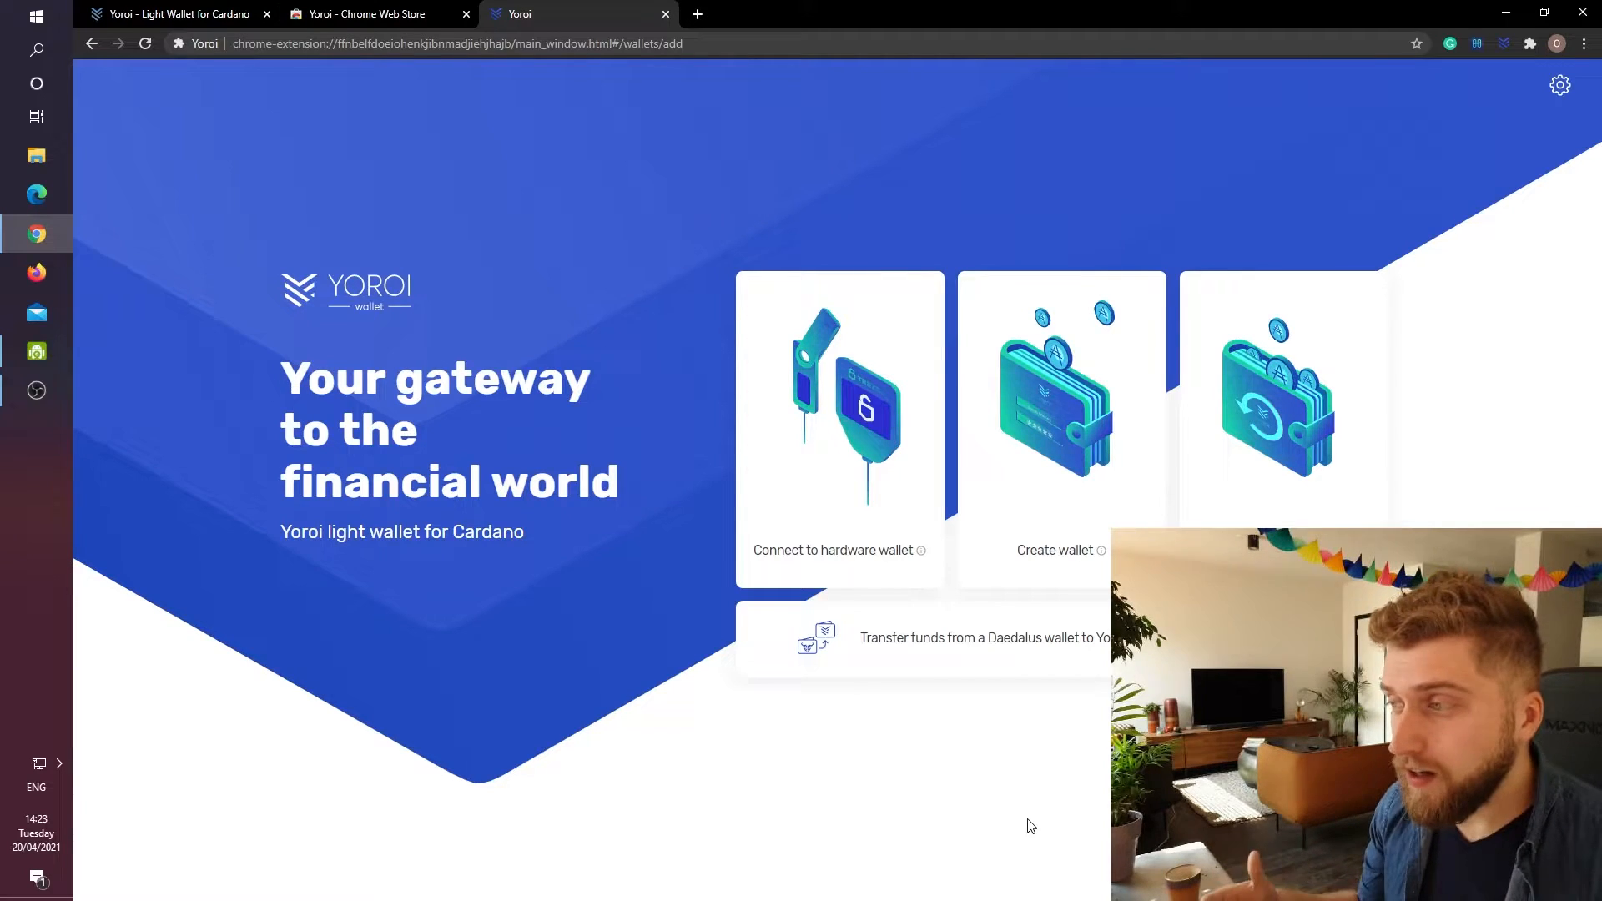
mouse_move(1074, 751)
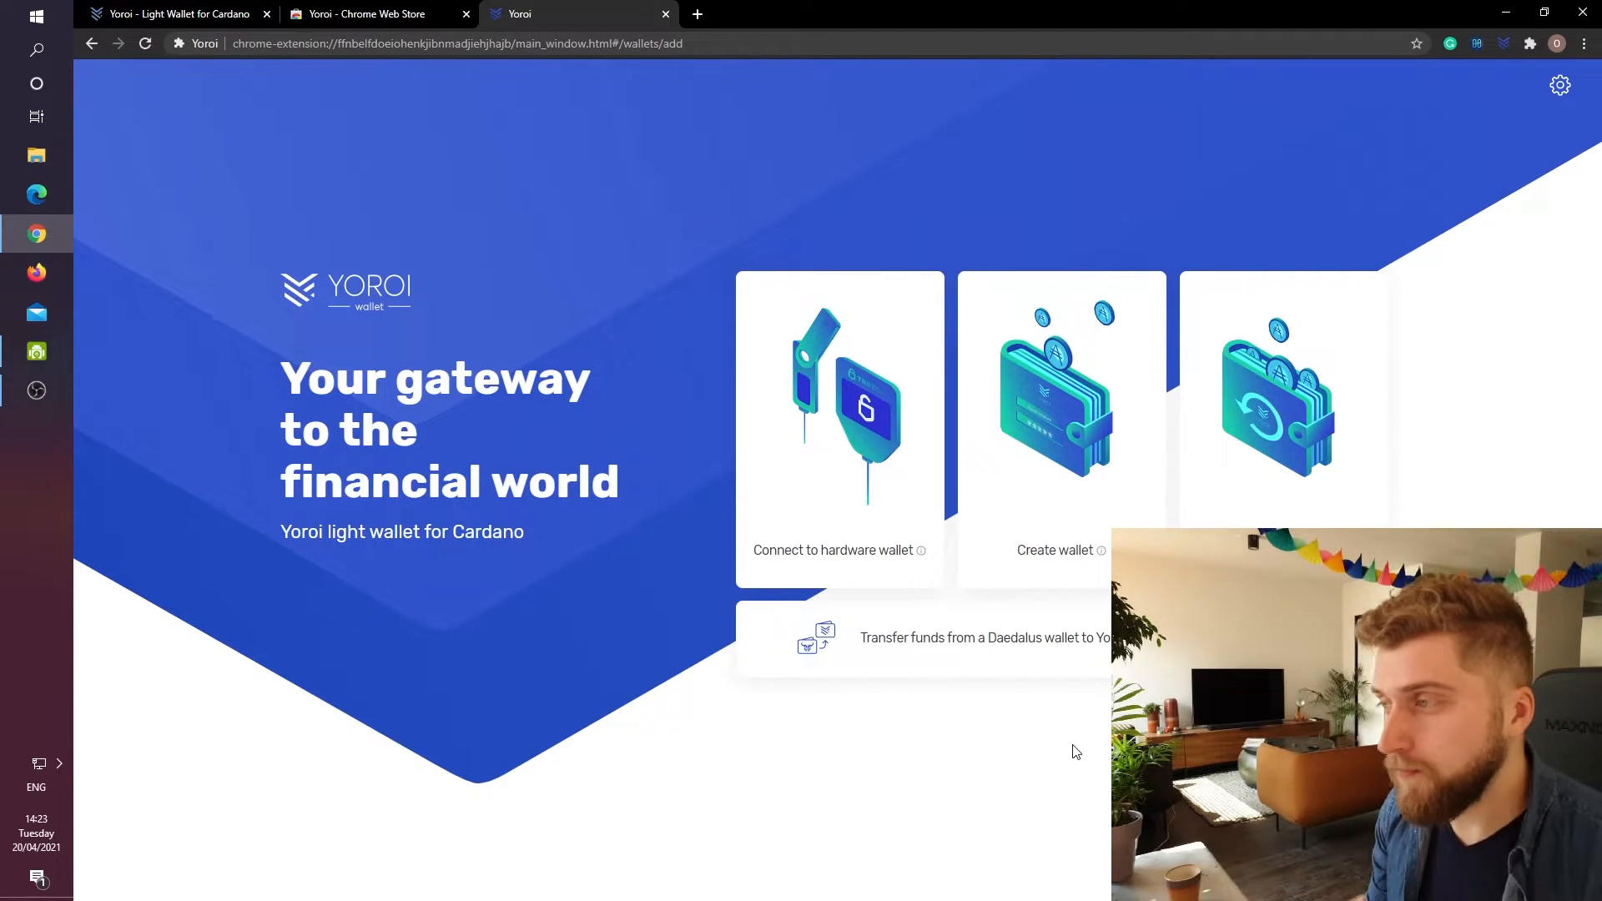
click(1062, 429)
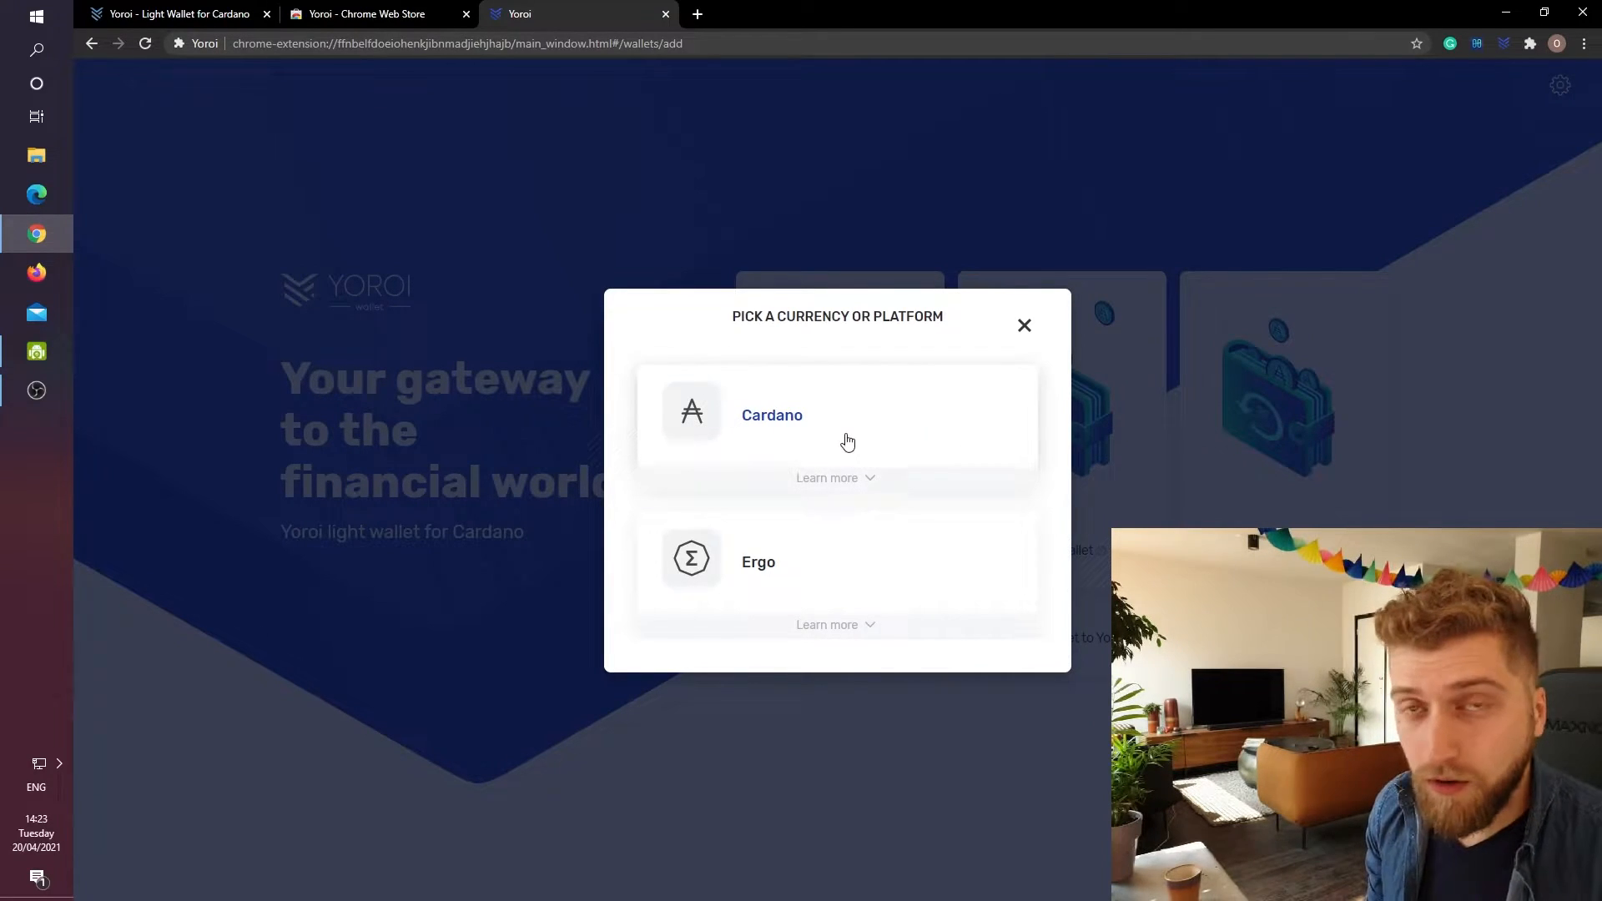
click(836, 415)
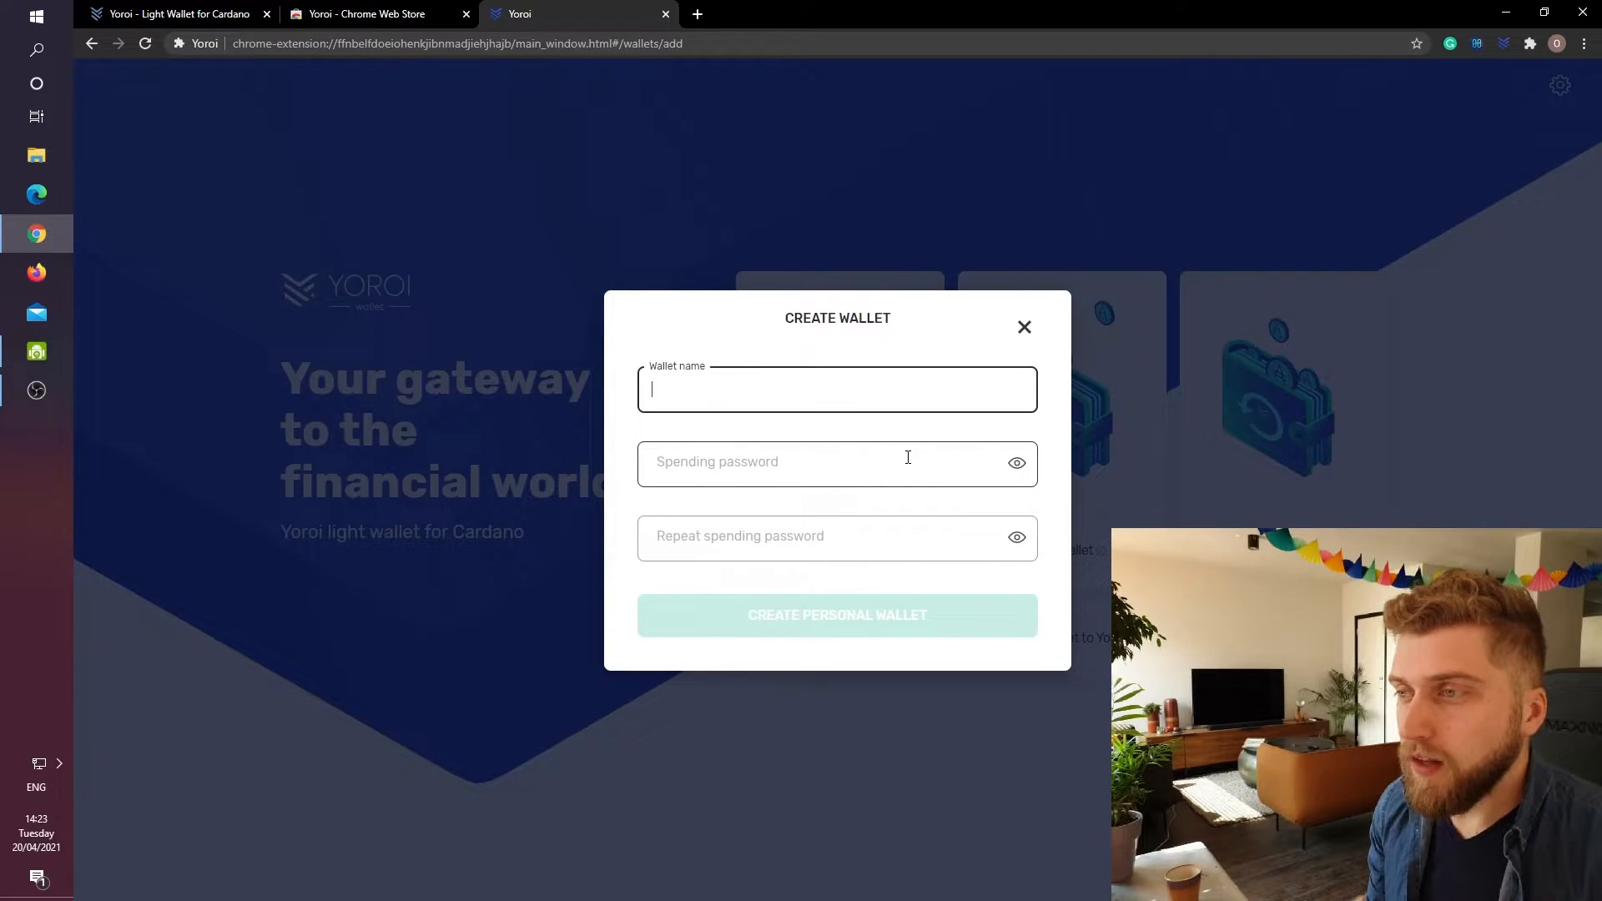
Name the wallet 'Tutorial' and create the personal wallet with its spending password.
click(836, 615)
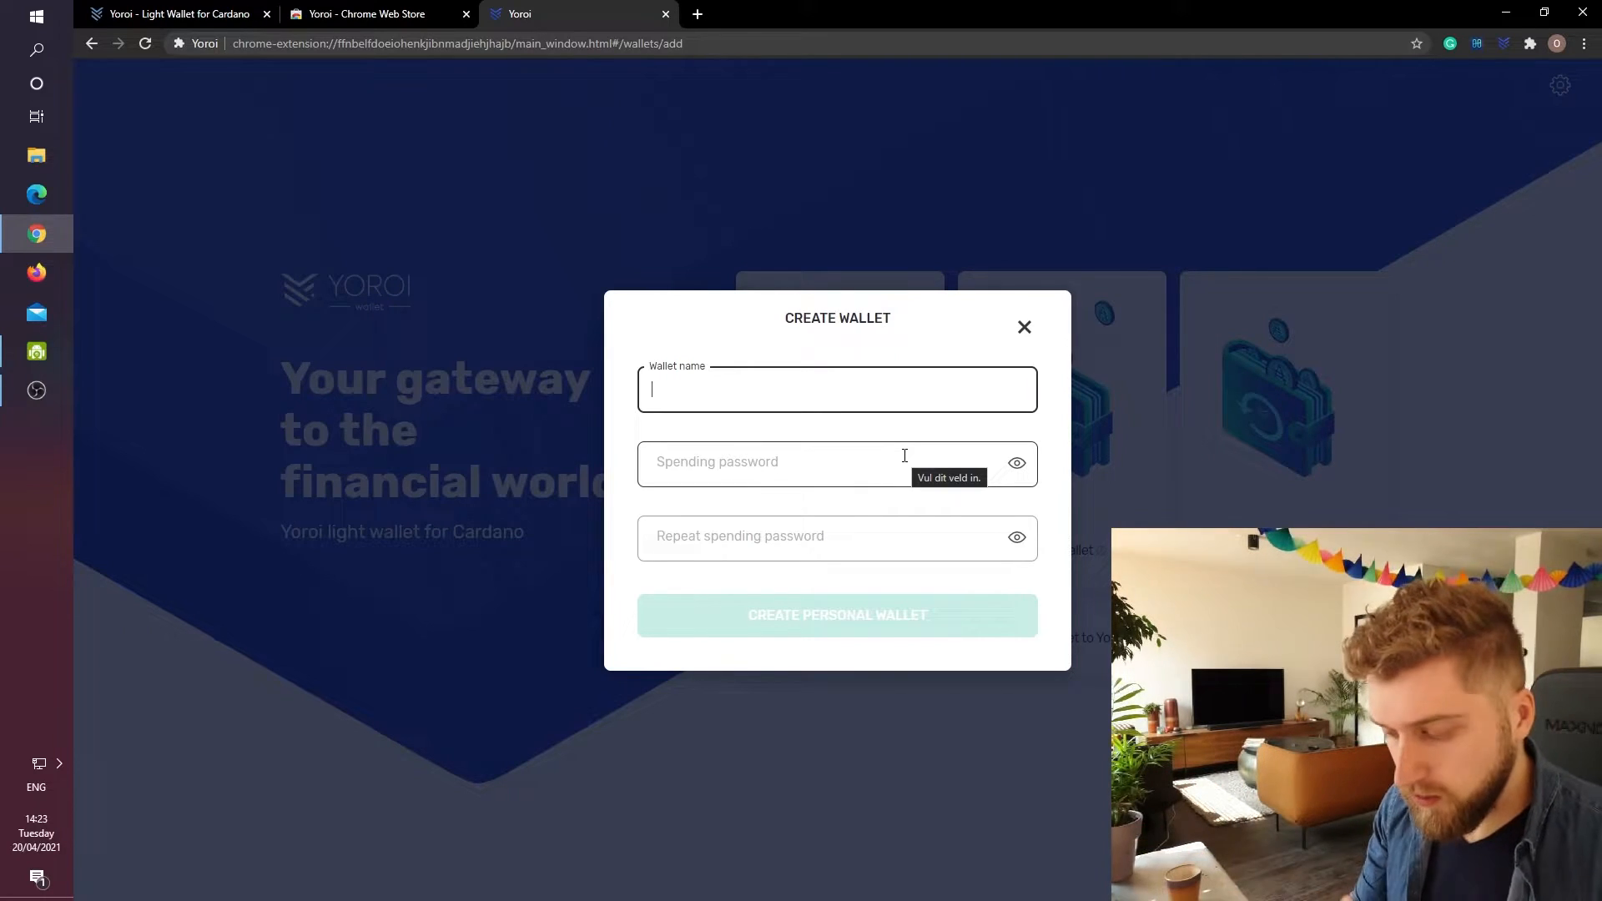
text(Tutorial)
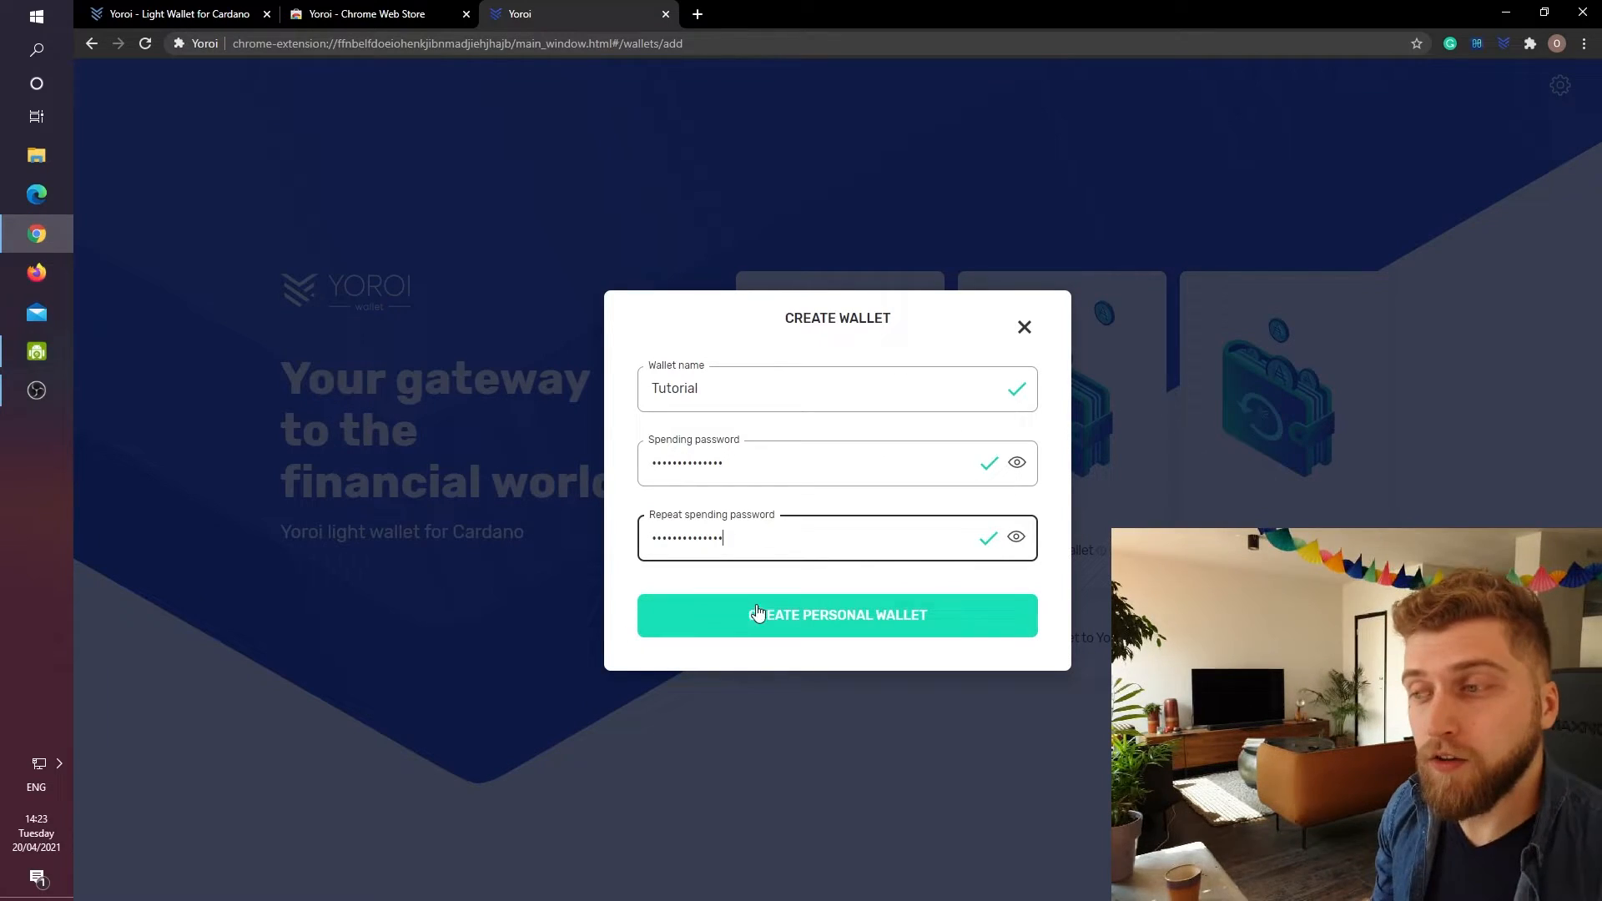
click(836, 614)
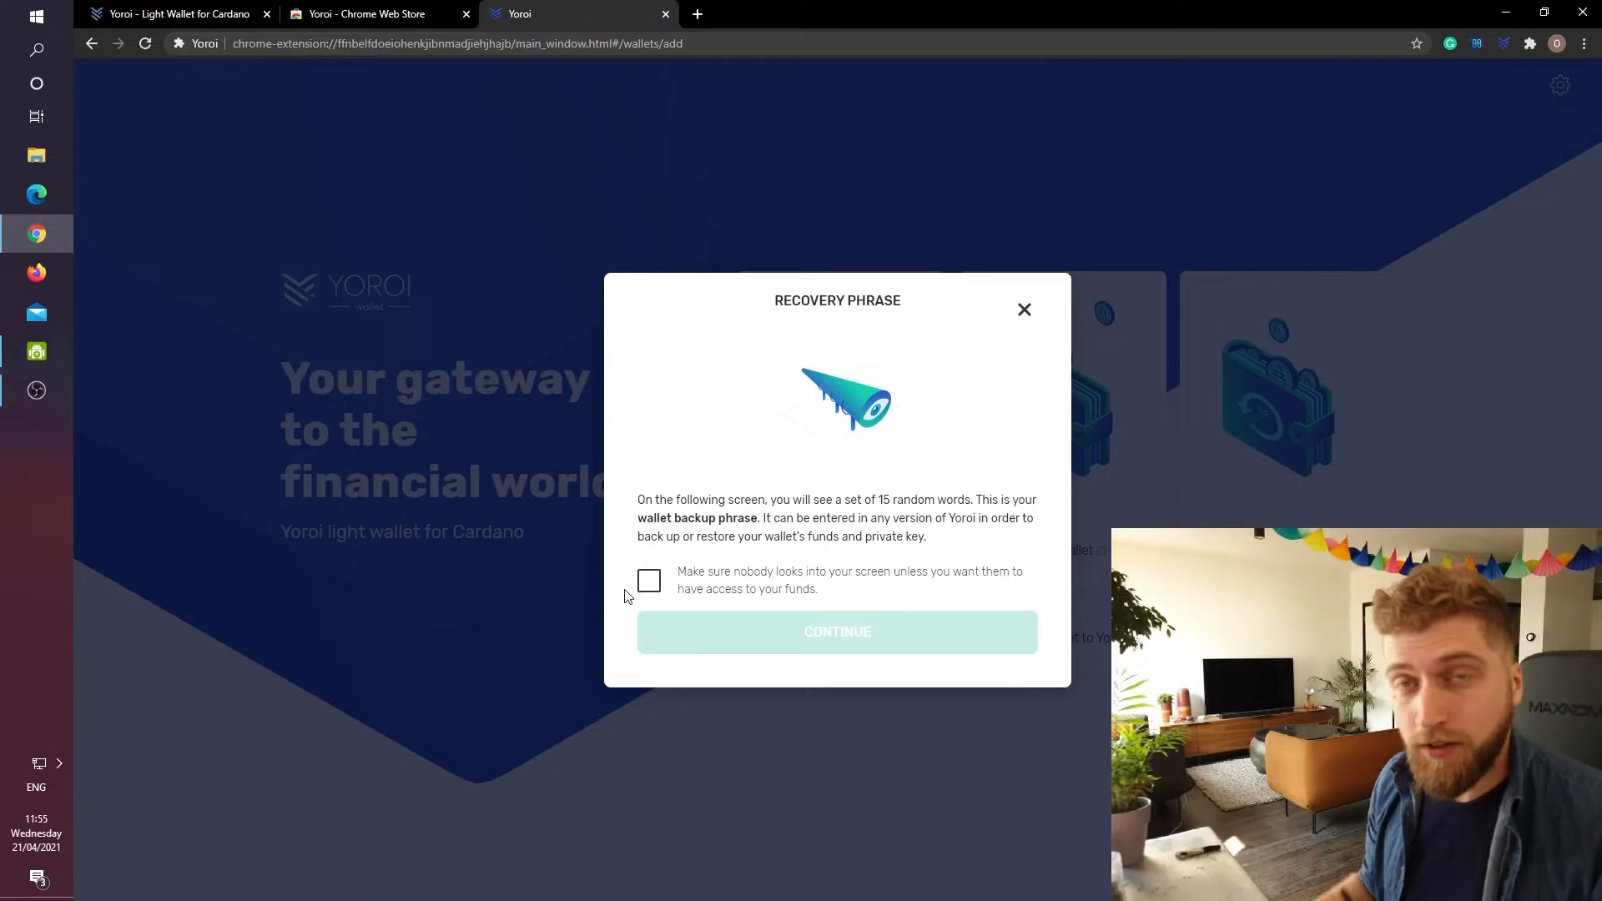
Acknowledge the screen-privacy warning and reveal the 15-word recovery phrase.
click(649, 580)
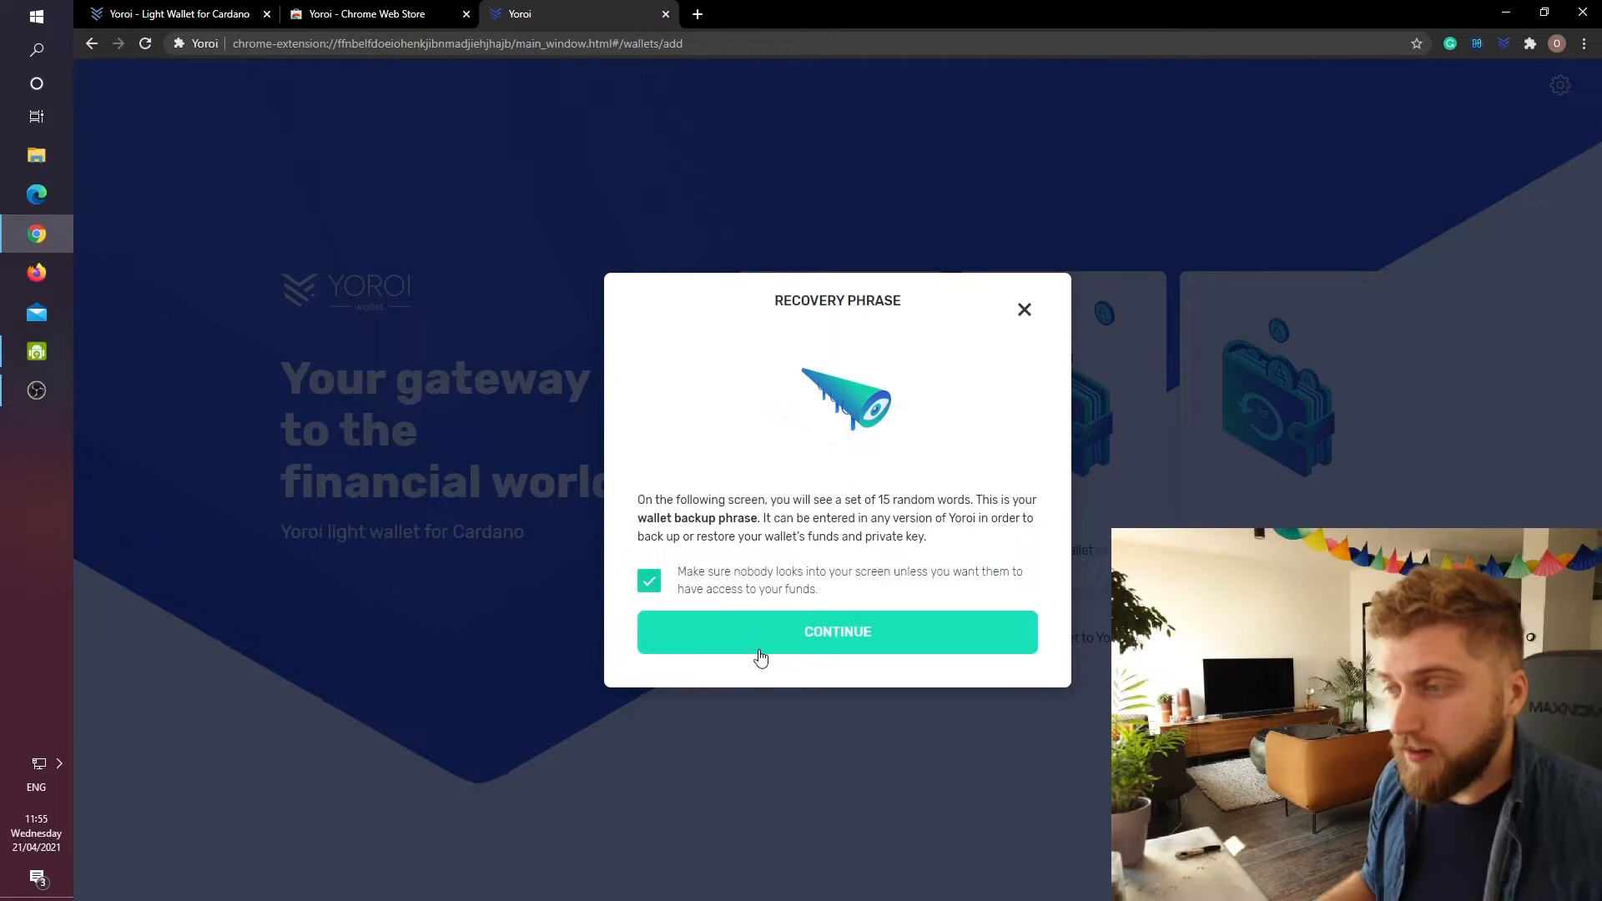
click(836, 631)
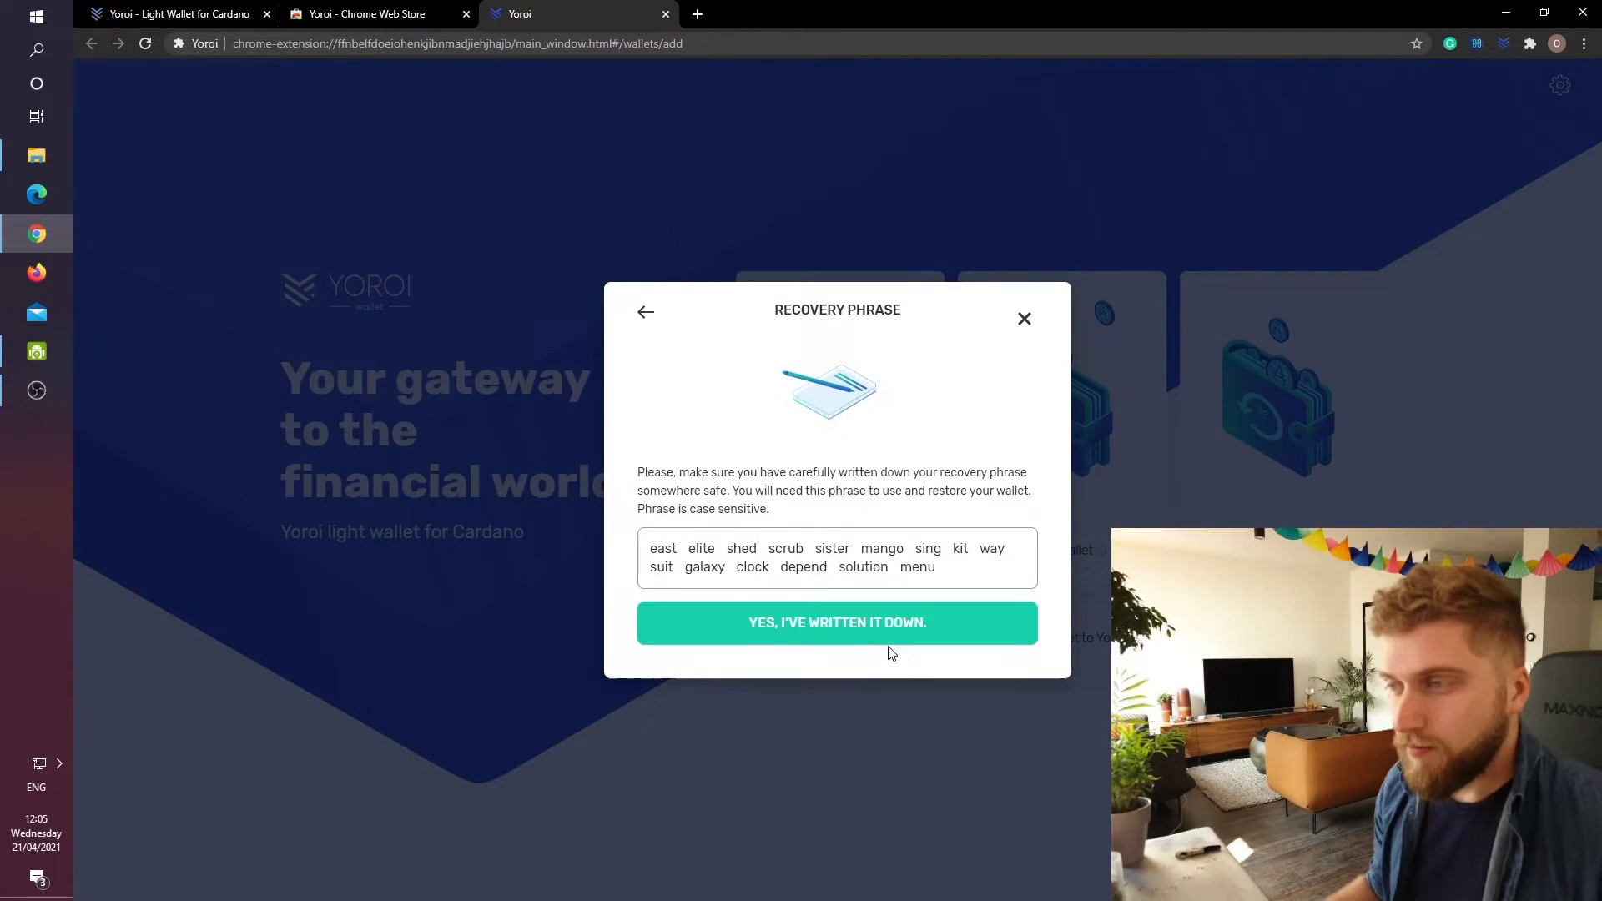
mouse_move(1055, 698)
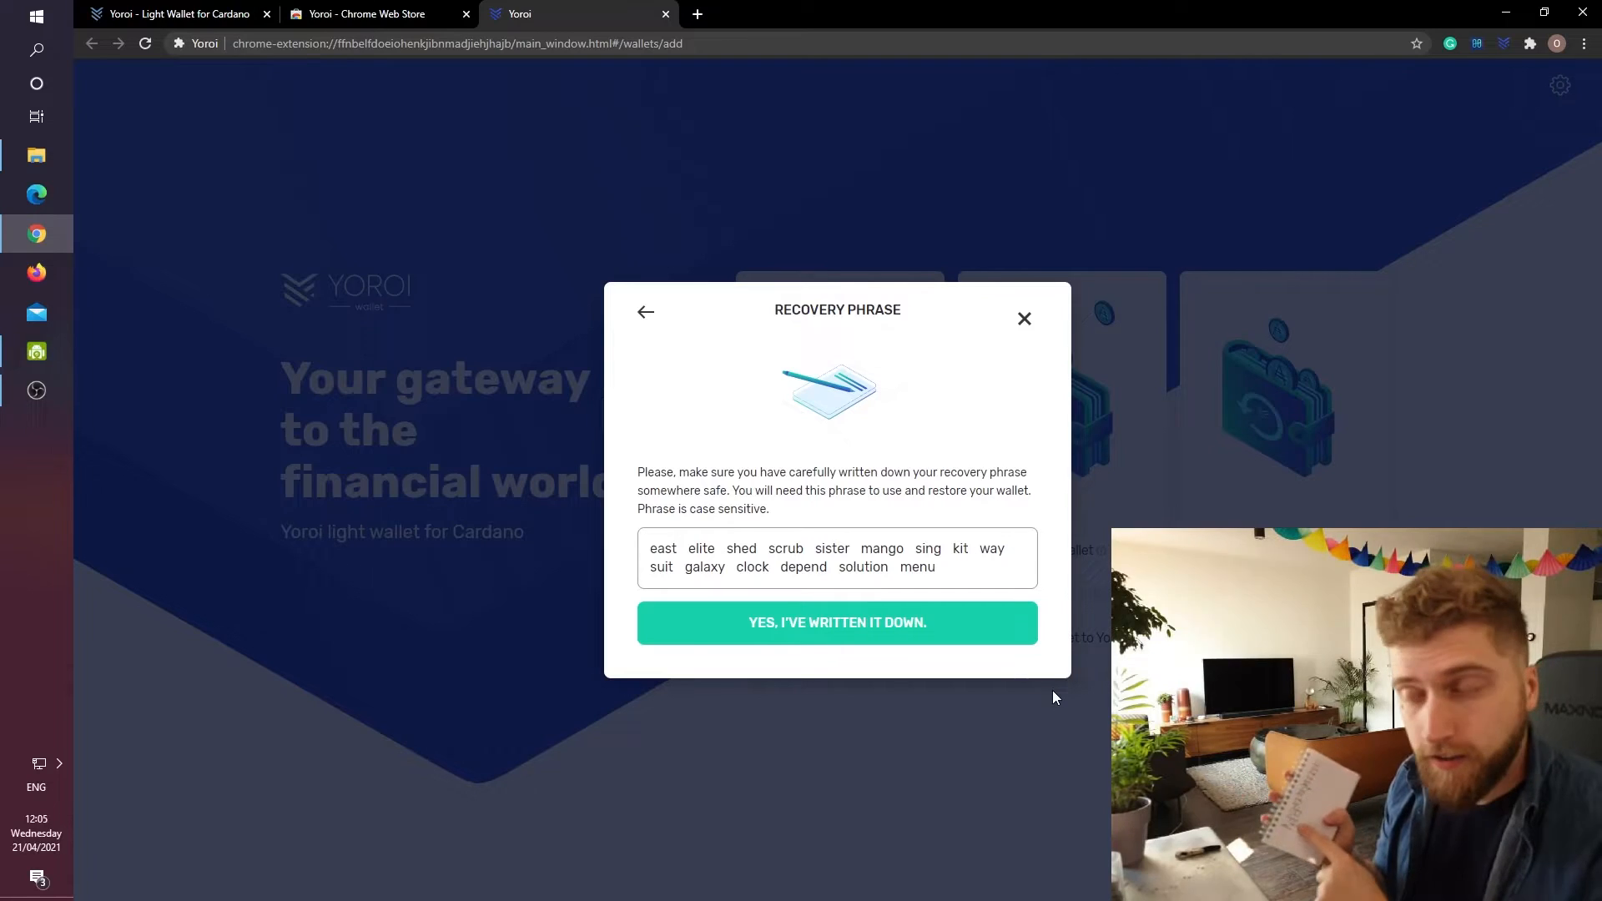
mouse_move(716, 660)
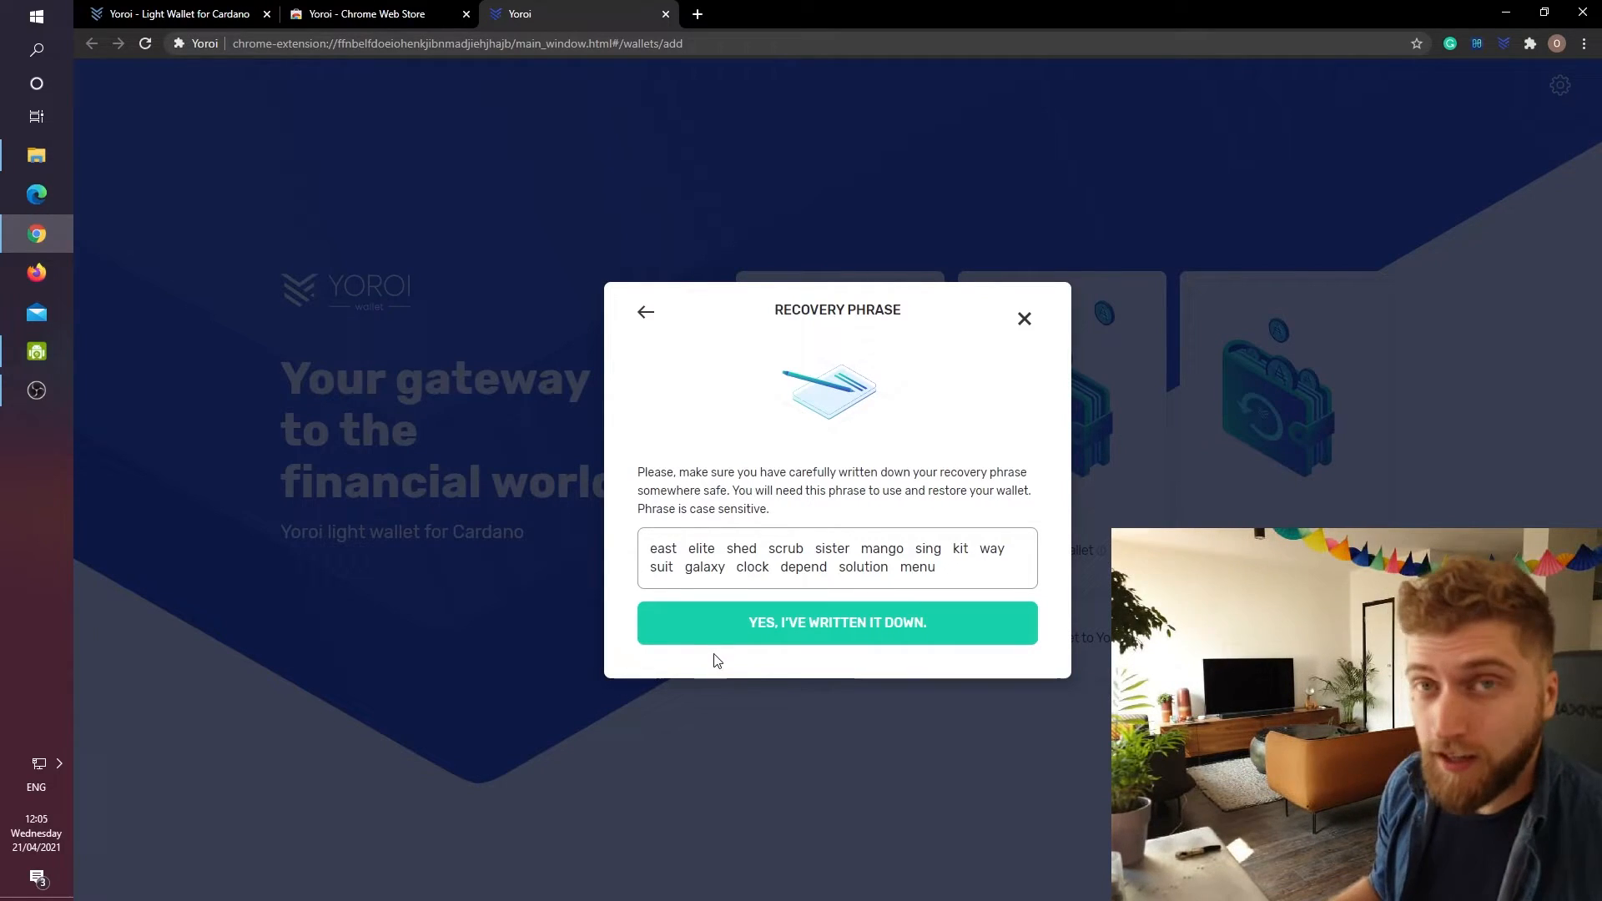
Confirm the recovery phrase is written down and select its words in the correct order.
click(836, 623)
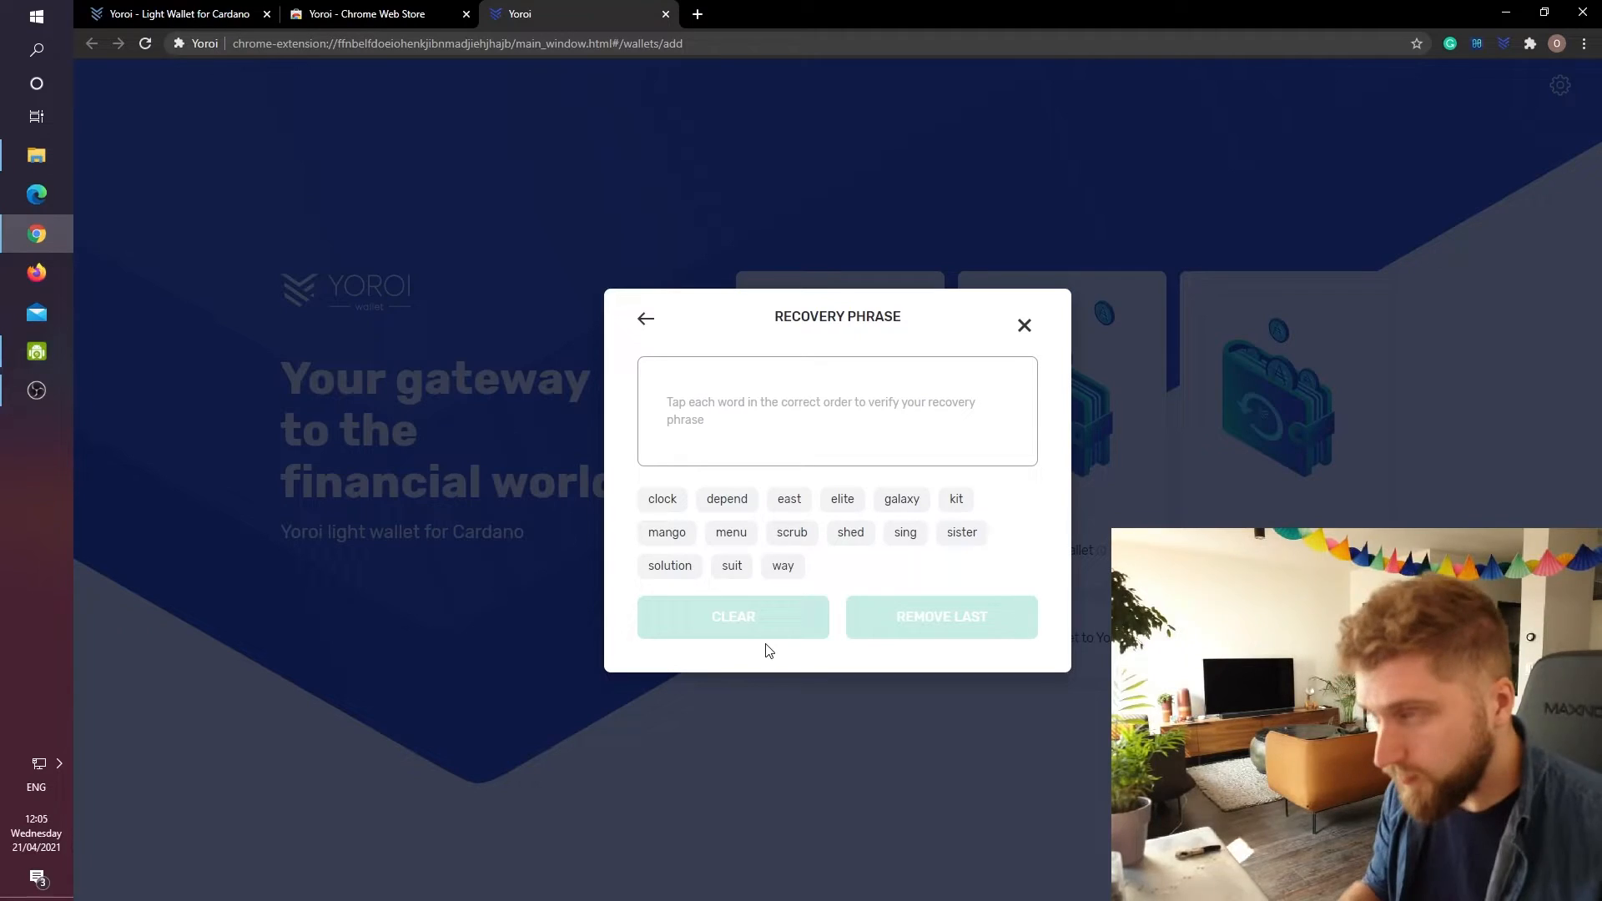
click(841, 499)
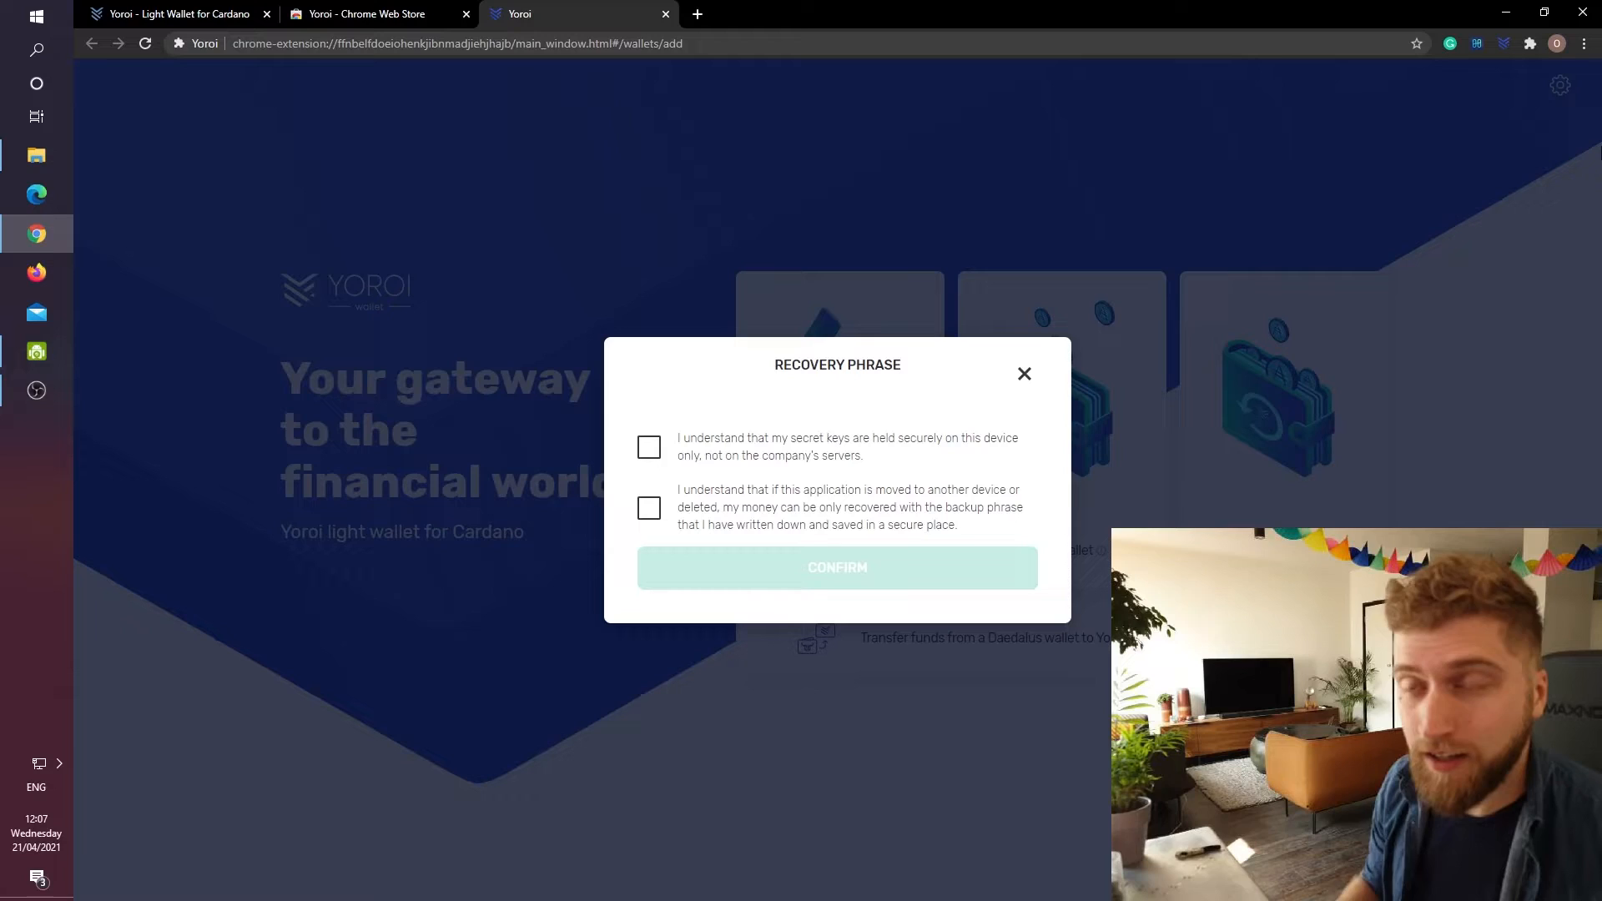
Accept the key storage and backup terms to finish creating the Tutorial wallet.
click(650, 447)
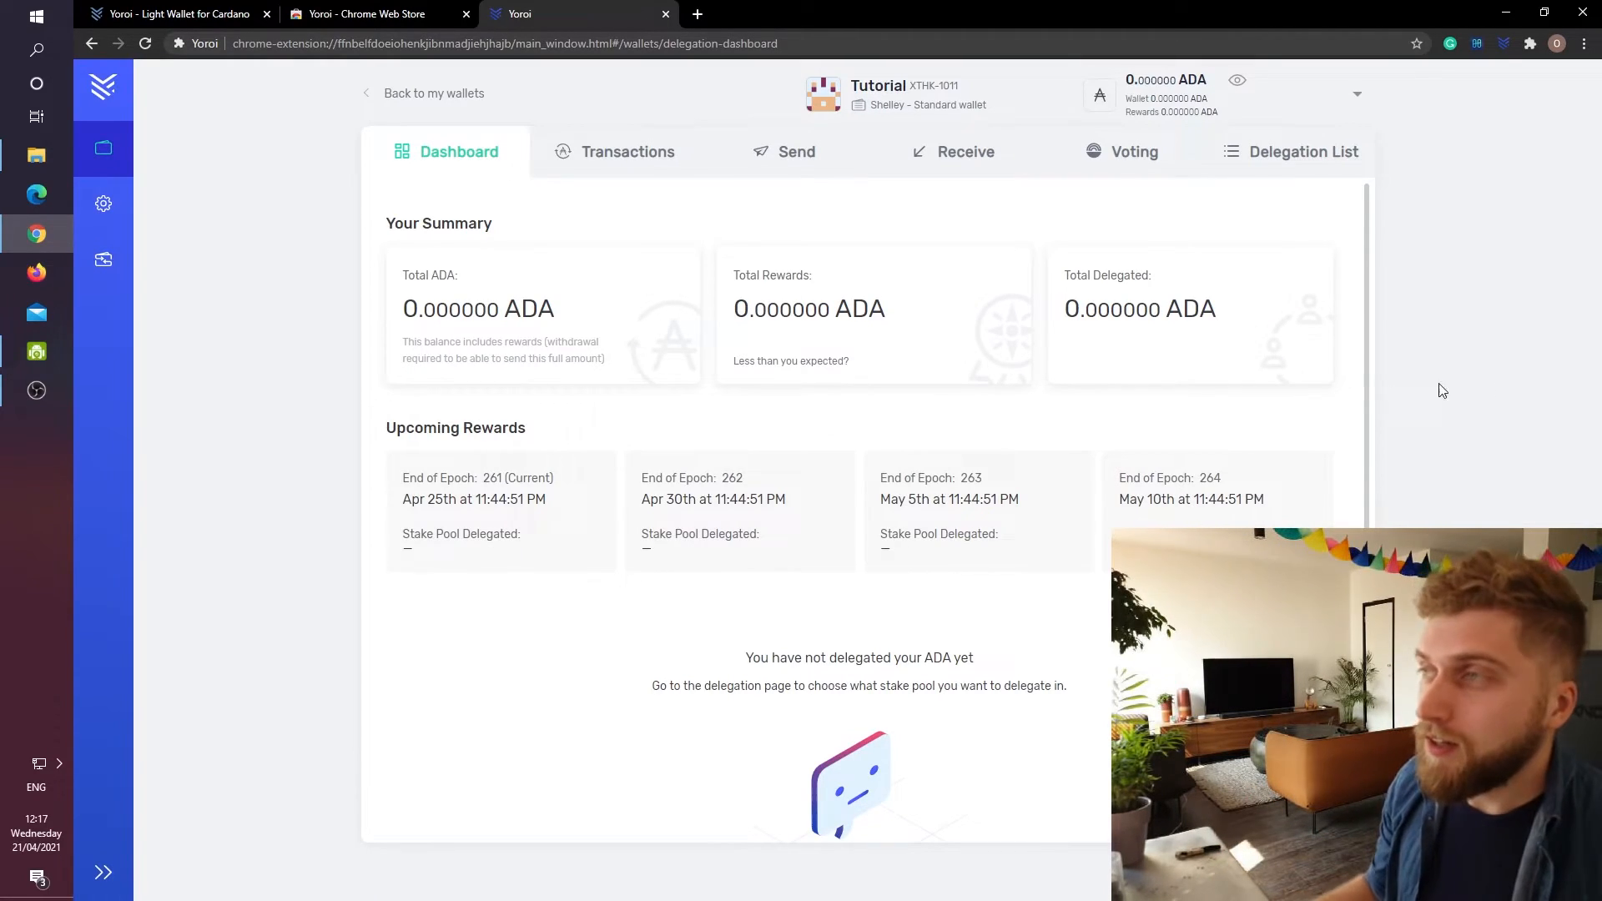
mouse_move(925, 164)
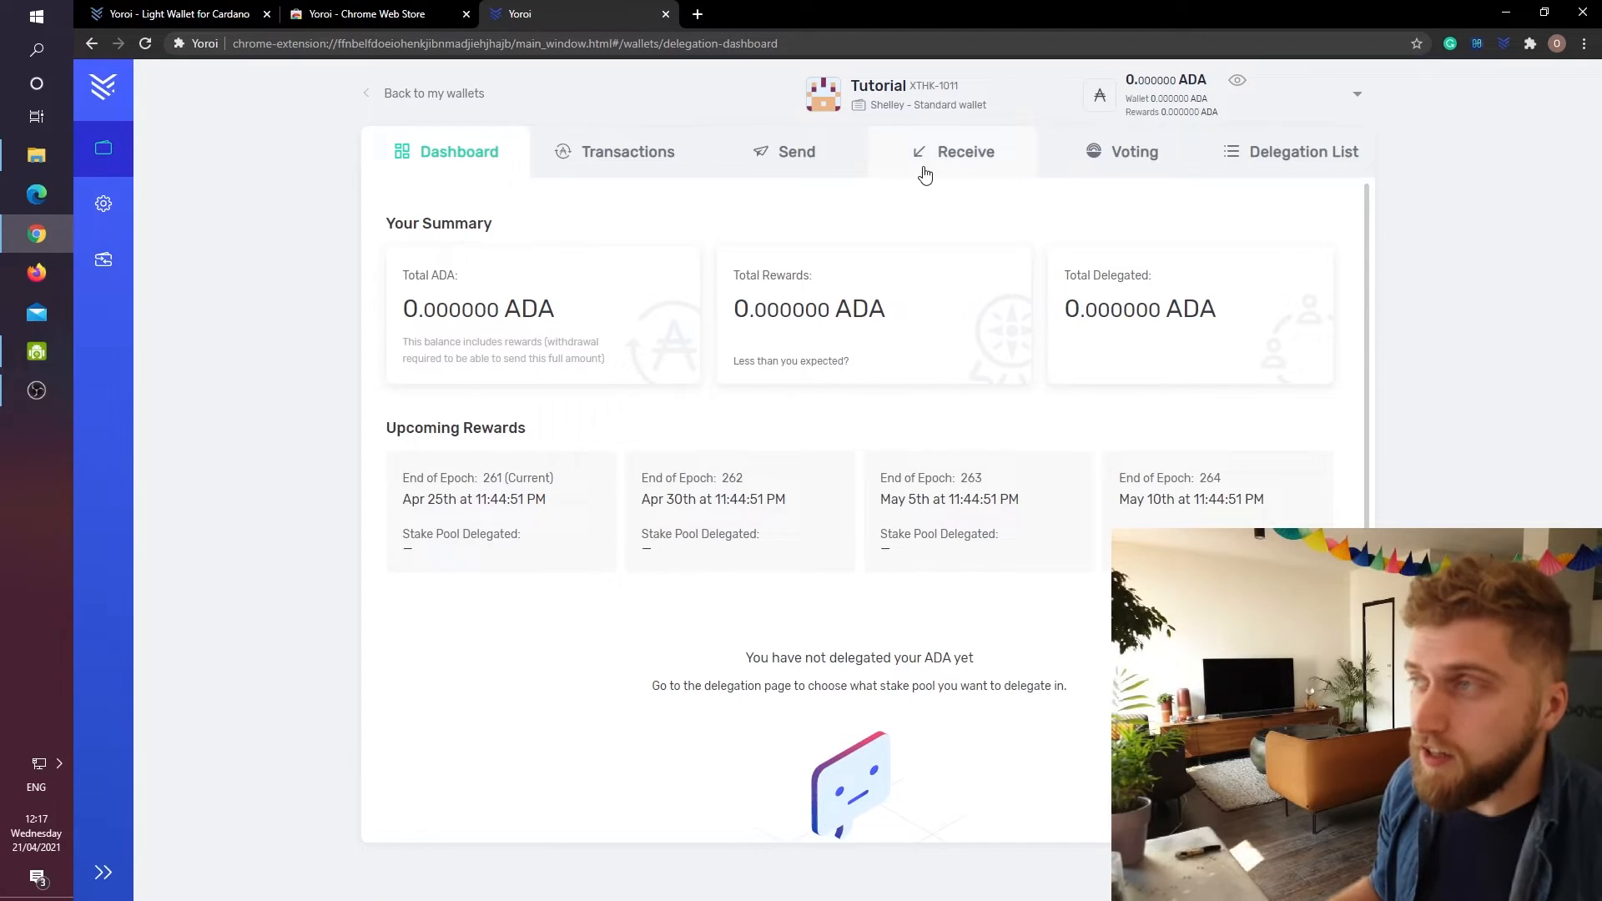
Show the Tutorial wallet's receiving address and QR code on the Receive page.
click(952, 152)
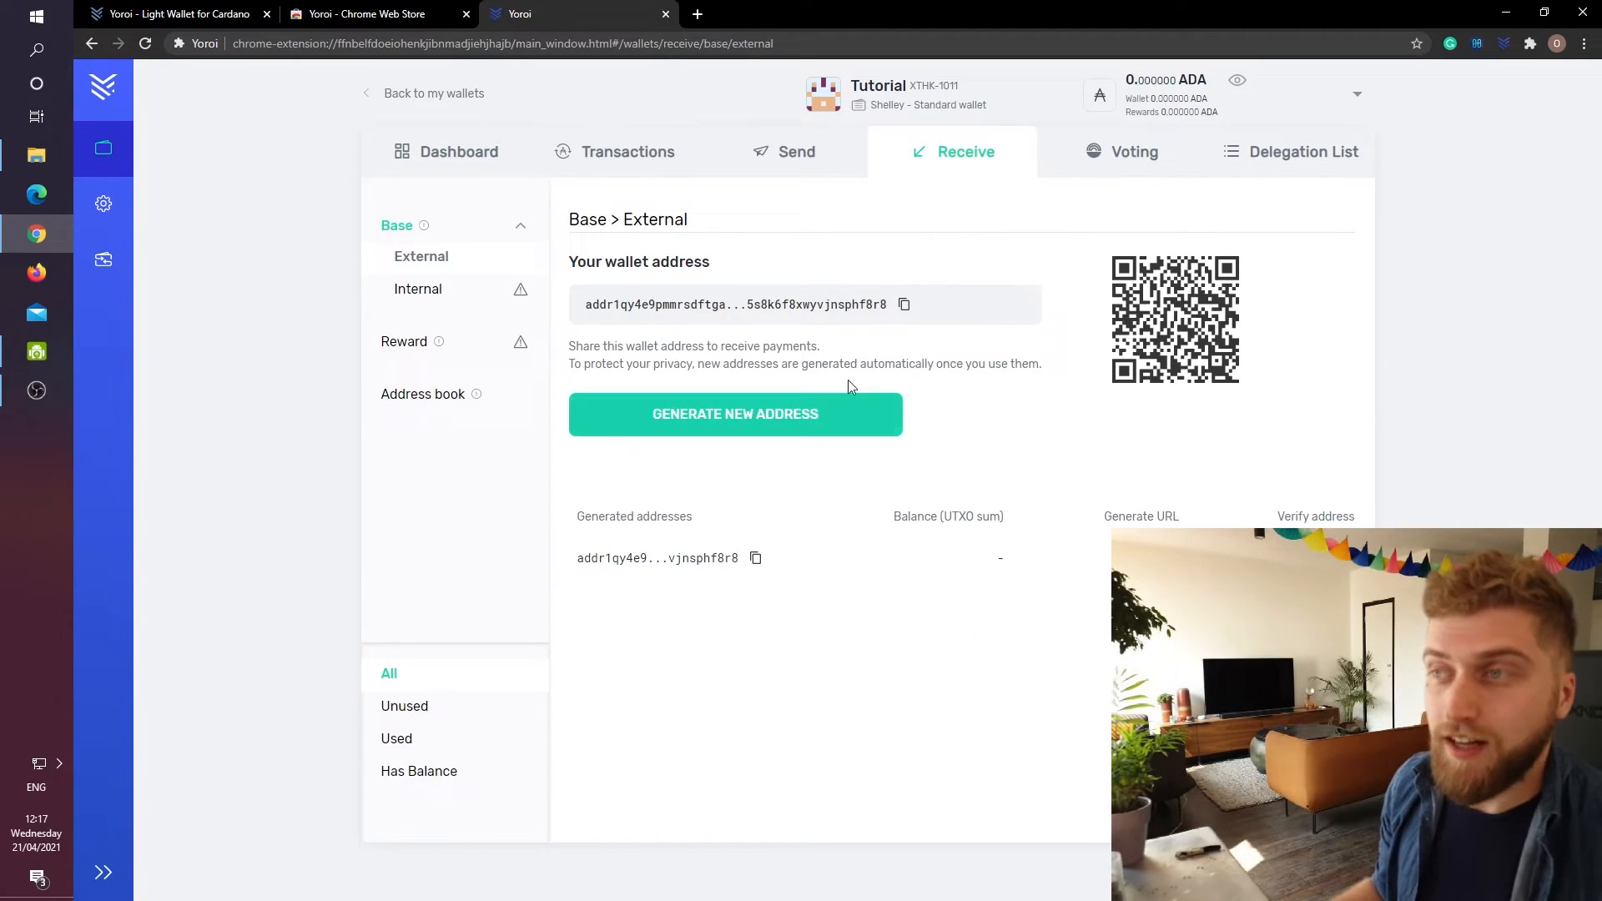
mouse_move(407, 489)
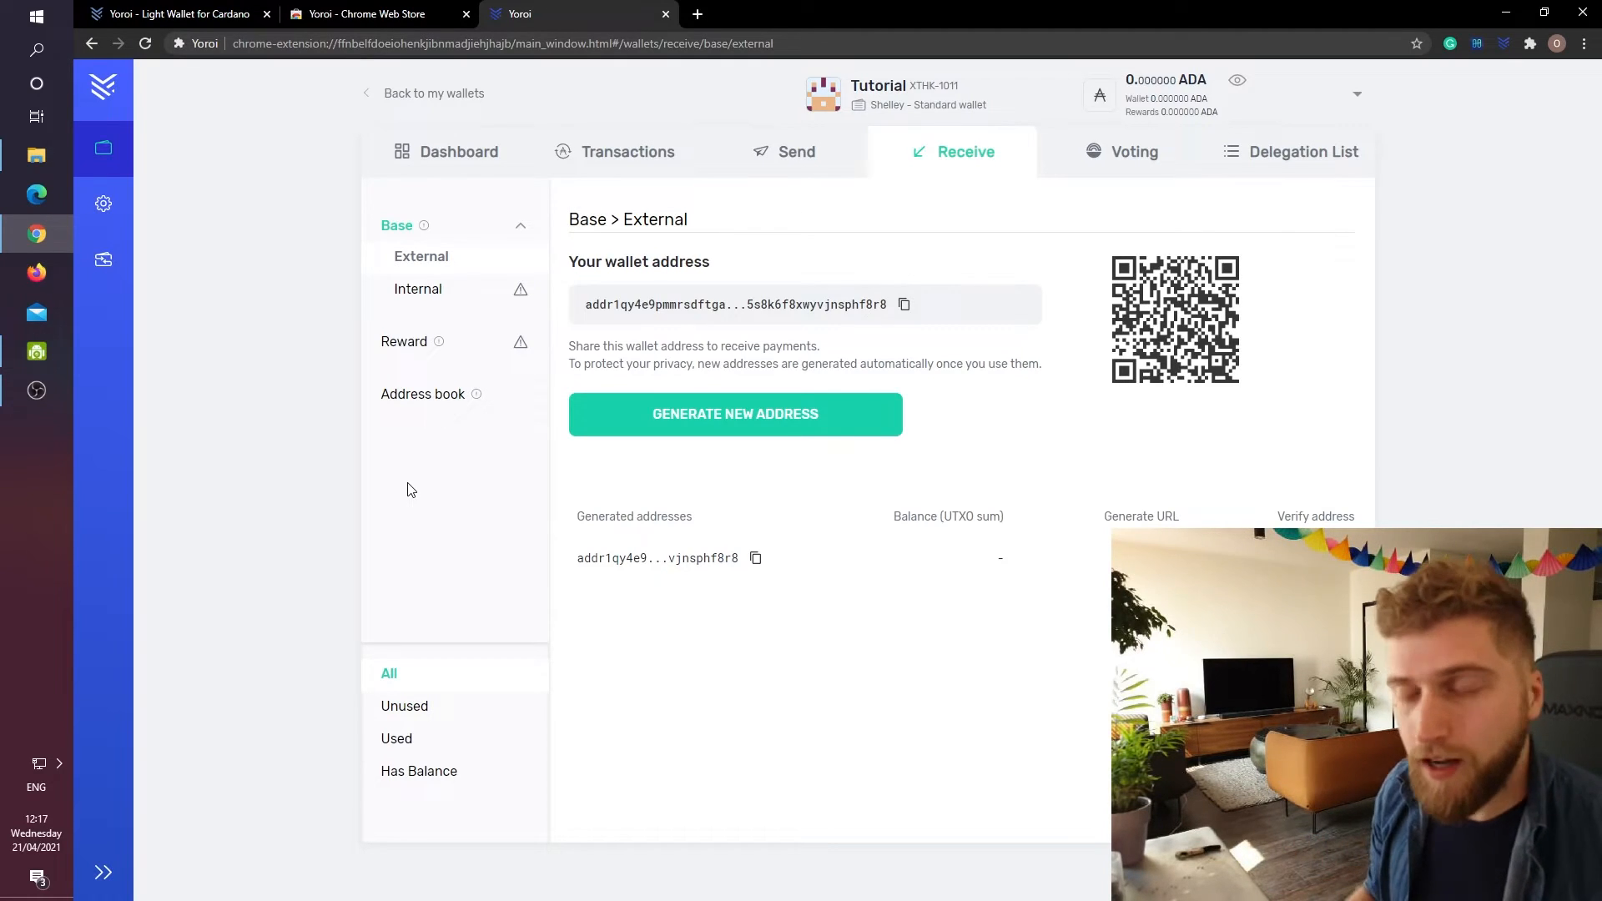
mouse_move(1066, 372)
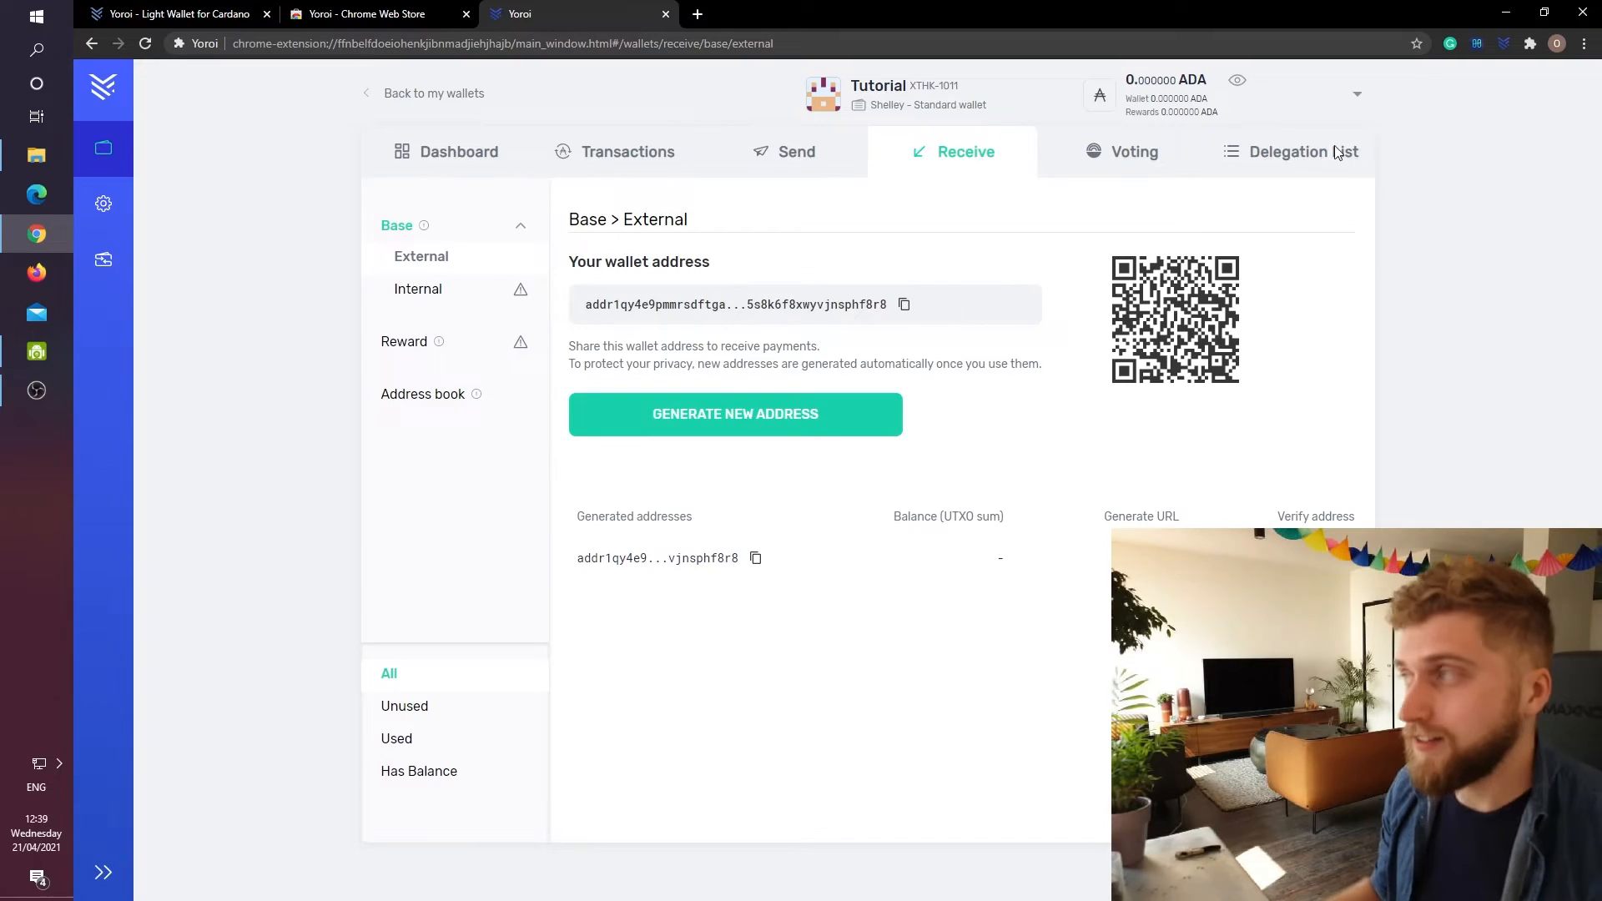
Search the Delegation List for 'ideal' to show only the IDEAL stake pool.
click(1304, 152)
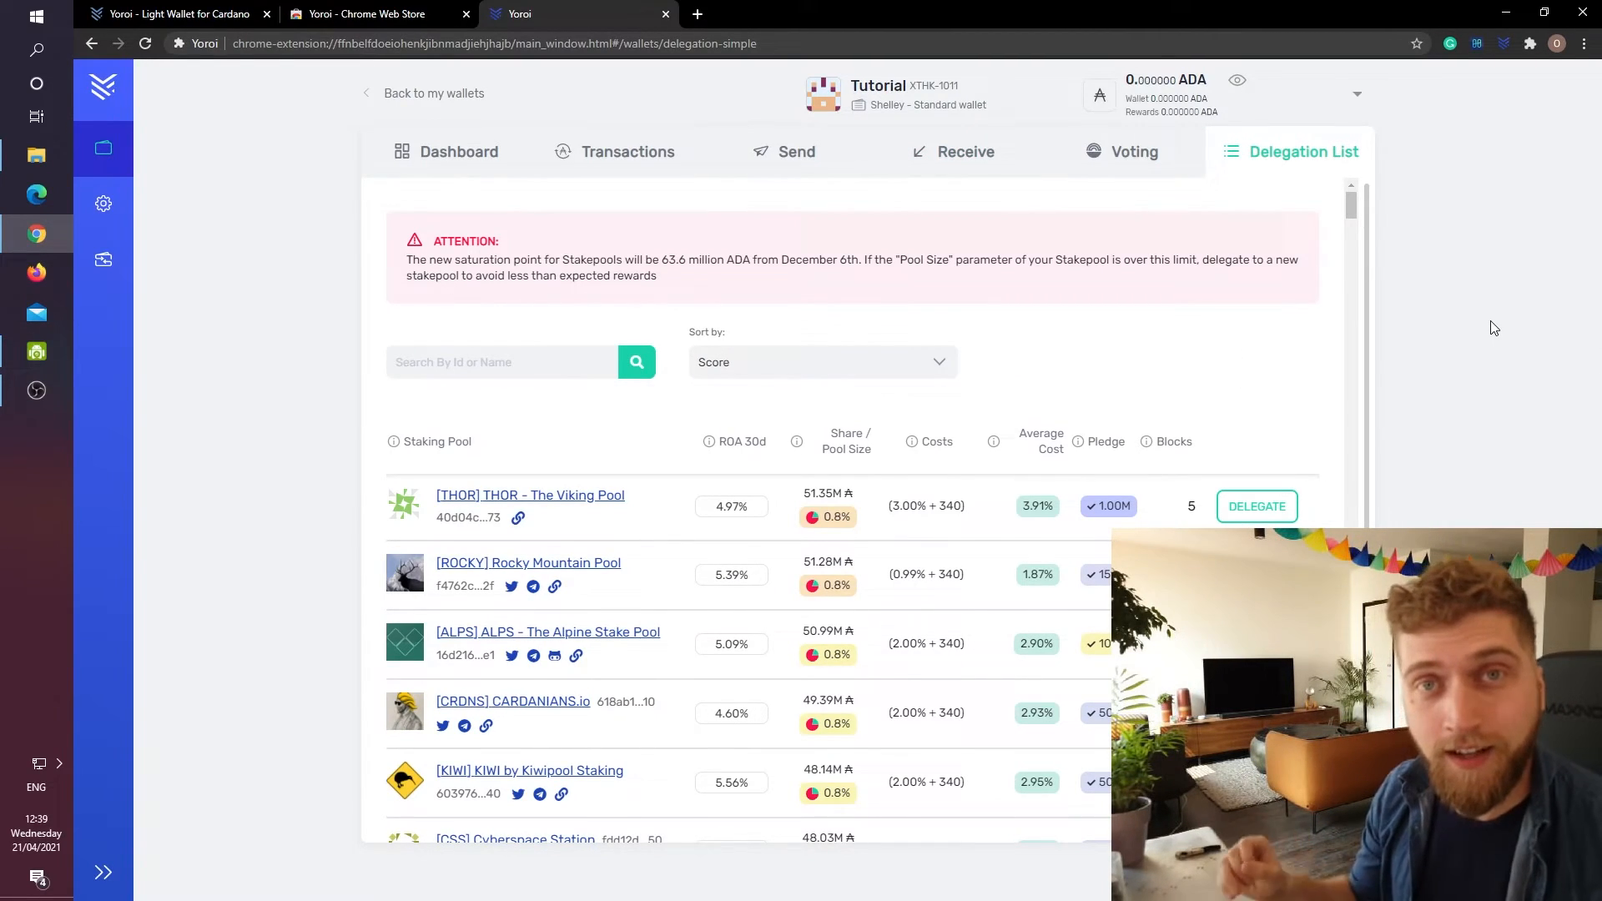
click(501, 363)
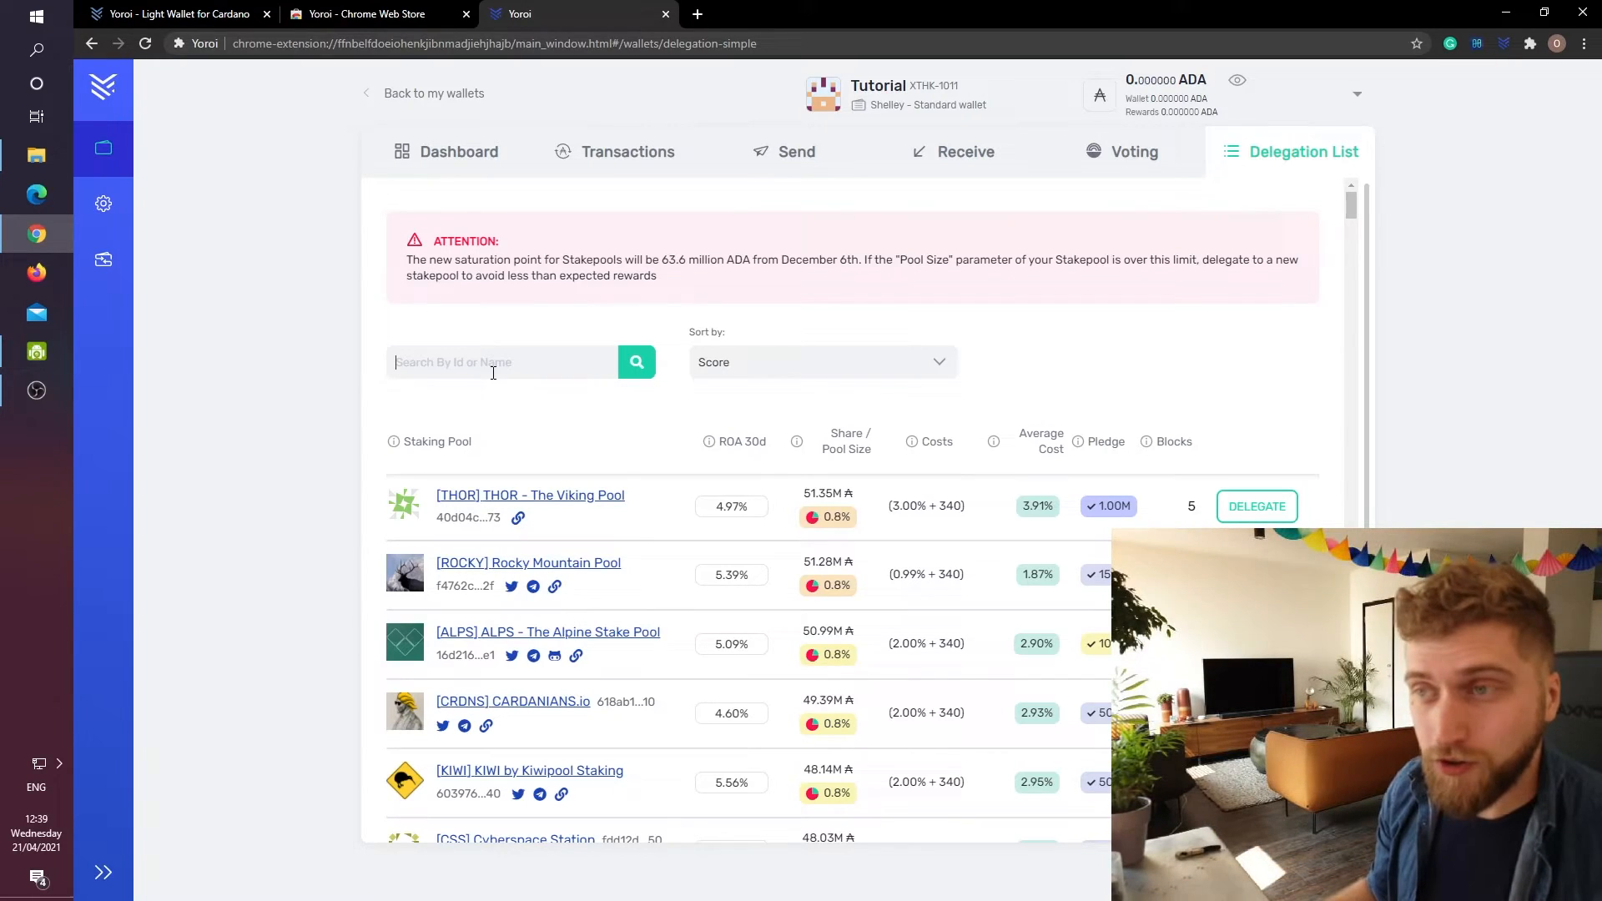
text(ideal)
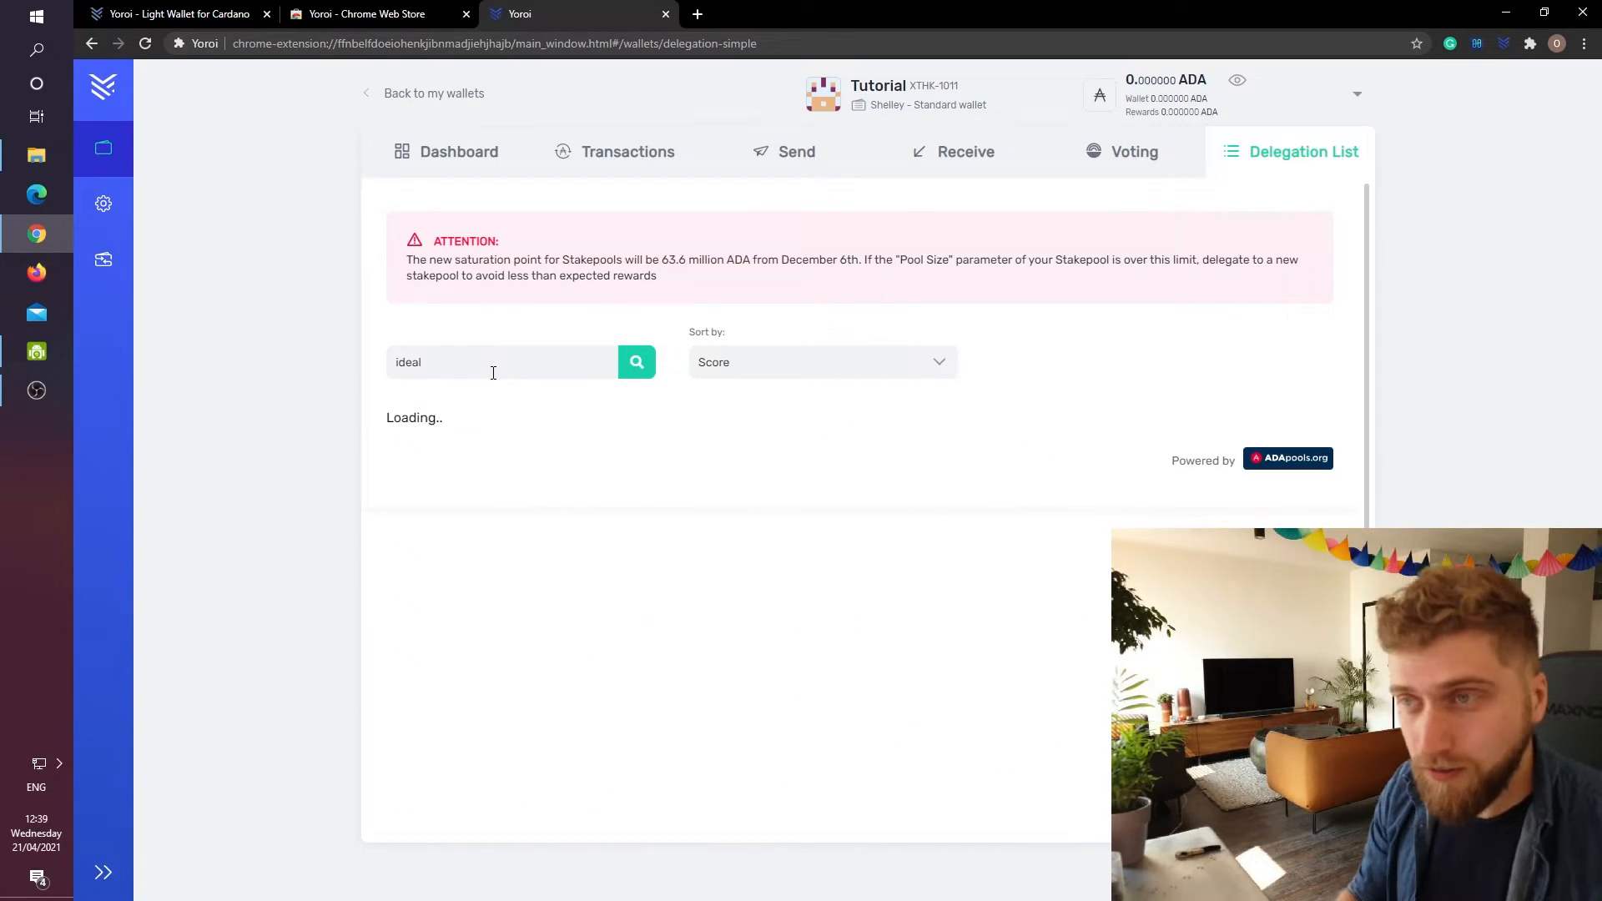
click(636, 362)
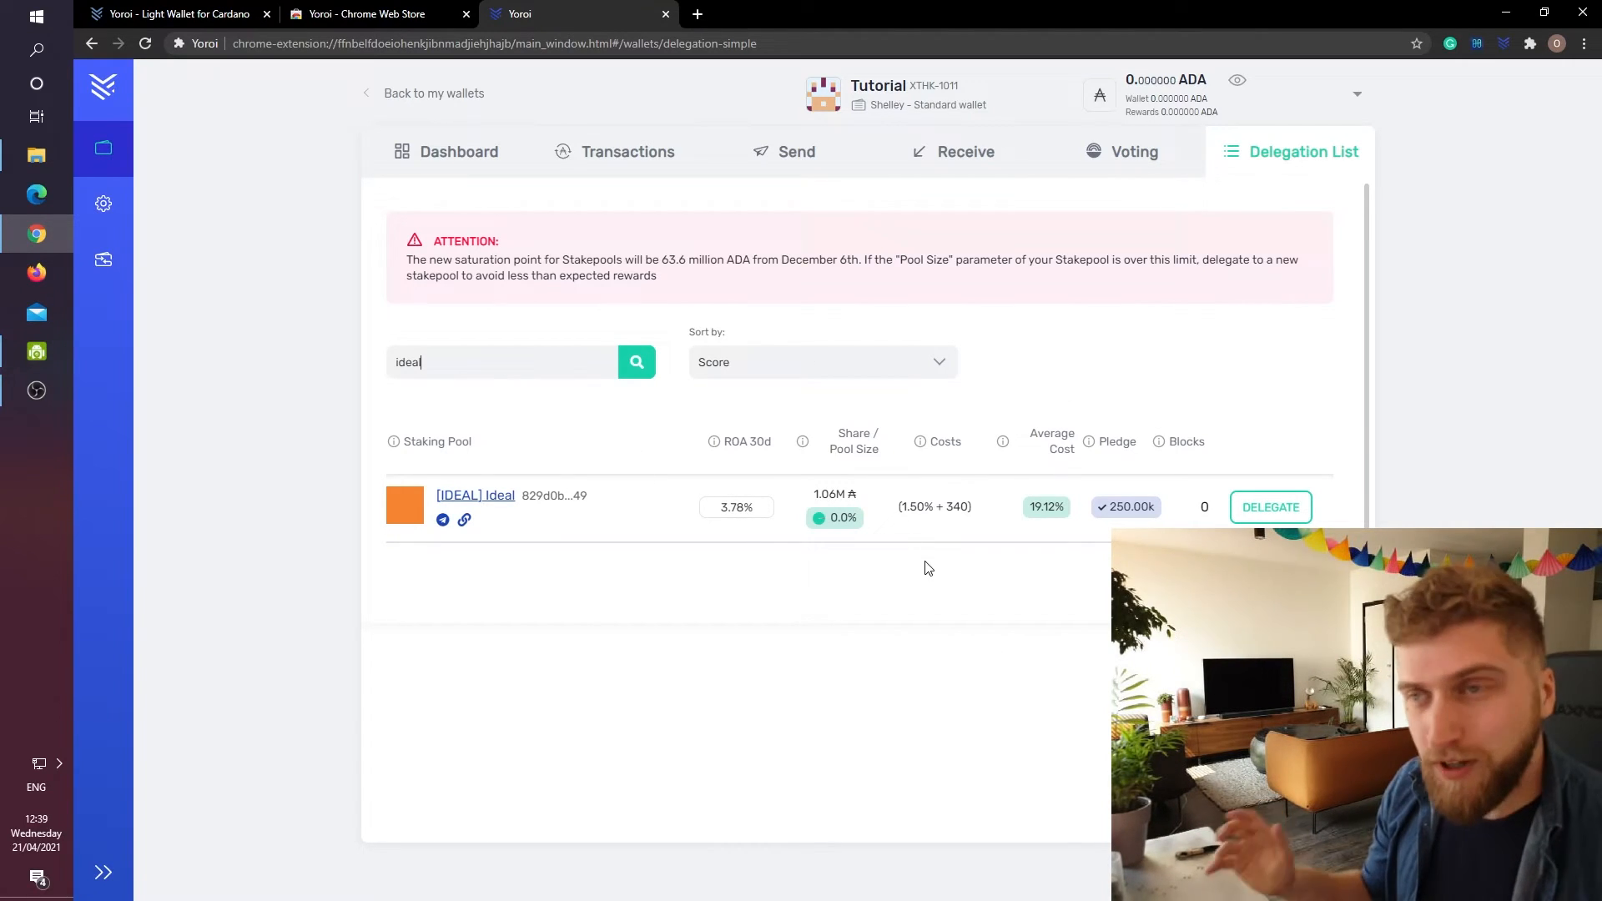
mouse_move(1024, 586)
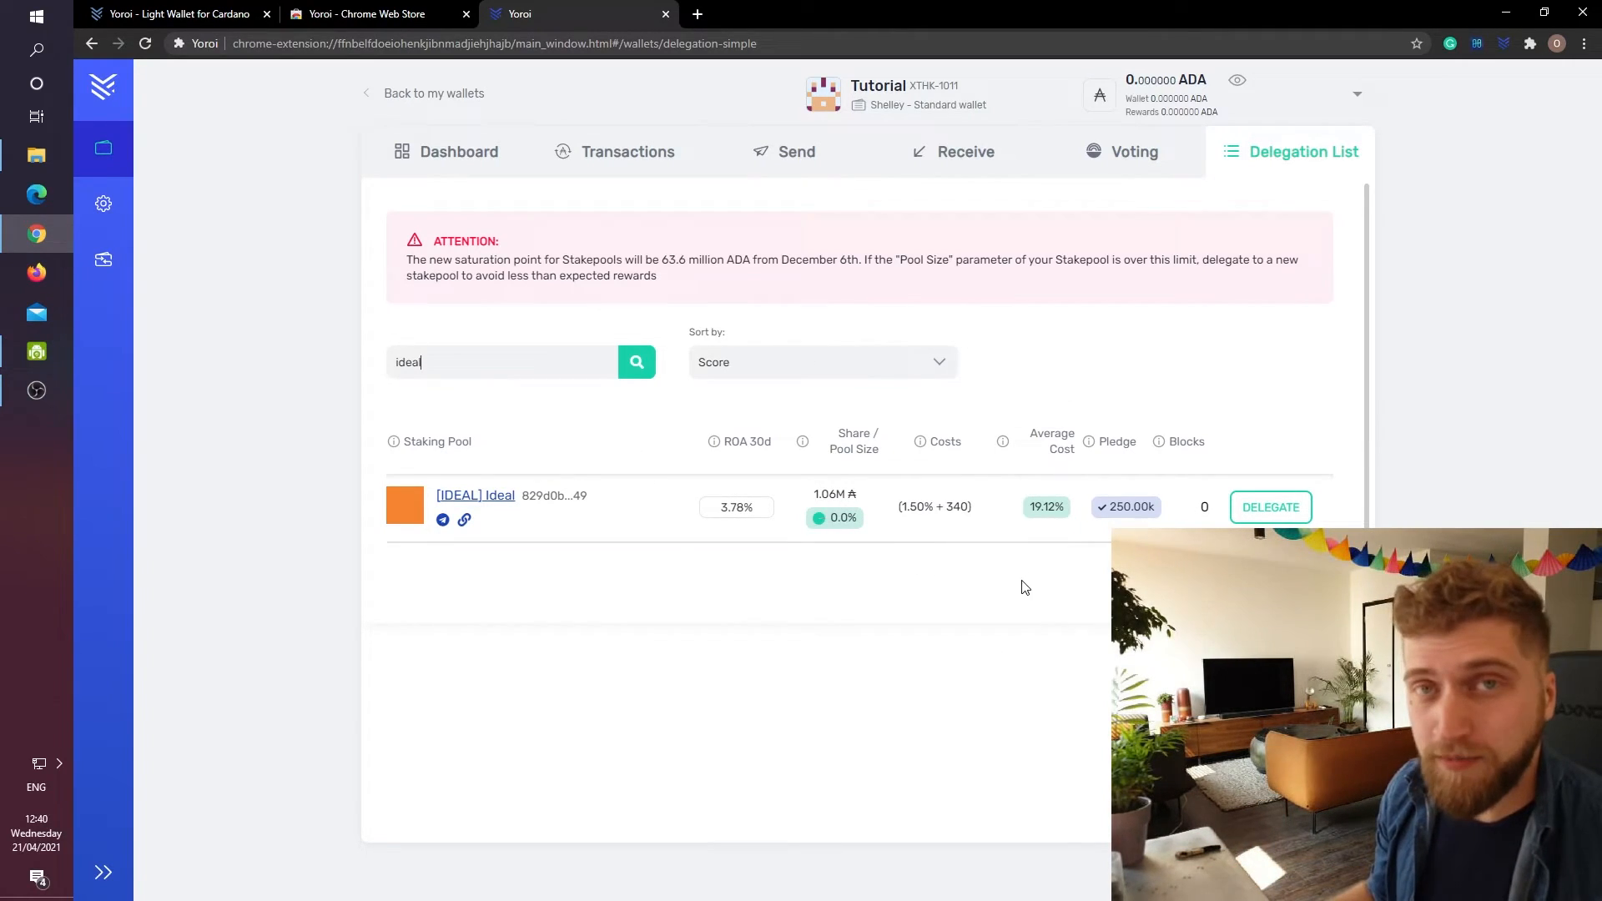
mouse_move(447, 512)
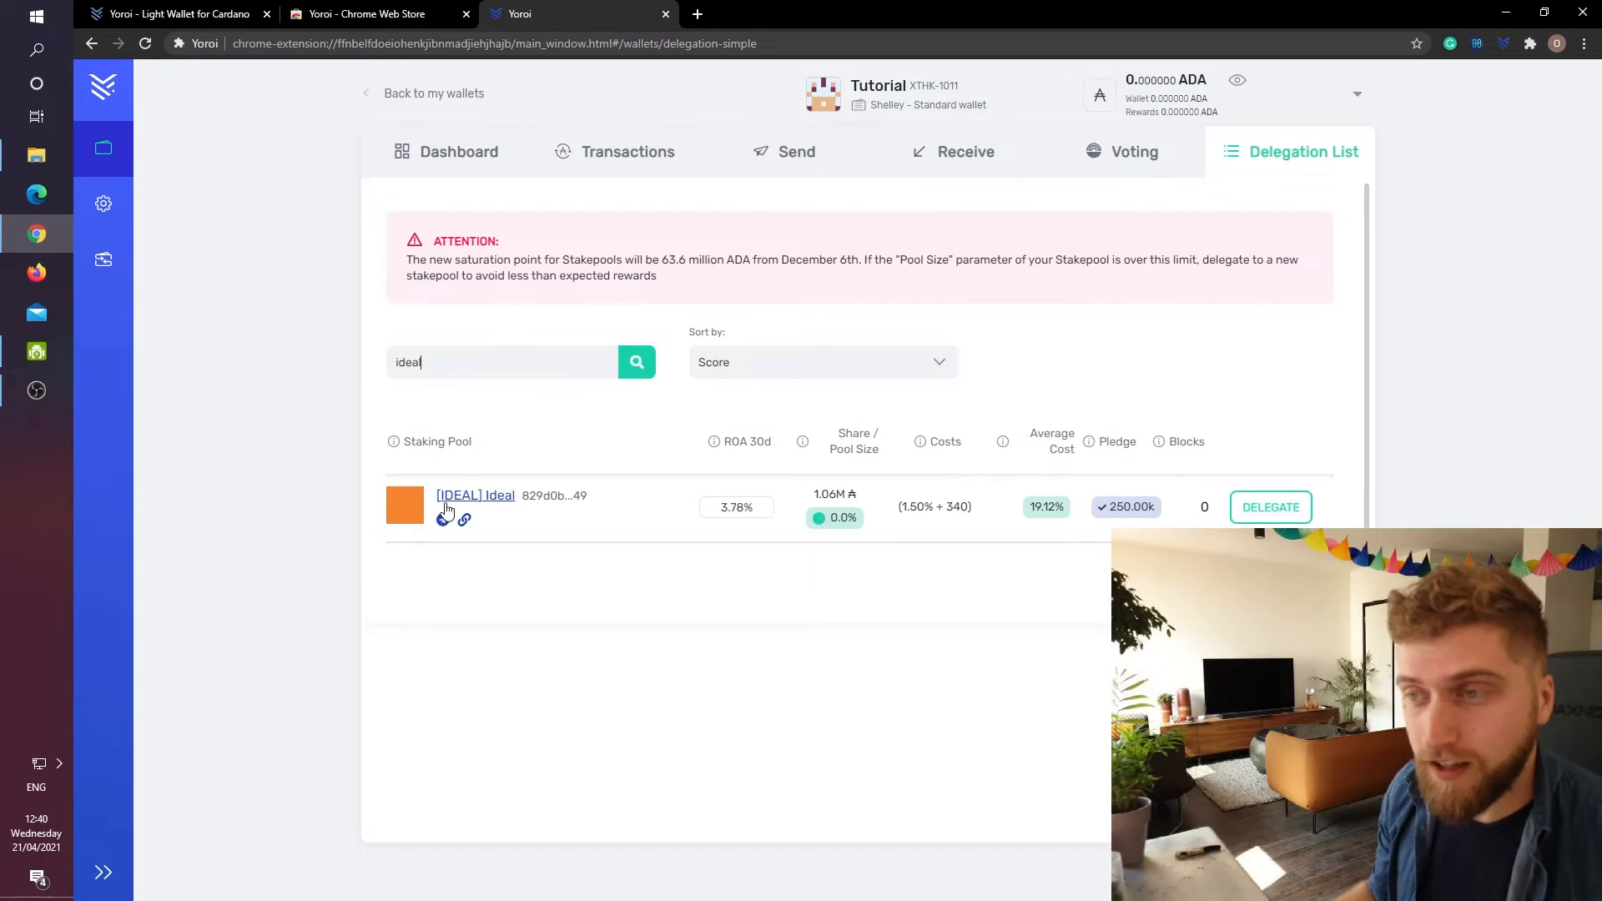
Review the IDEAL pool's stake, pledge, margin, fixed costs and performance chart on ADApools.org.
click(462, 517)
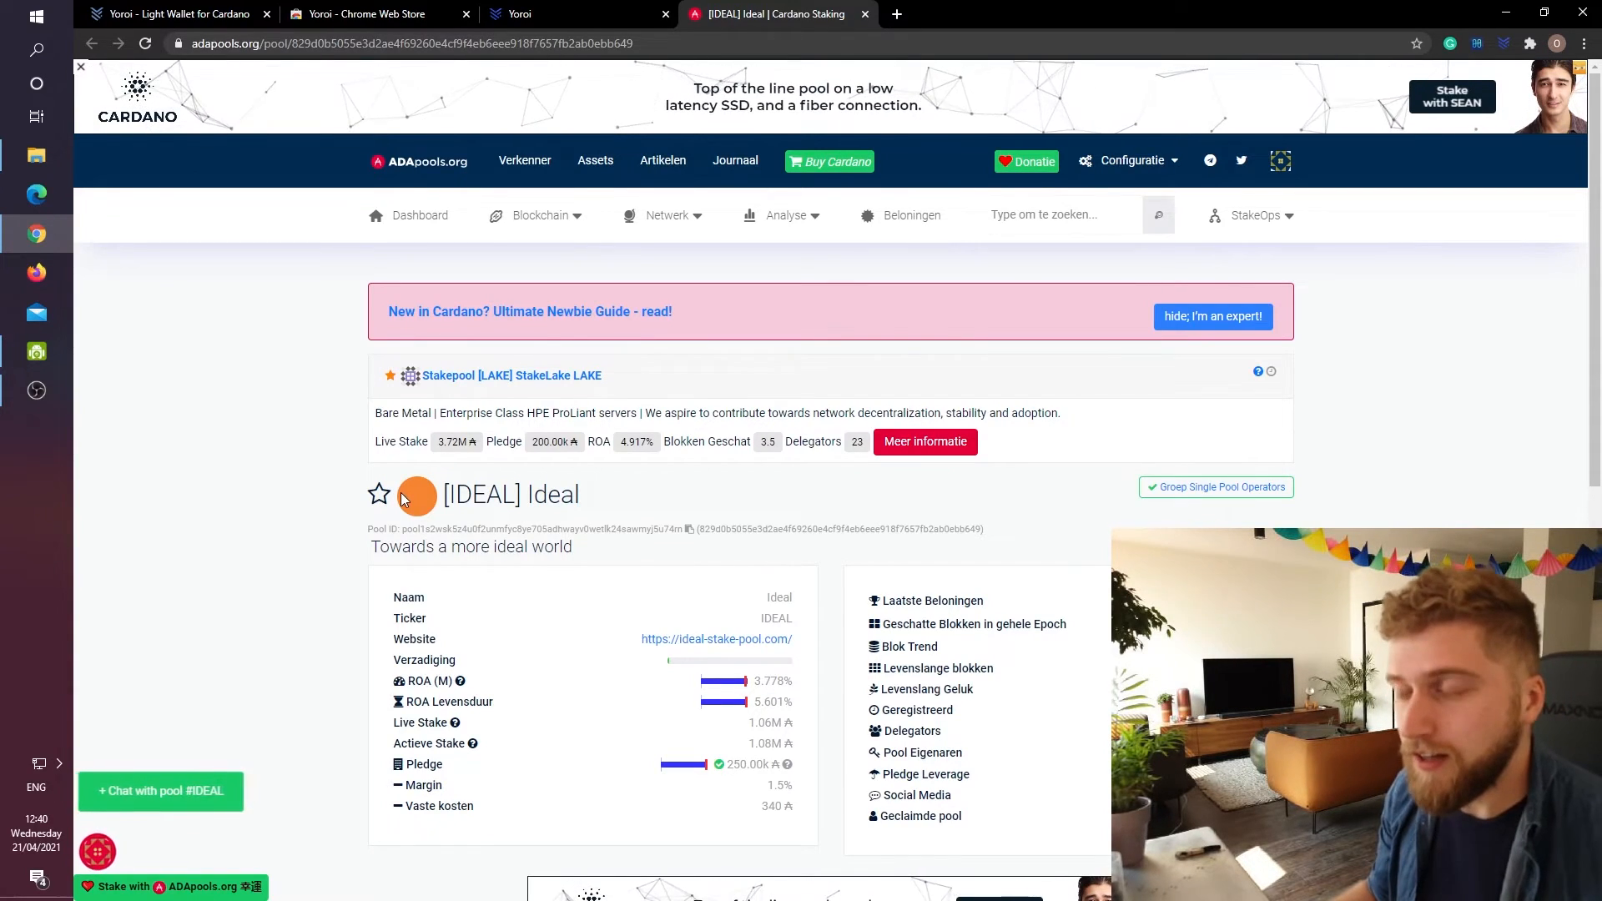
scroll(down, 3)
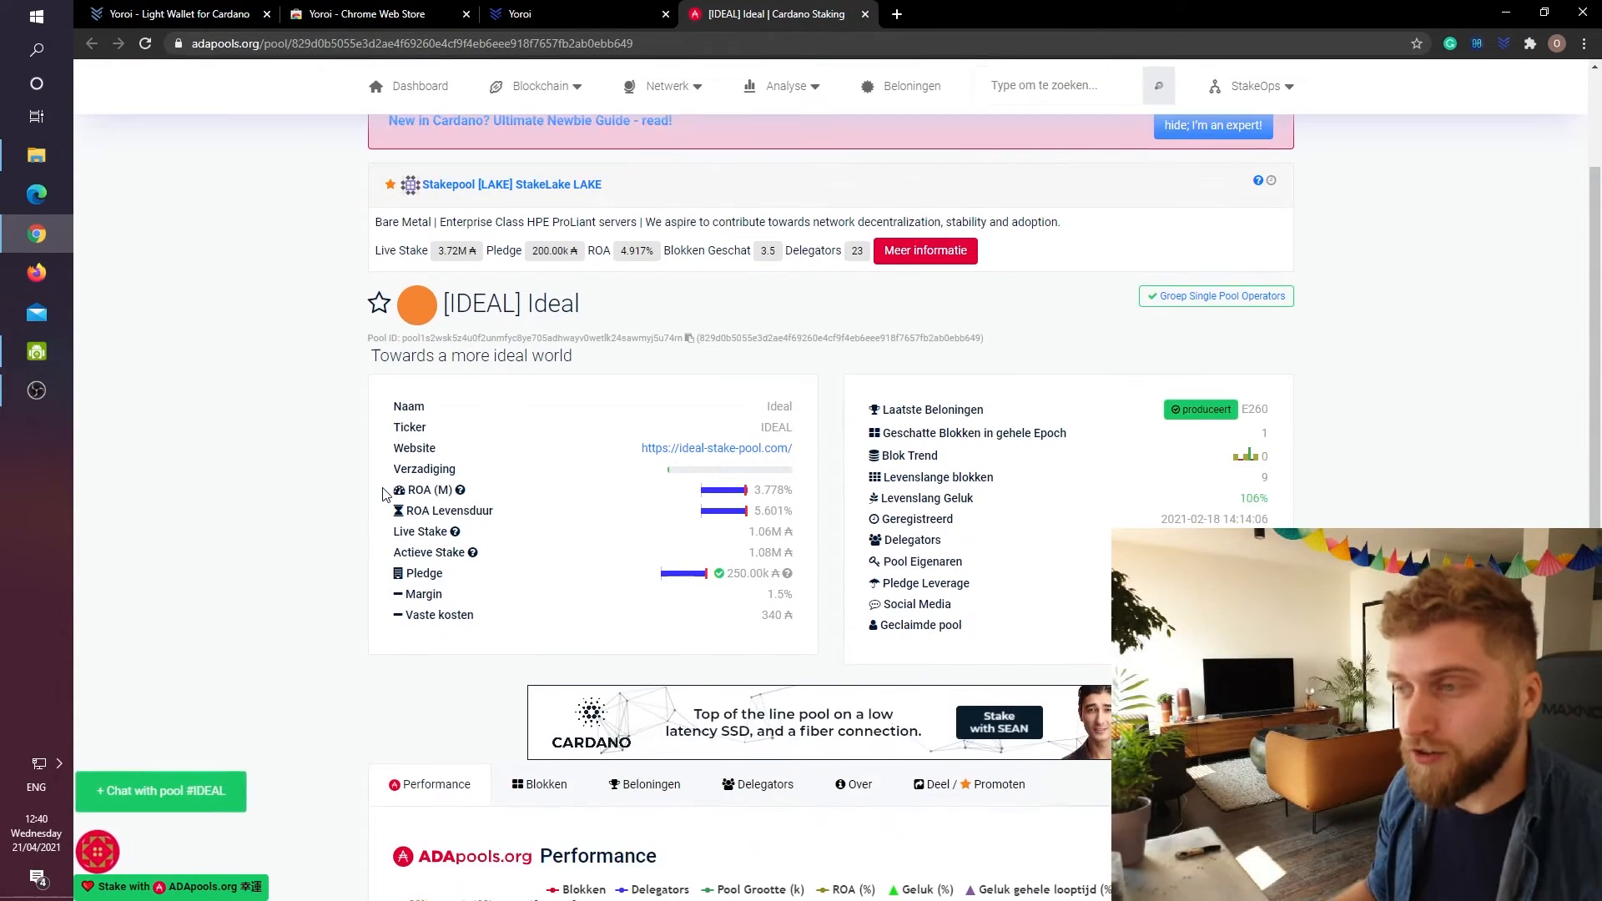
scroll(down, 3)
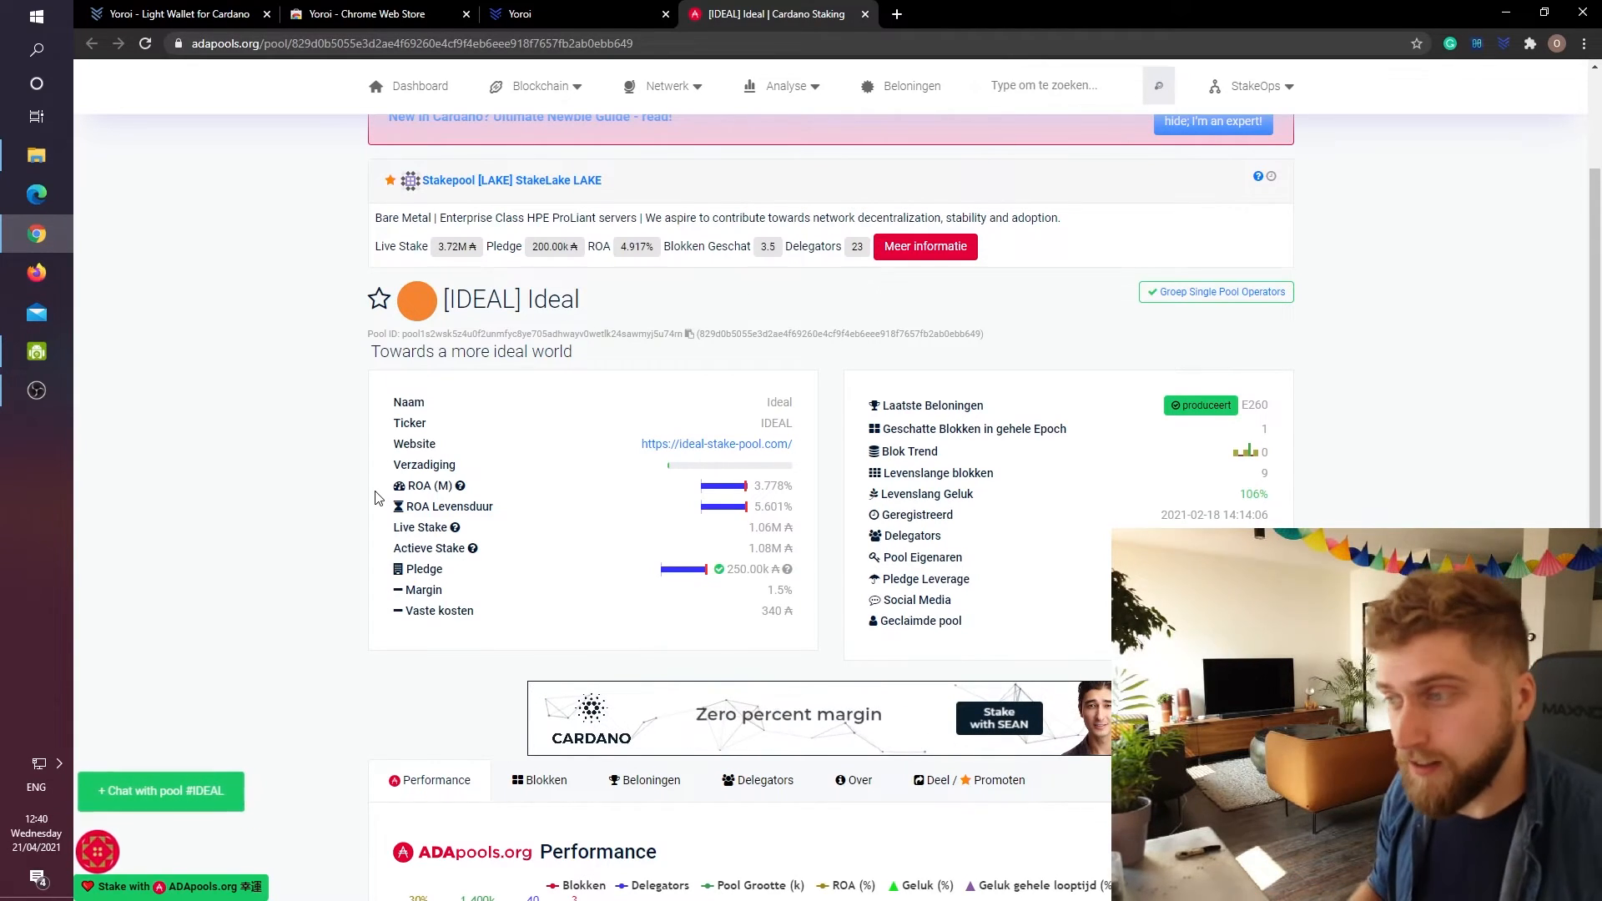
mouse_move(636, 481)
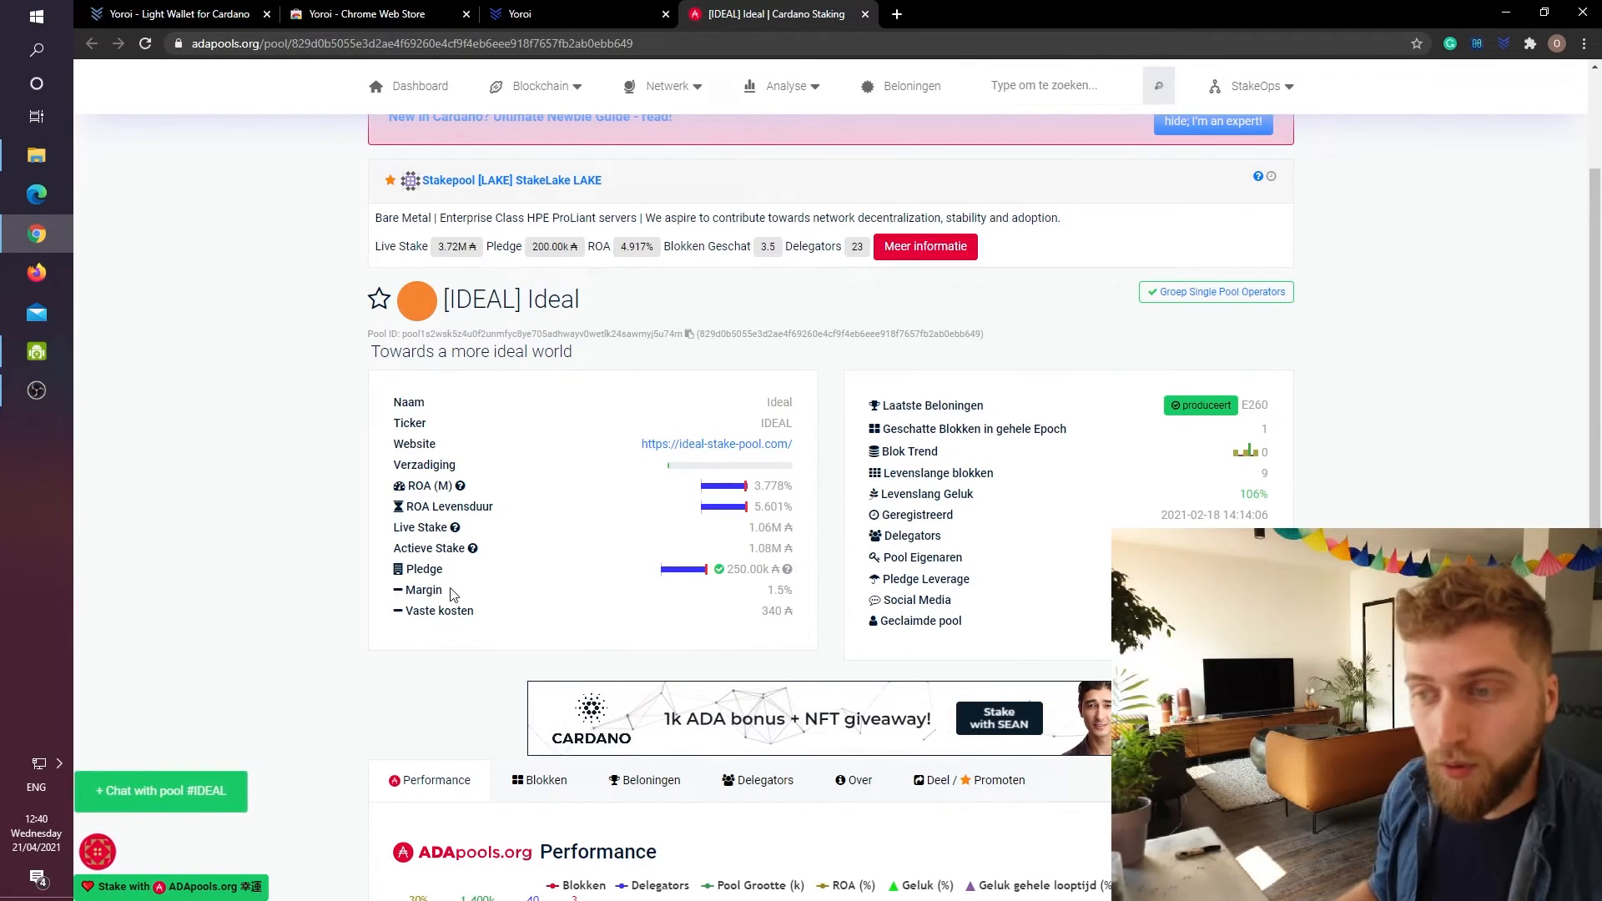
mouse_move(606, 613)
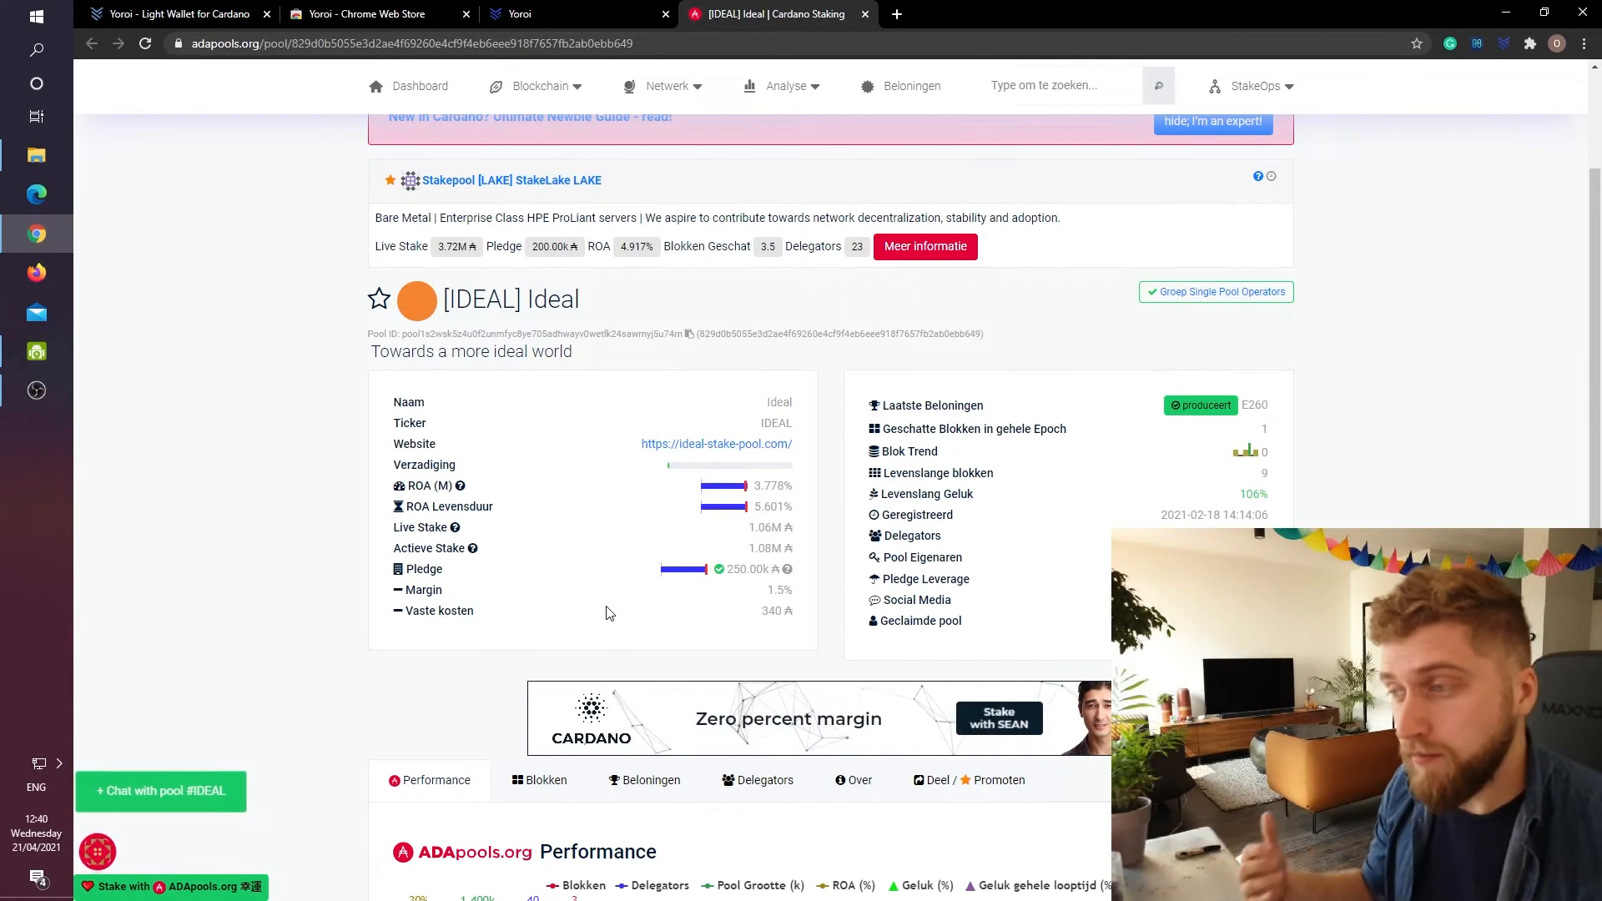
scroll(down, 3)
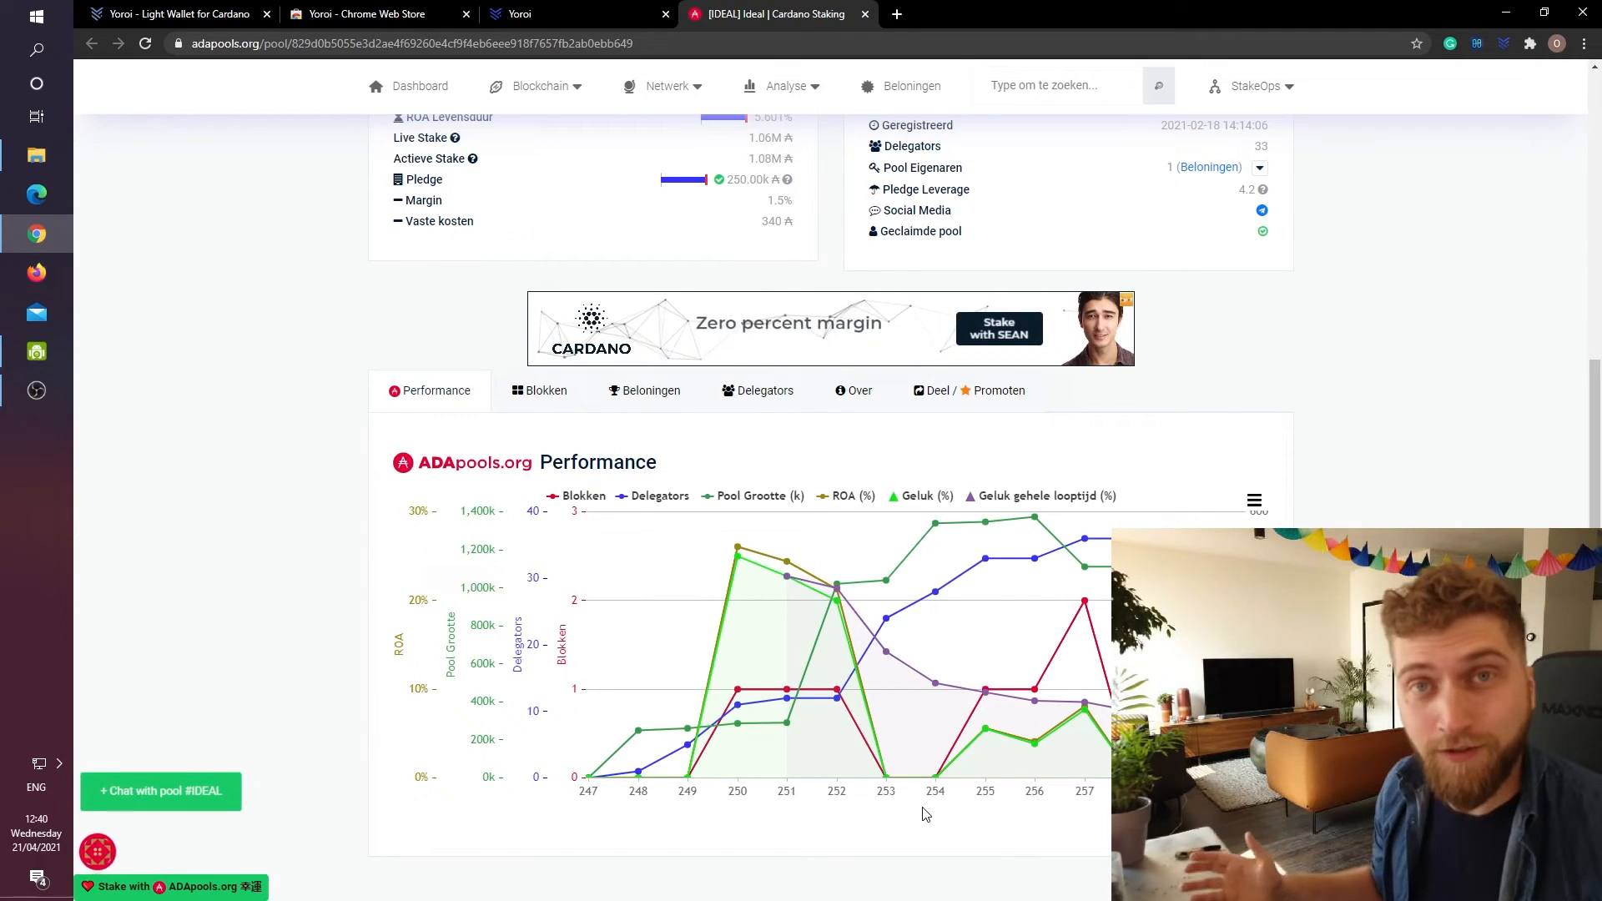
scroll(up, 3)
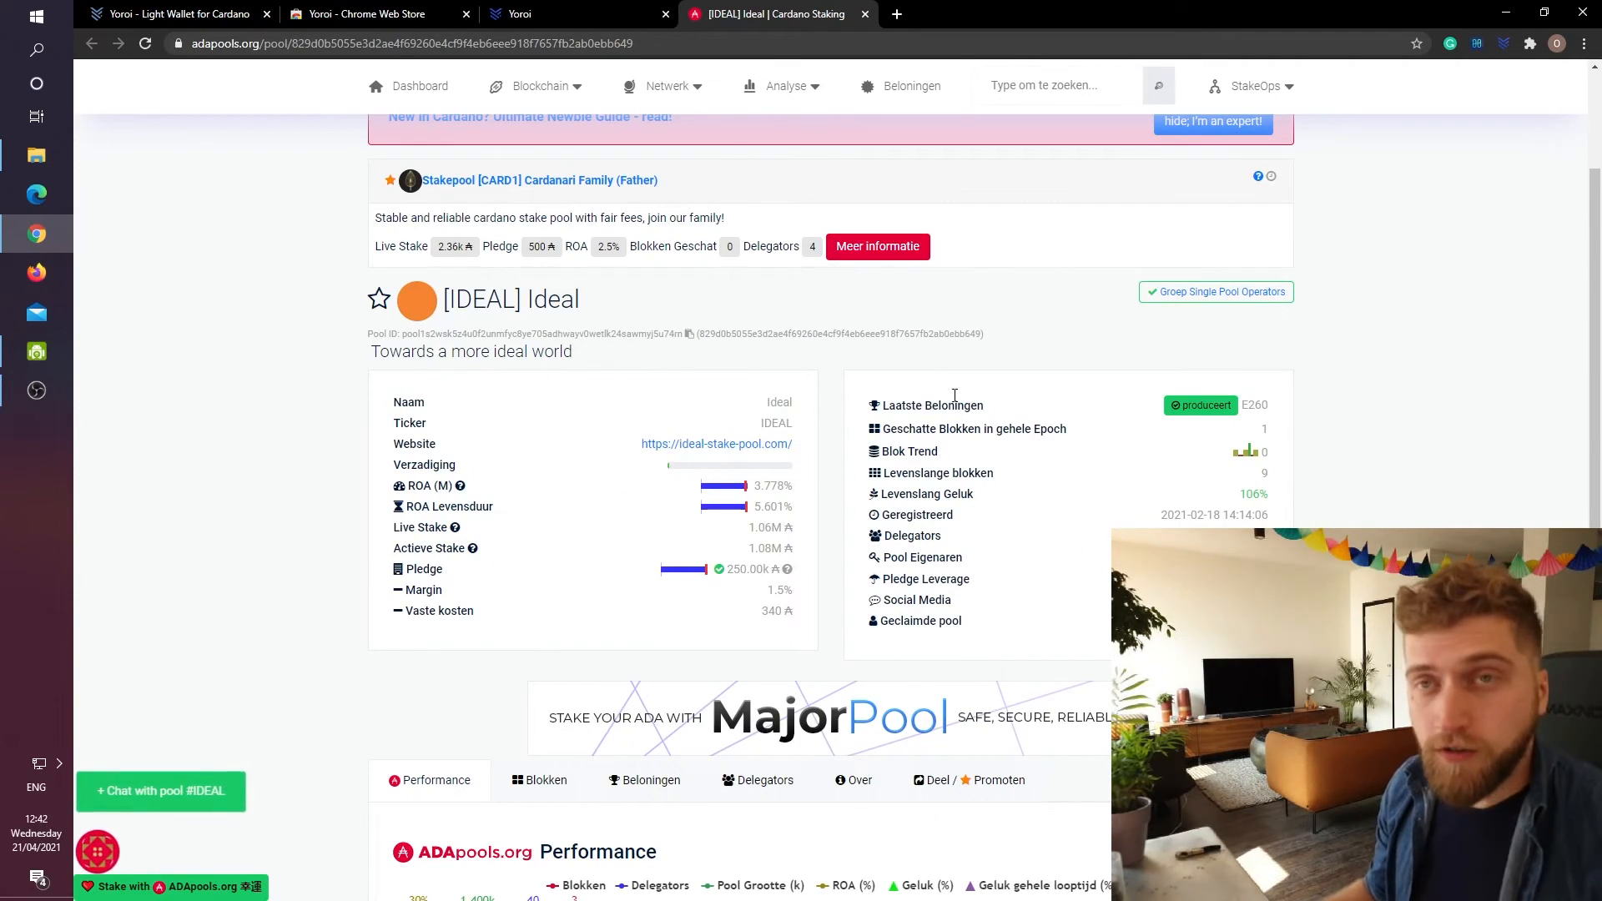
Switch back to the Yoroi wallet showing the IDEAL pool ready to delegate.
click(572, 13)
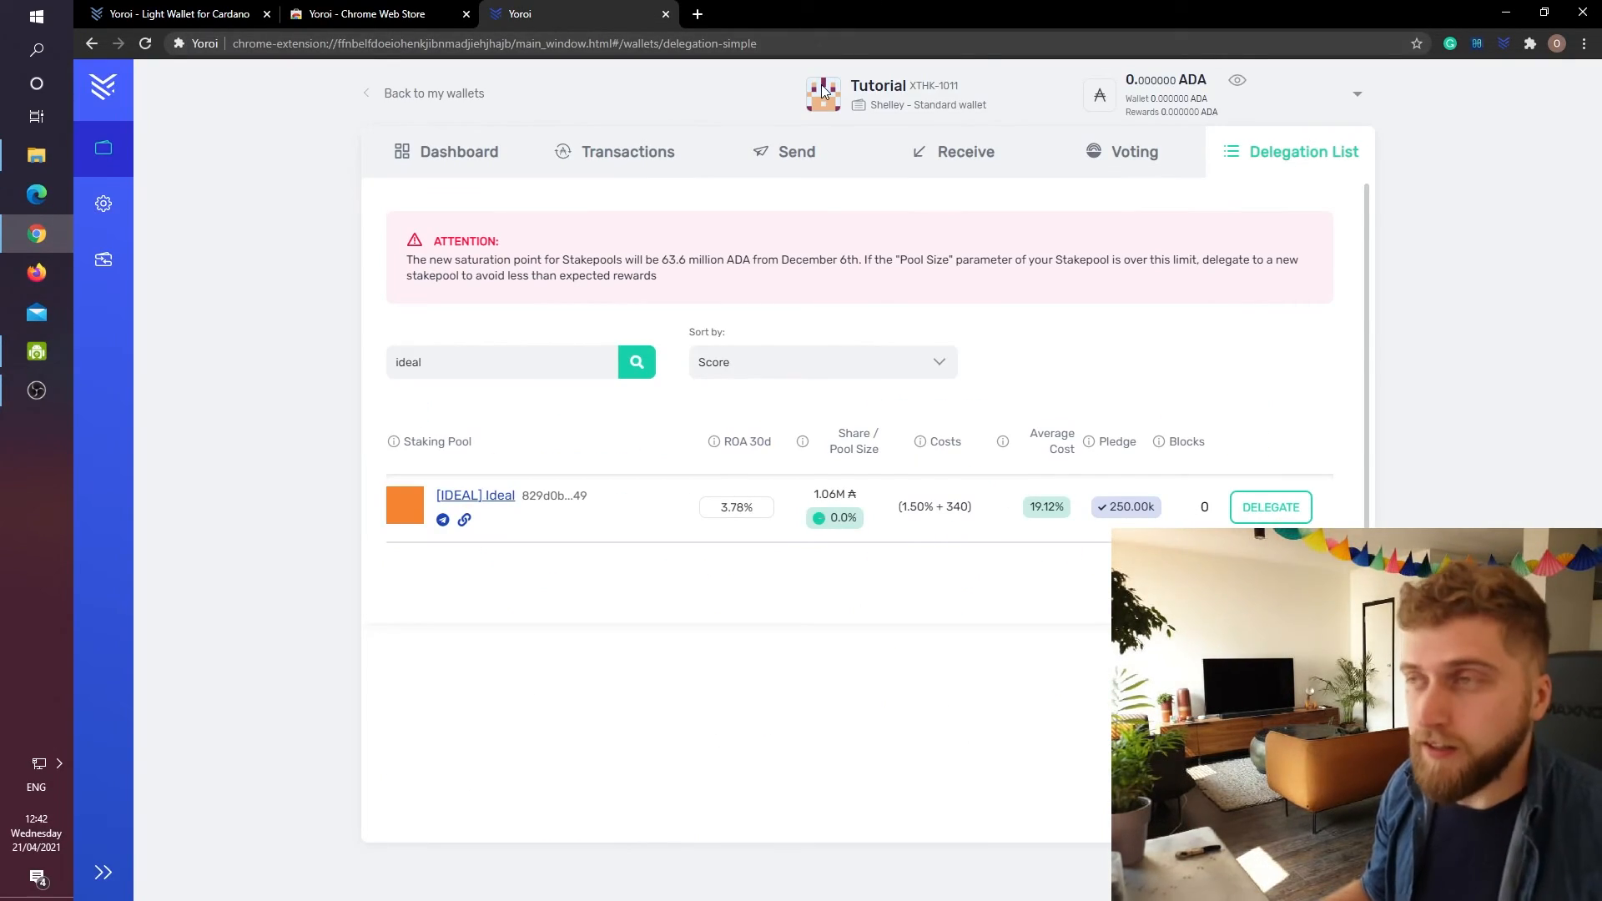
mouse_move(791, 112)
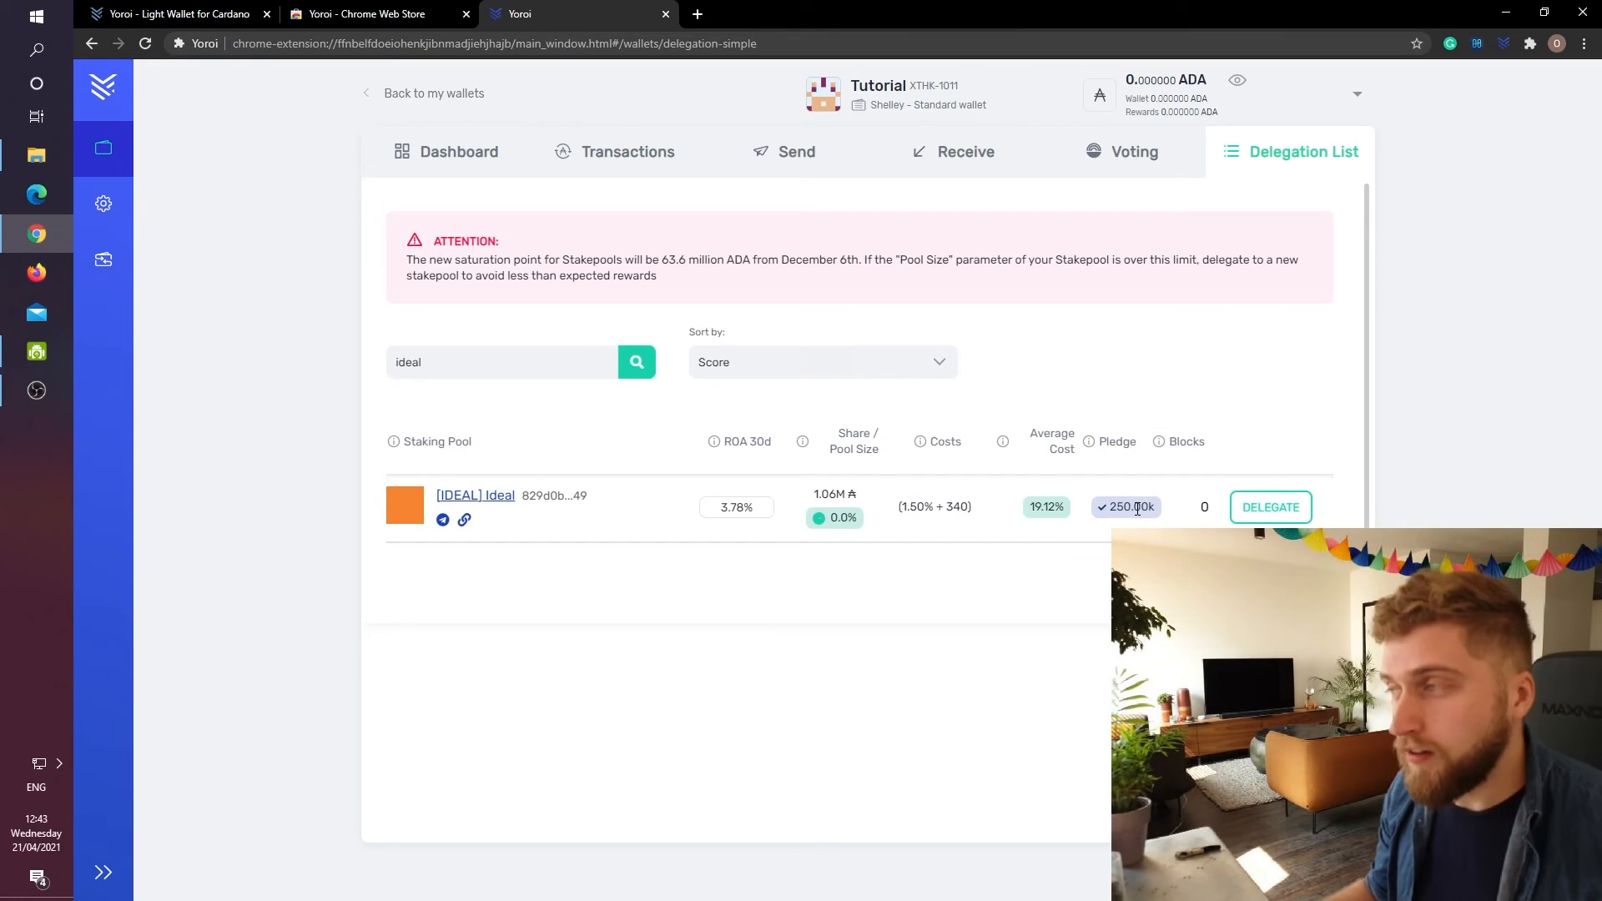
mouse_move(1023, 462)
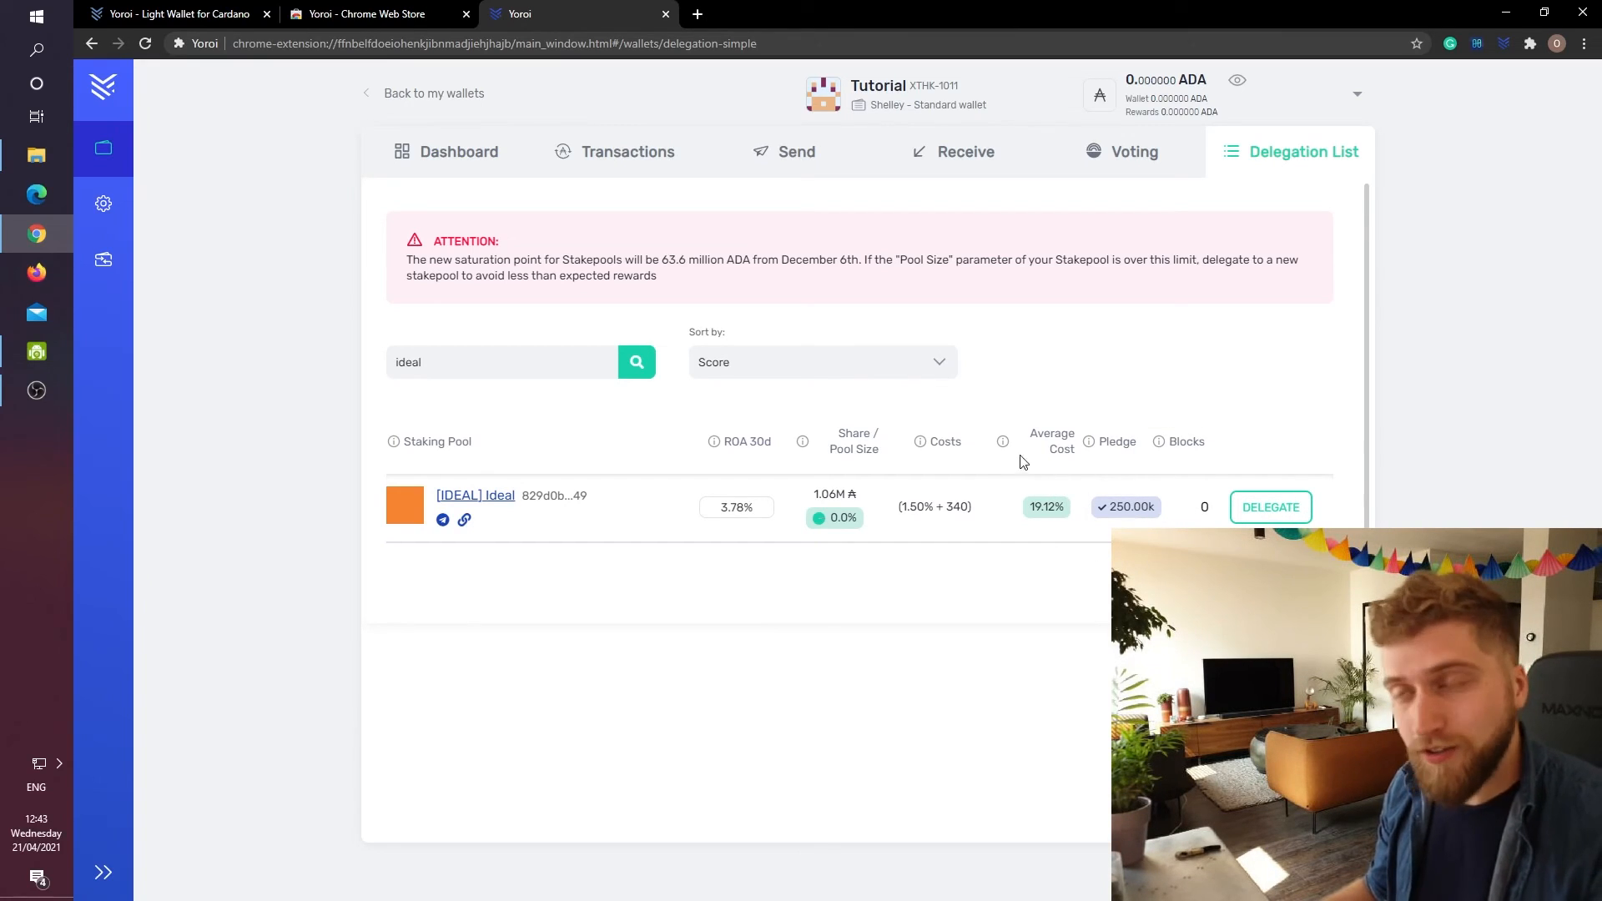
mouse_move(936, 503)
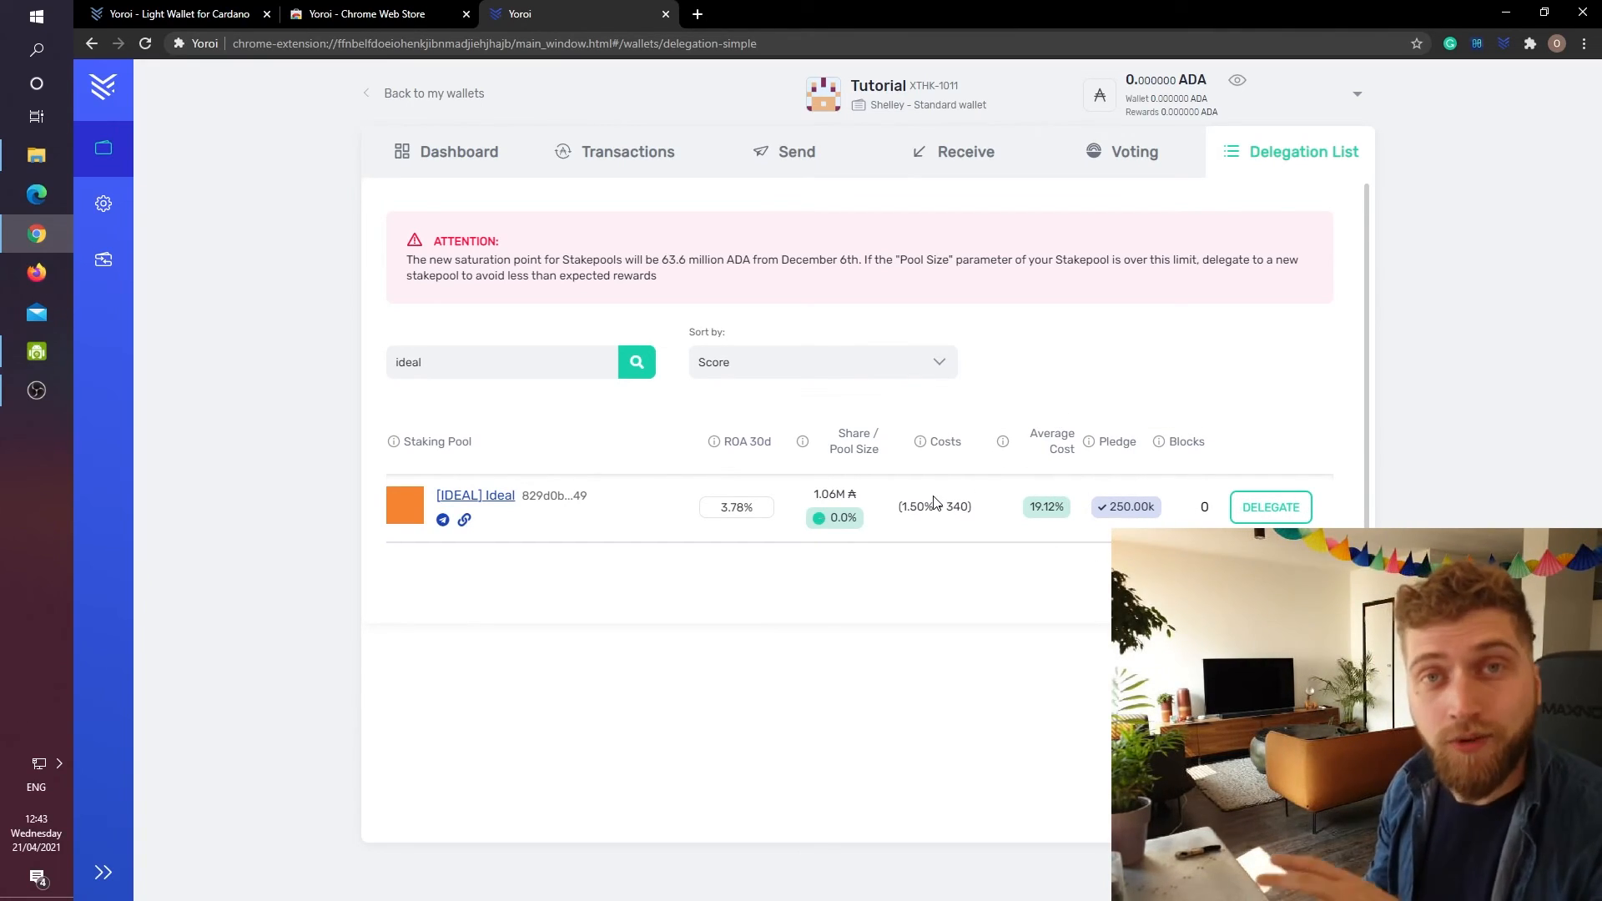